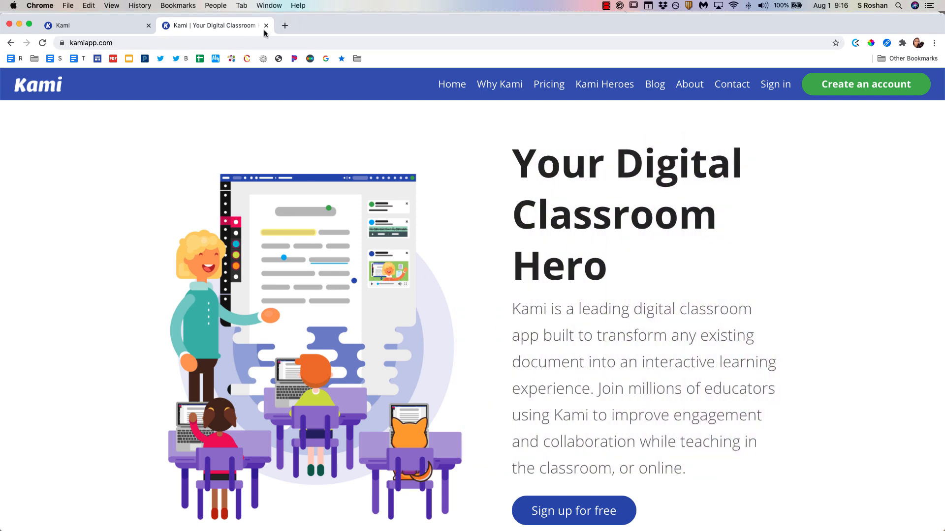
- Close the Kami marketing homepage tab, leaving only the Kami viewer start page
{"action": "left_click", "coordinate": [265, 26]}
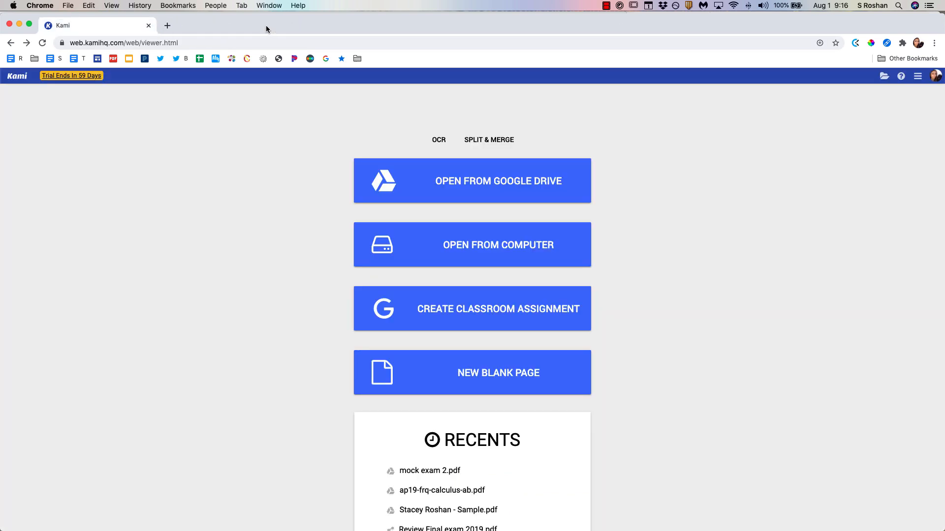
{"action": "mouse_move", "coordinate": [748, 368]}
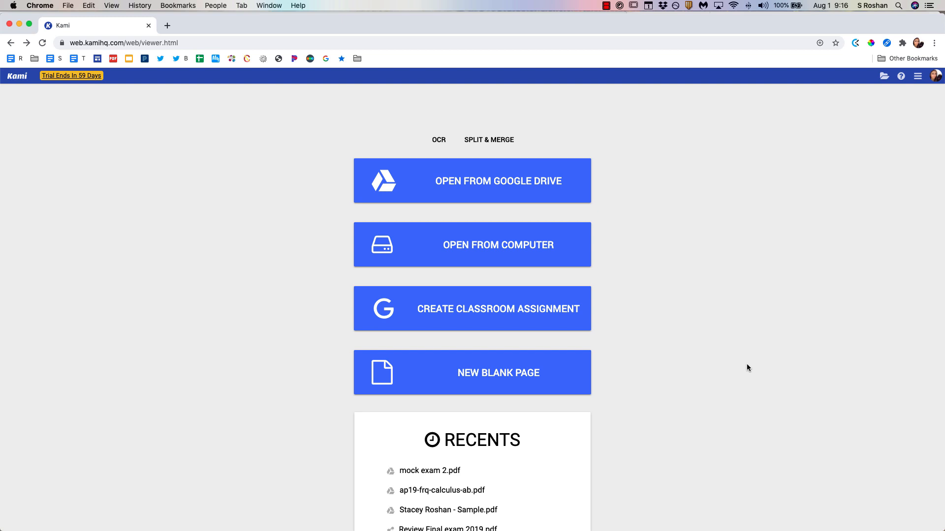
{"action": "mouse_move", "coordinate": [112, 32]}
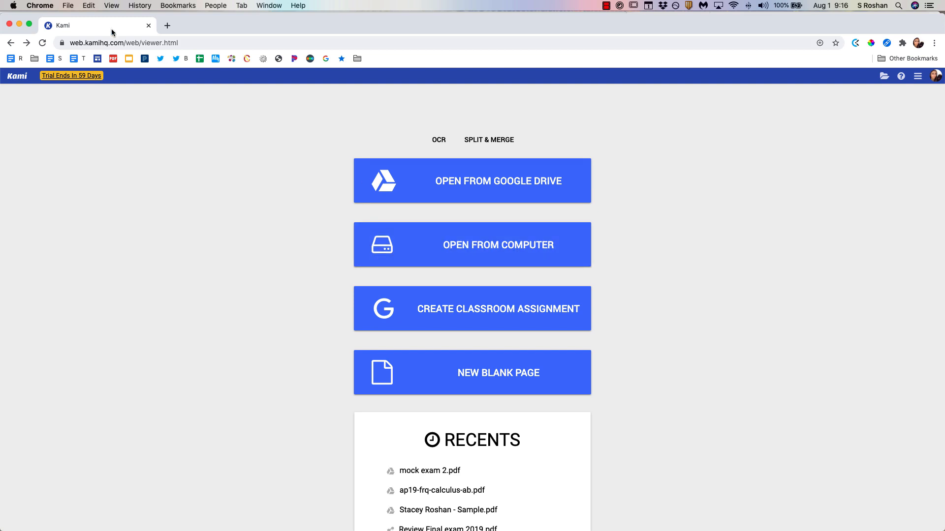
- From Drive's Kami Uploads folder, send ap19-frq-calculus-ab.pdf to Annotate with Kami and return to the Kami tab
{"action": "left_click", "coordinate": [472, 181]}
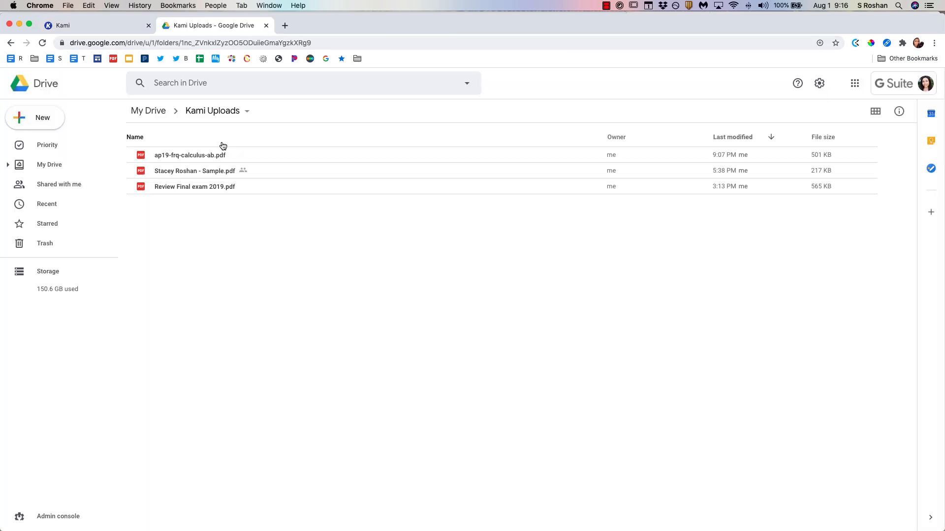
{"action": "left_click", "coordinate": [190, 155]}
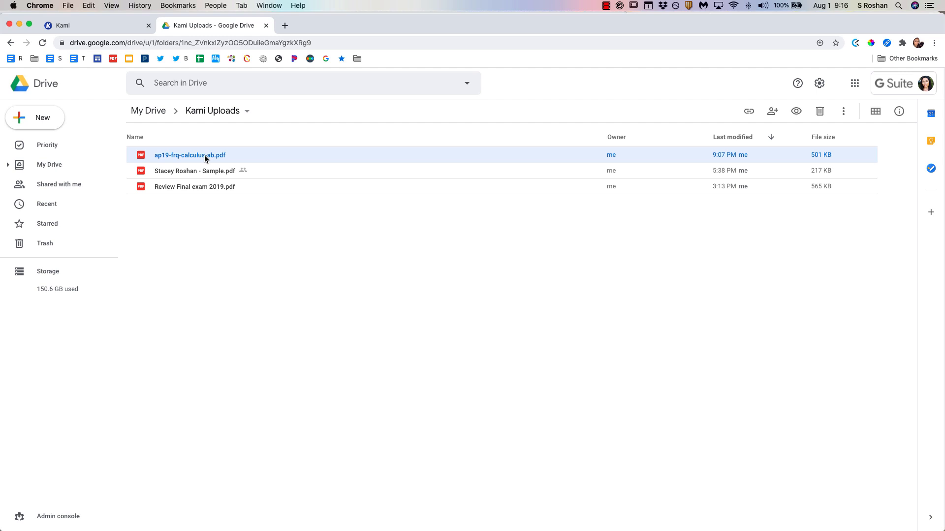
{"action": "right_click", "coordinate": [190, 155]}
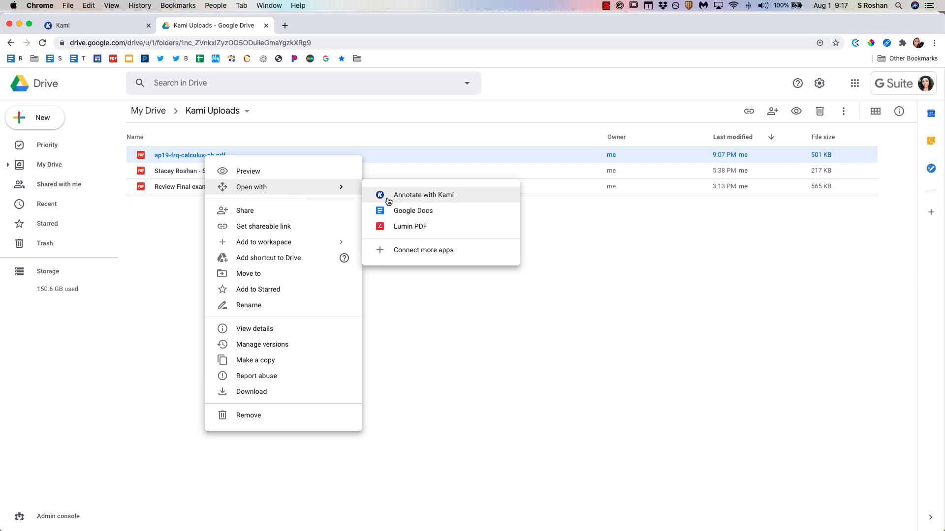
{"action": "left_click", "coordinate": [423, 195]}
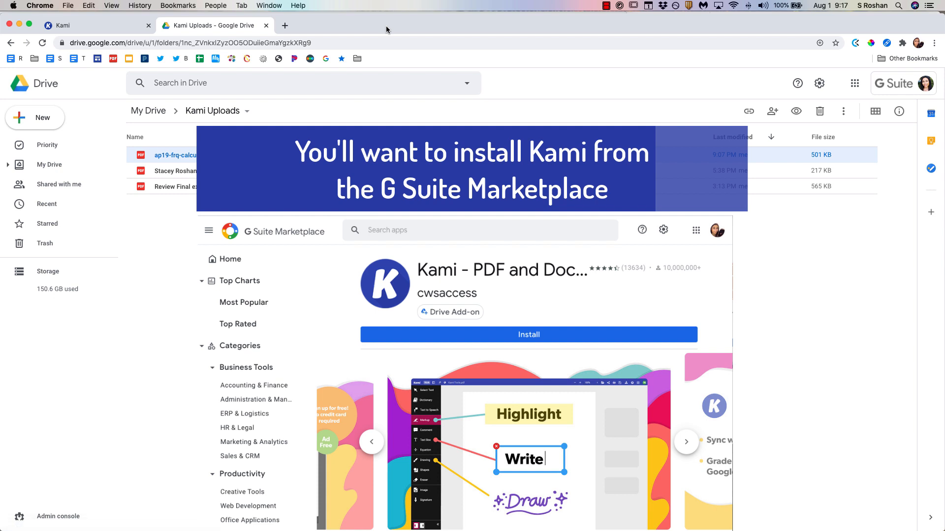
{"action": "left_click", "coordinate": [60, 26]}
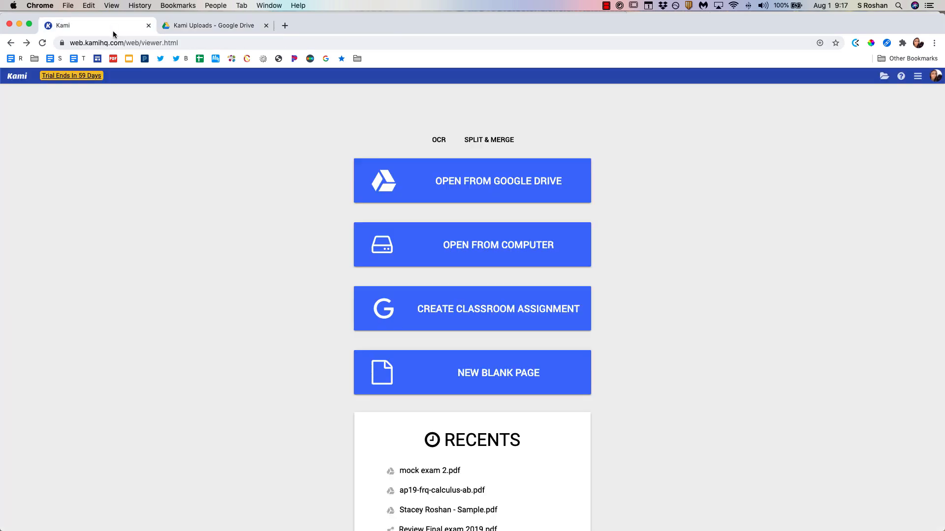
{"action": "mouse_move", "coordinate": [374, 237]}
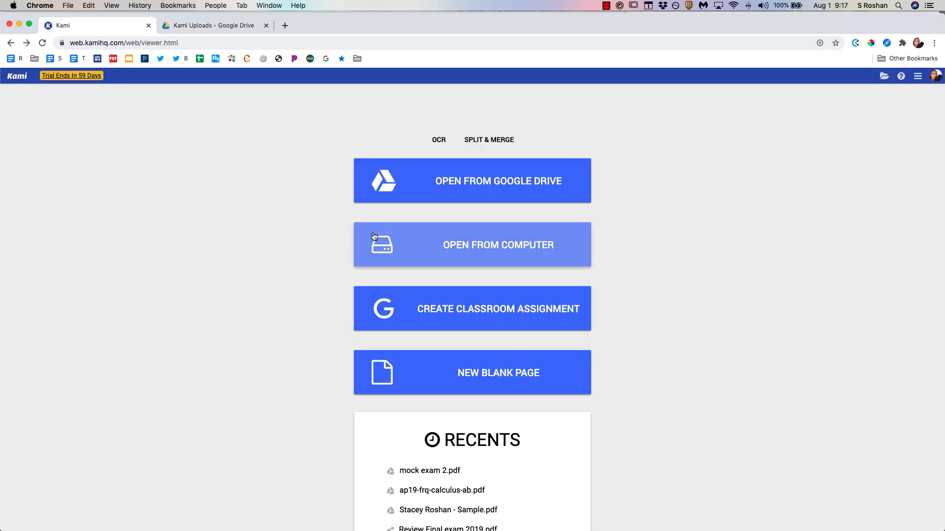
{"action": "mouse_move", "coordinate": [388, 241]}
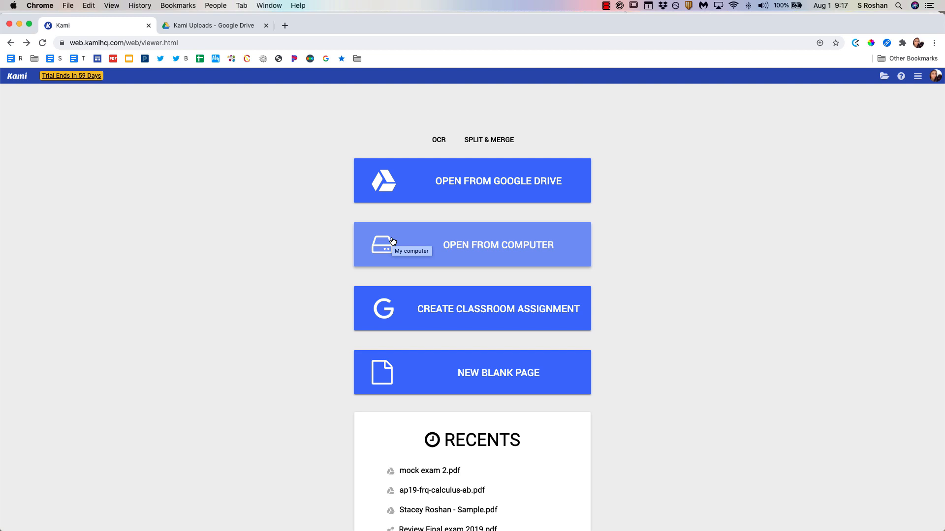
{"action": "mouse_move", "coordinate": [475, 245]}
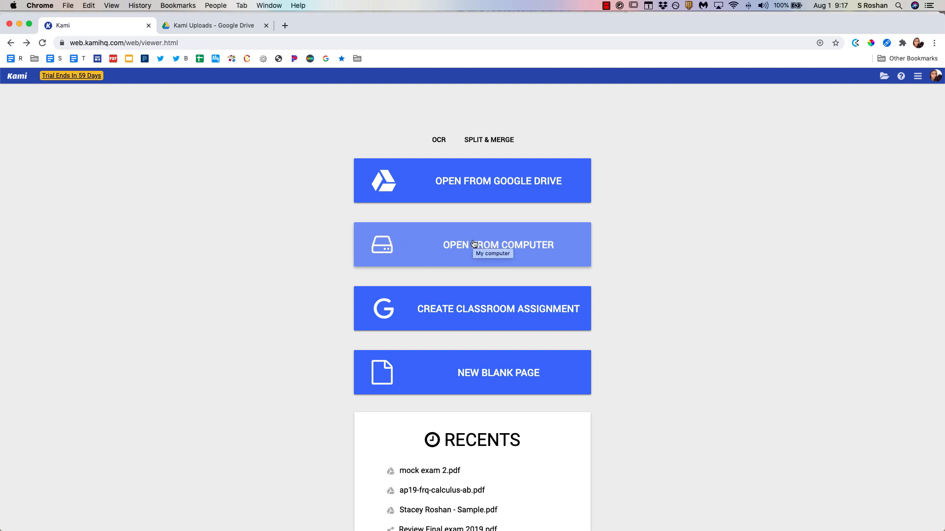
- Load Addition.pdf from the computer's Downloads into the Kami editor
{"action": "left_click", "coordinate": [498, 245]}
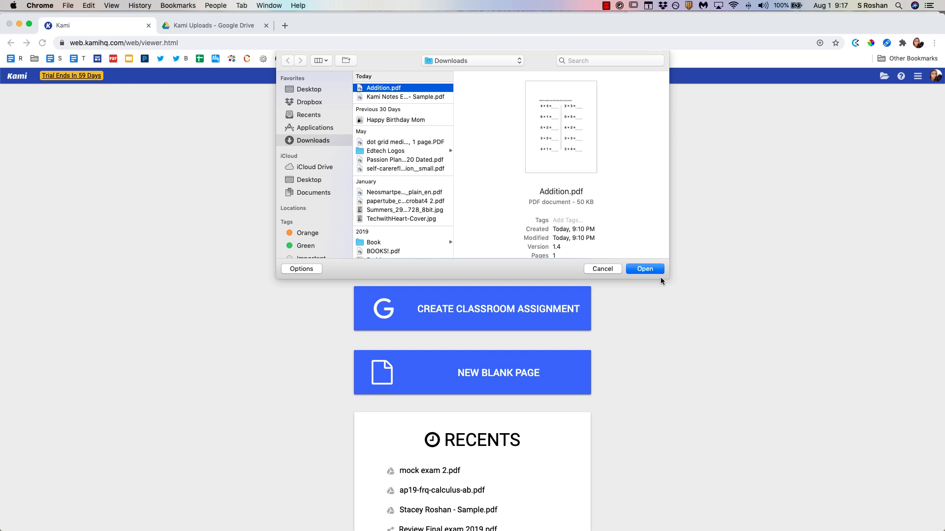
{"action": "left_click", "coordinate": [643, 269]}
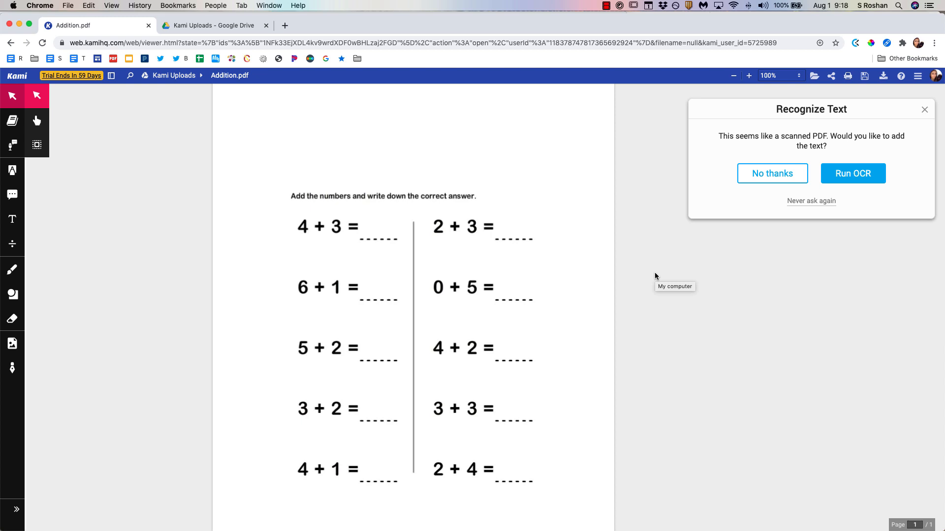
{"action": "mouse_move", "coordinate": [853, 173]}
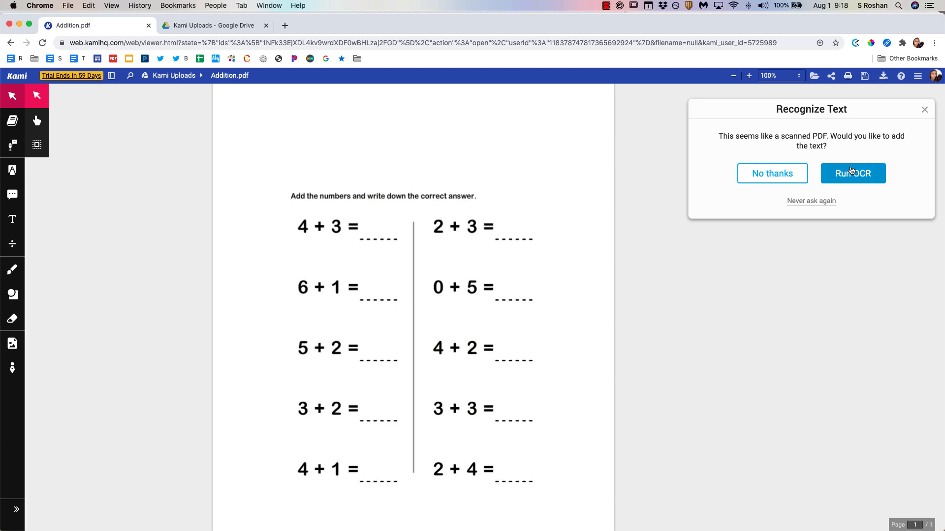
{"action": "mouse_move", "coordinate": [857, 173]}
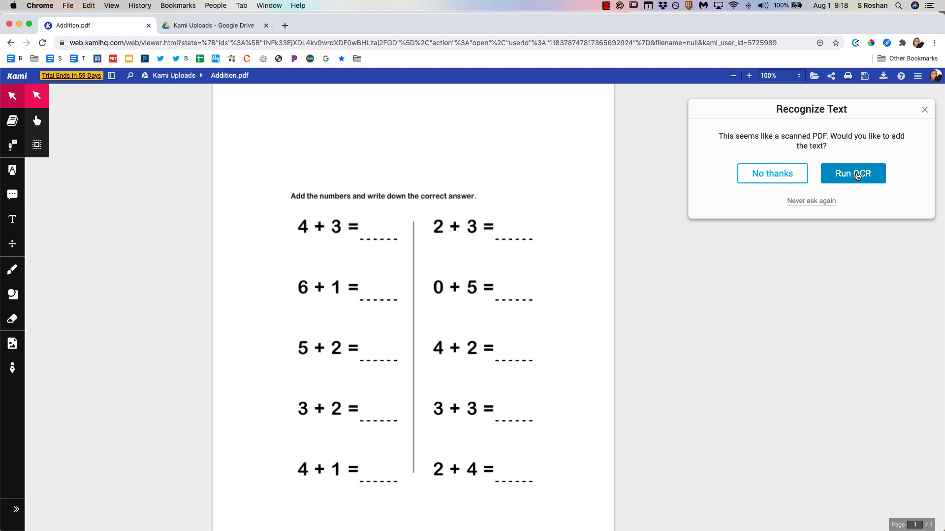
{"action": "mouse_move", "coordinate": [852, 177]}
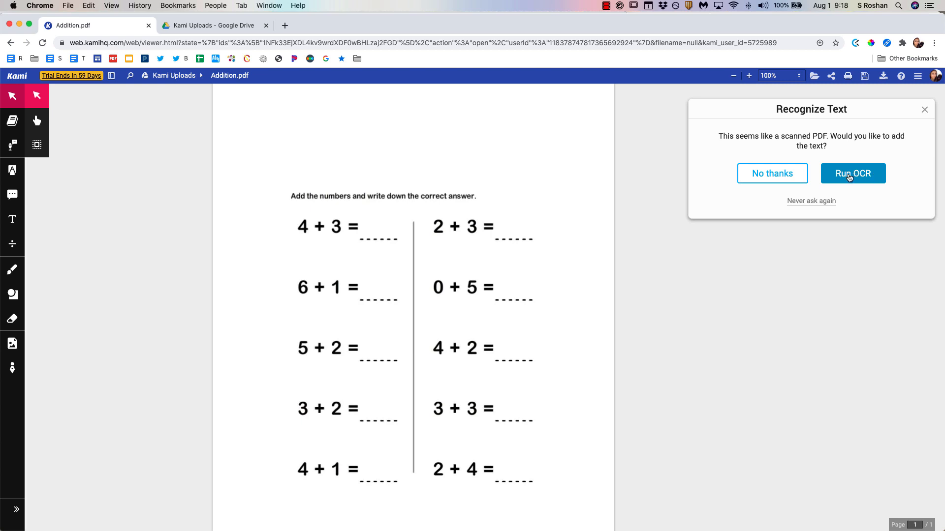
- Run OCR on the scanned Addition worksheet
{"action": "left_click", "coordinate": [852, 173]}
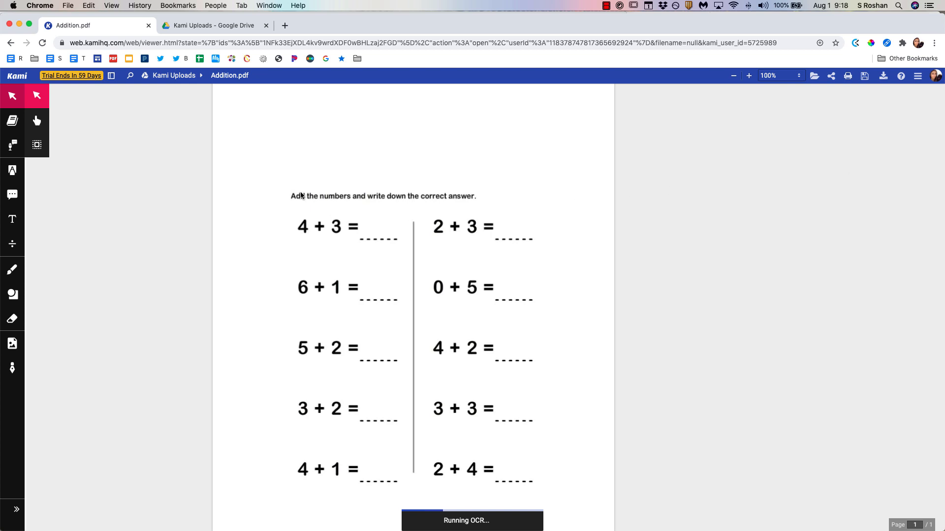
{"action": "mouse_move", "coordinate": [316, 202]}
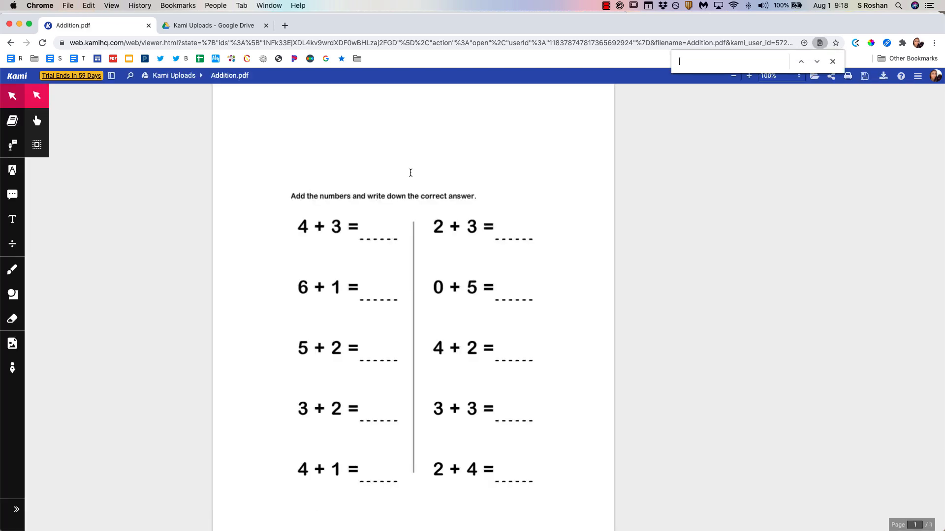
- Search the recognised text for 'number', then have the instruction sentence read aloud and stop playback
{"action": "type", "text": "number"}
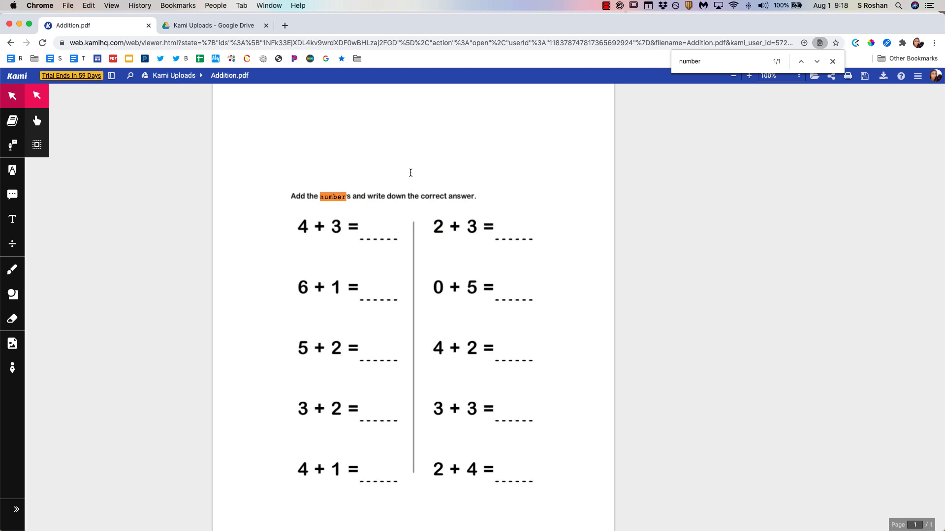
{"action": "left_click", "coordinate": [833, 61]}
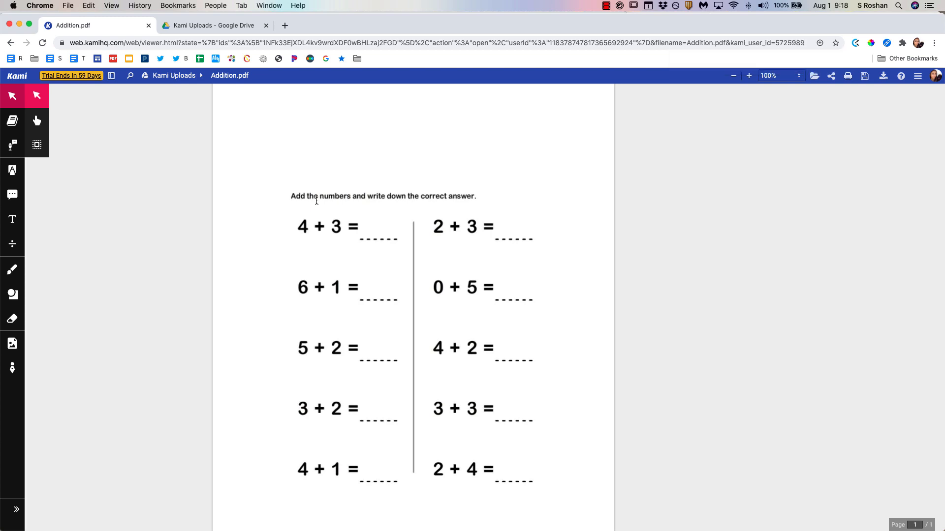
{"action": "mouse_move", "coordinate": [161, 149]}
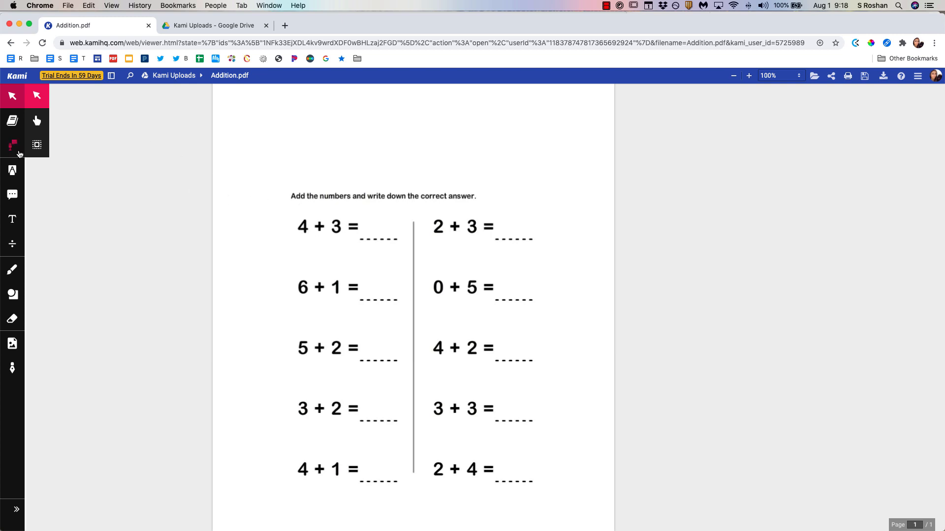
{"action": "mouse_move", "coordinate": [12, 120]}
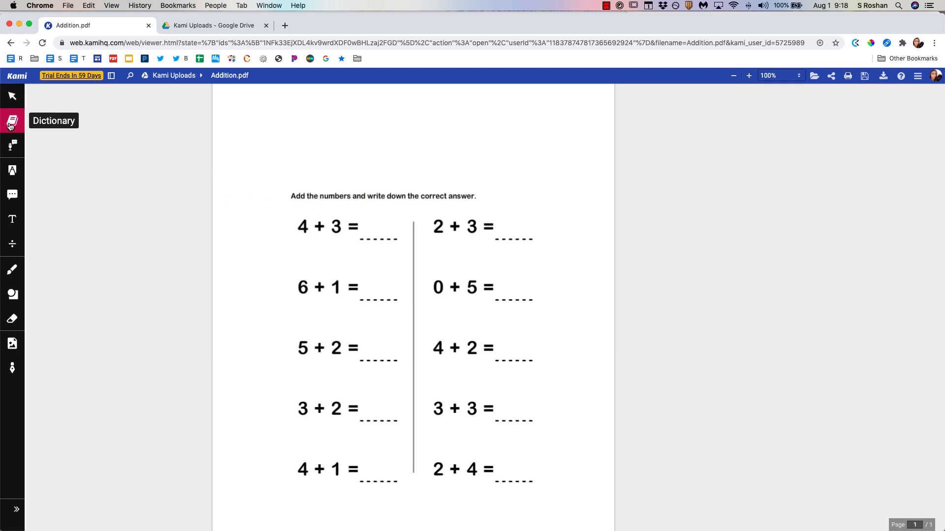
{"action": "double_click", "coordinate": [335, 196]}
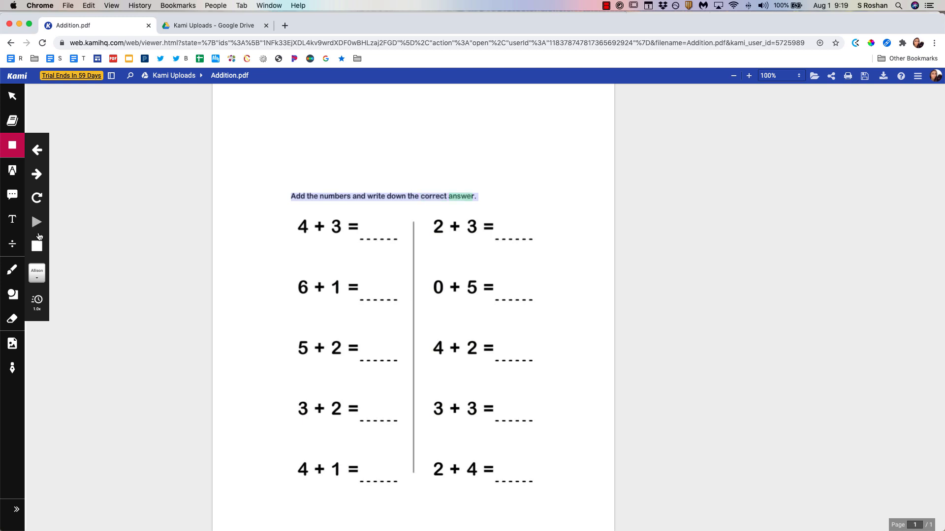
{"action": "left_click", "coordinate": [37, 301]}
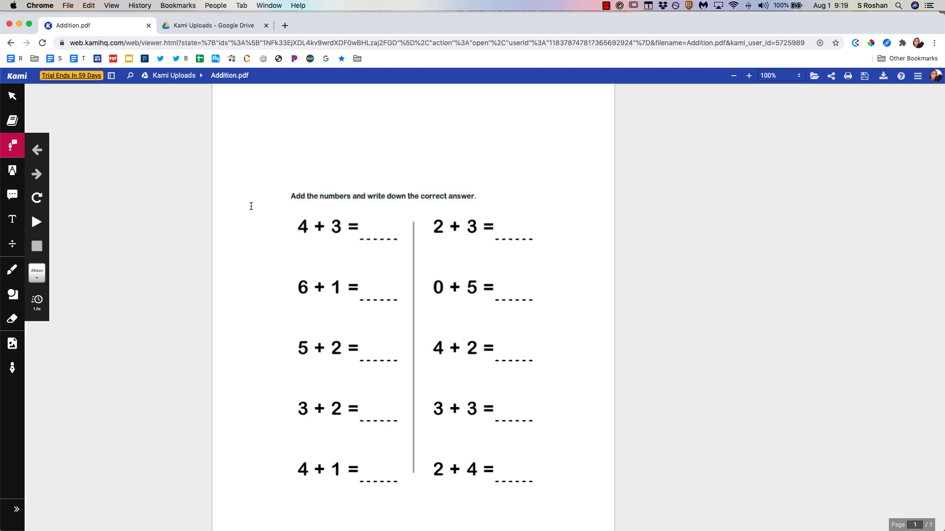
- Highlight 'Add the numbers', attach a voice-dictated comment, and switch to underlining
{"action": "left_click", "coordinate": [12, 170]}
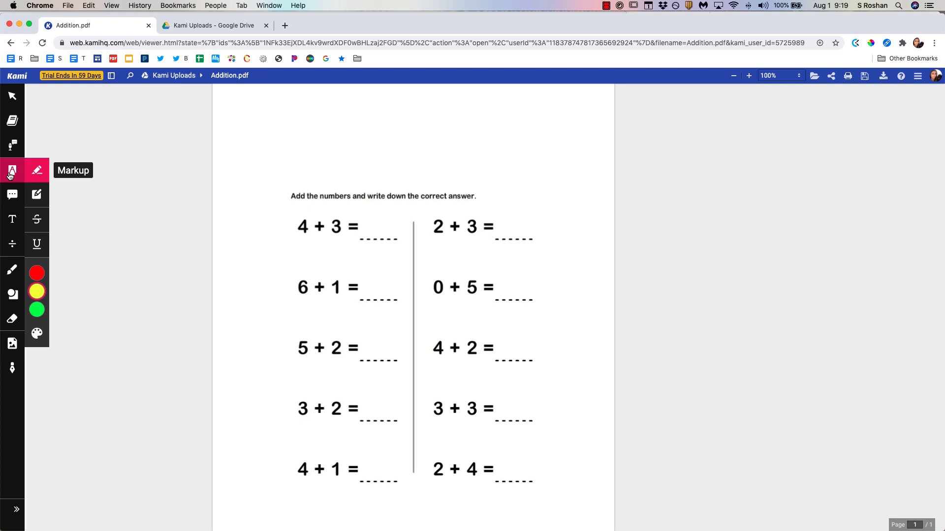
{"action": "mouse_move", "coordinate": [36, 170]}
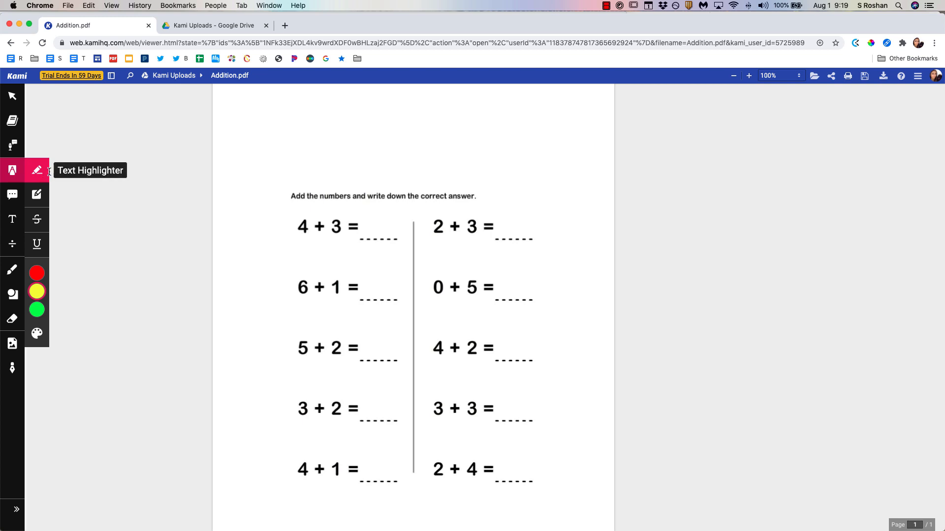
{"action": "left_click_drag", "start_coordinate": [291, 197], "coordinate": [358, 197]}
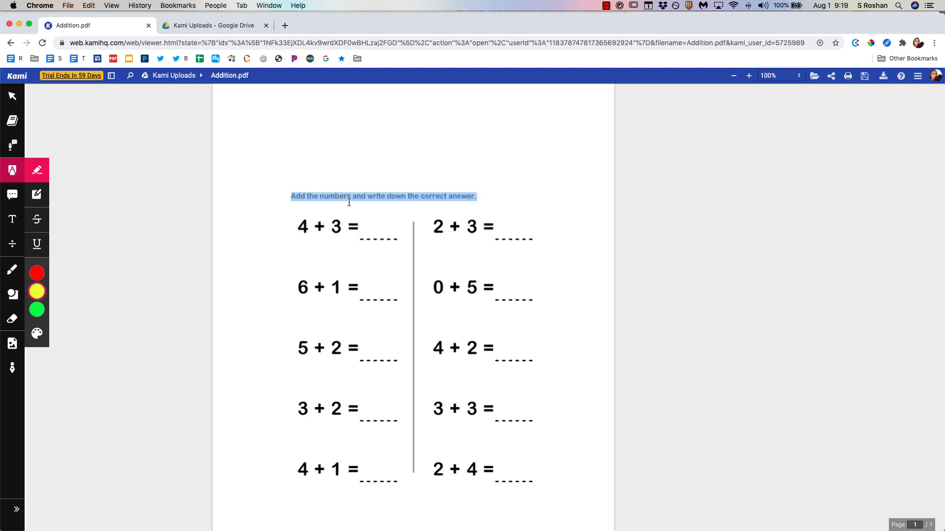
{"action": "left_click", "coordinate": [320, 196]}
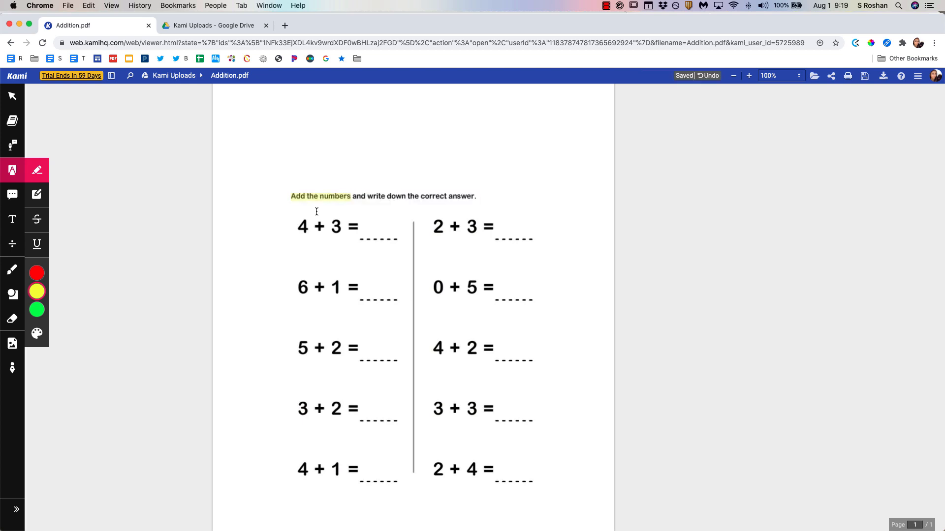
{"action": "left_click", "coordinate": [319, 196]}
{"action": "type", "text": "I am doing addition here!"}
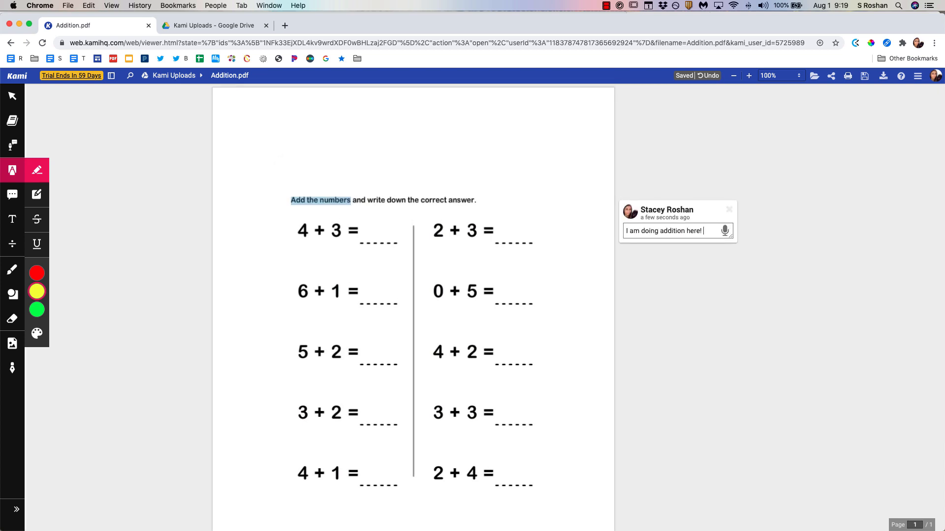
{"action": "mouse_move", "coordinate": [725, 230]}
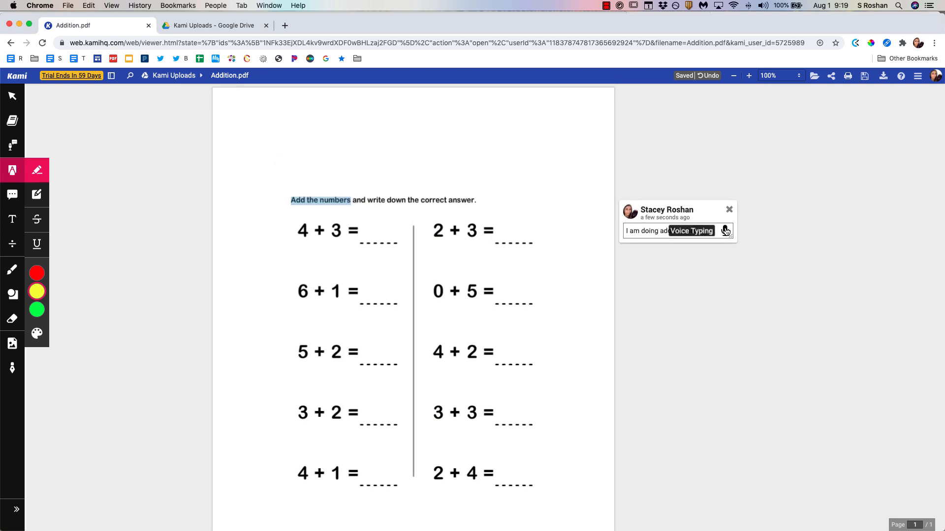
{"action": "left_click", "coordinate": [725, 230]}
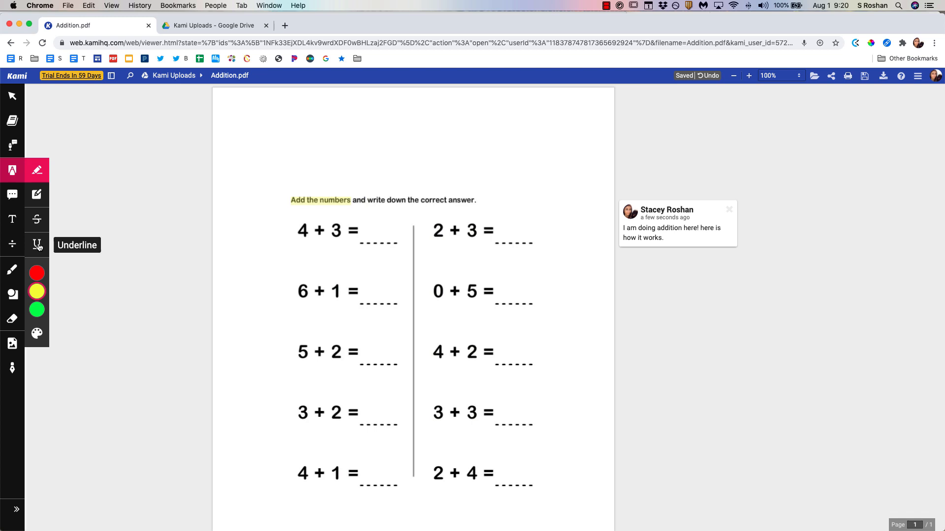
{"action": "left_click", "coordinate": [36, 246]}
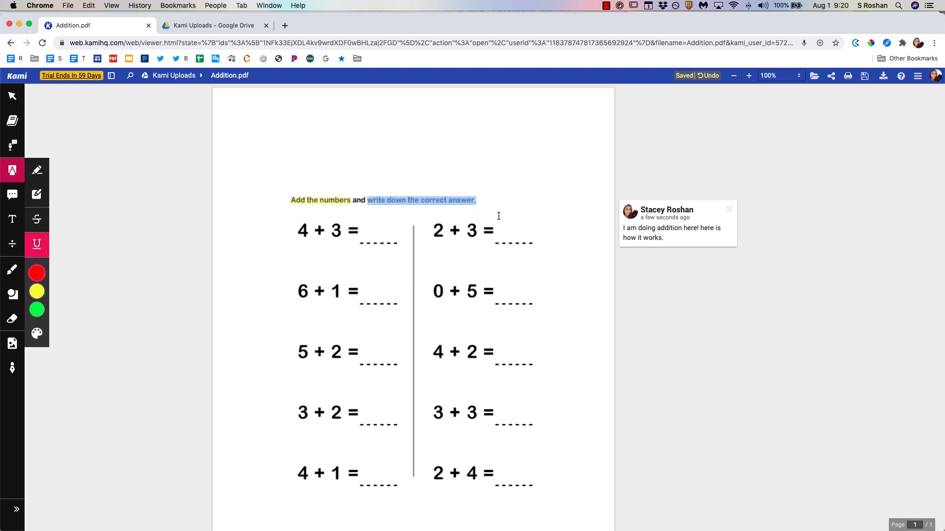
- Comment 'what do you think?' on 2 + 3 = and play back the recorded voice comment
{"action": "left_click", "coordinate": [12, 194]}
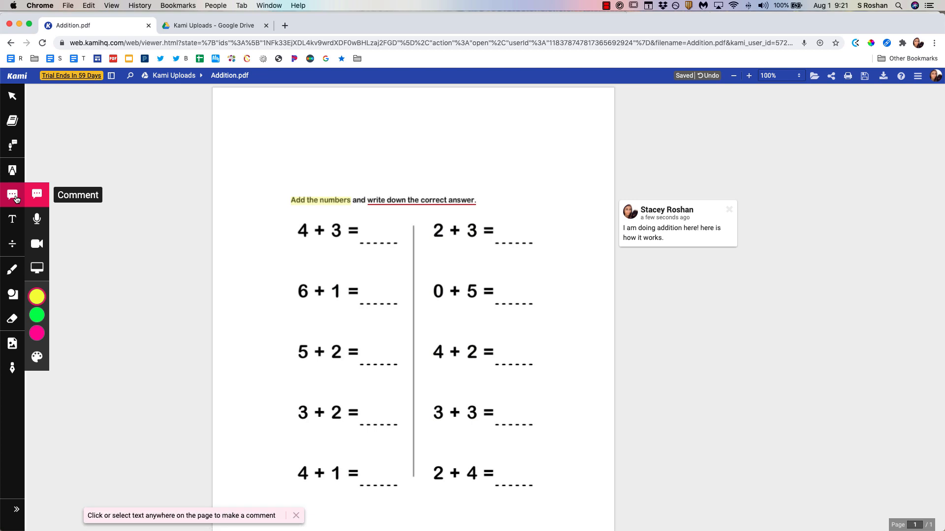
{"action": "mouse_move", "coordinate": [350, 208]}
{"action": "type", "text": "what do you think?"}
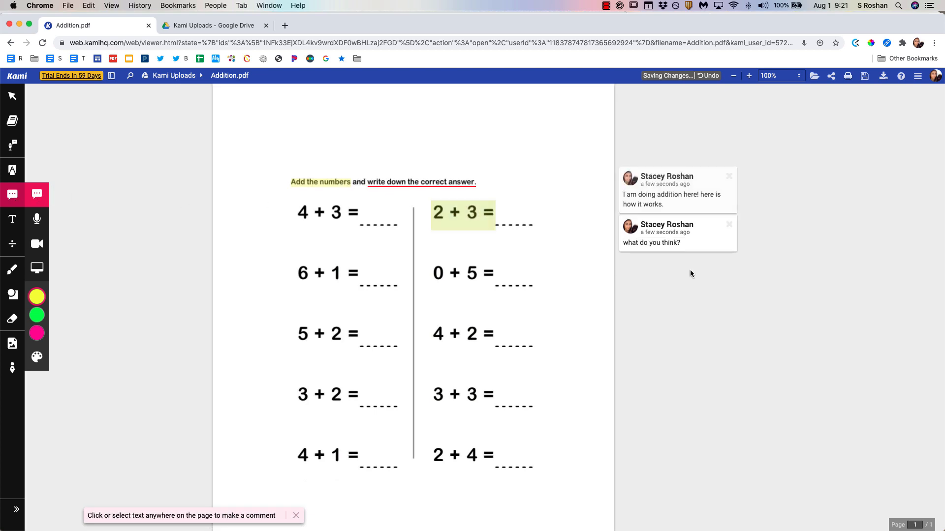
{"action": "mouse_move", "coordinate": [12, 218]}
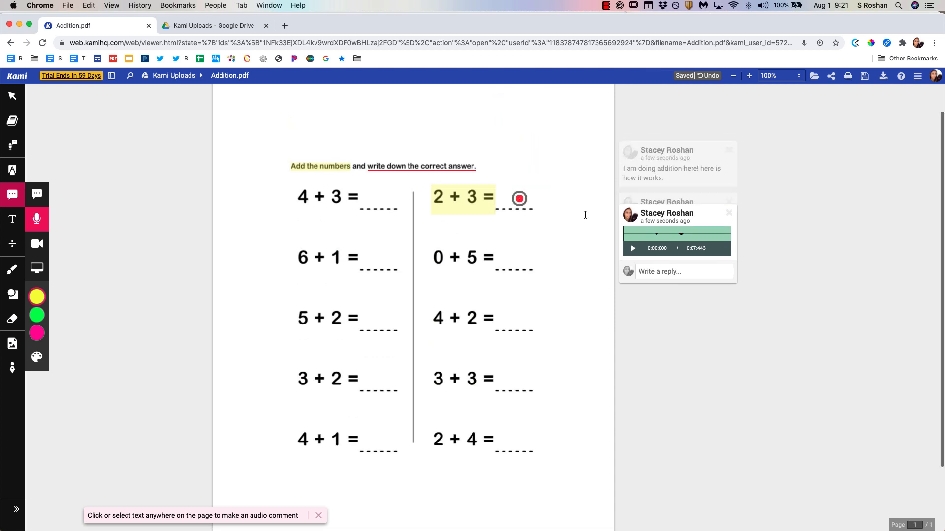
{"action": "left_click", "coordinate": [633, 249]}
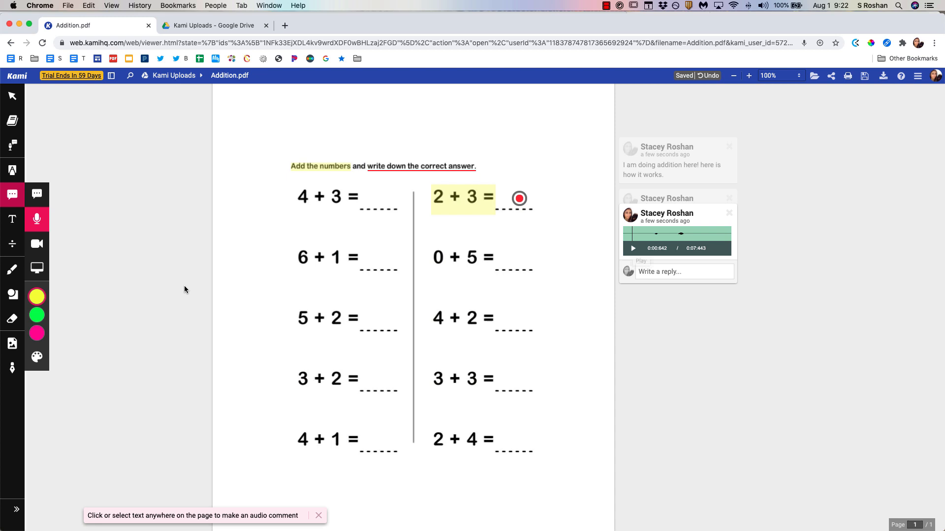
{"action": "mouse_move", "coordinate": [36, 244]}
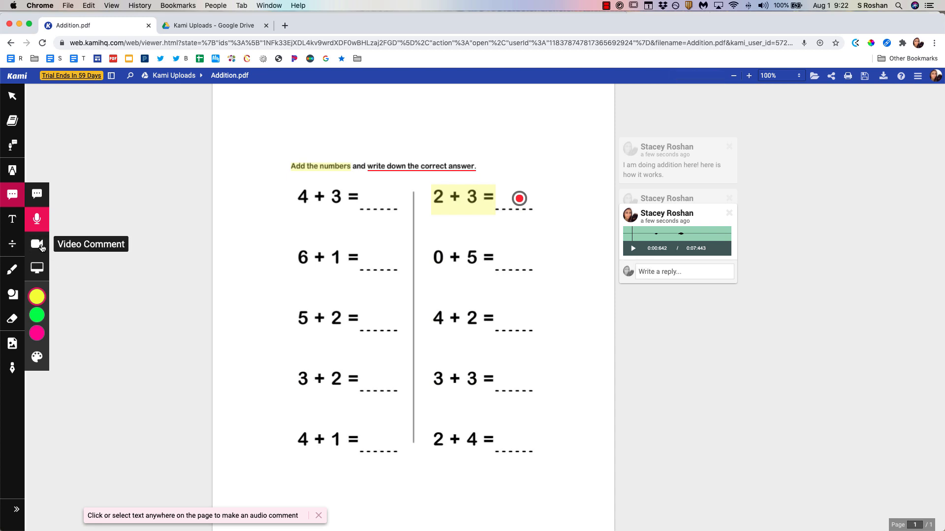
{"action": "mouse_move", "coordinate": [36, 269]}
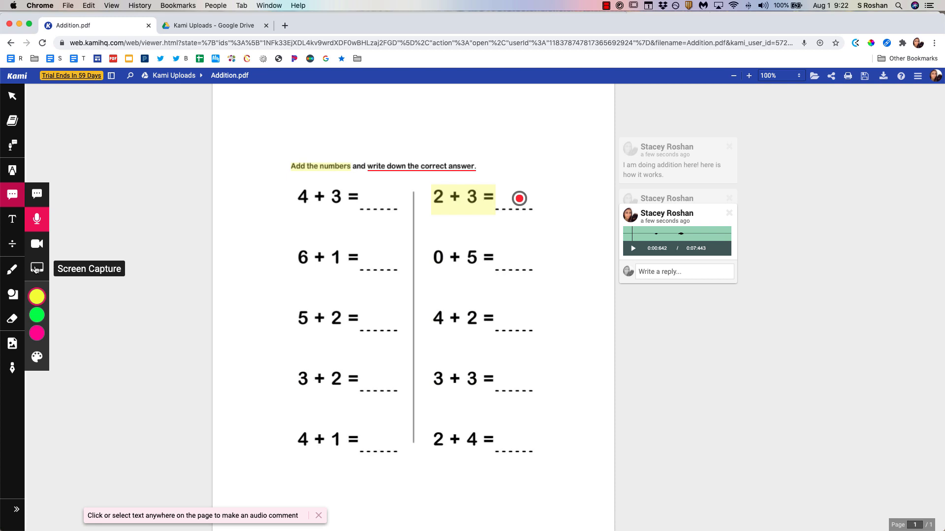
- Start a screen-capture comment on the worksheet and choose Your Entire Screen to share
{"action": "left_click", "coordinate": [37, 269]}
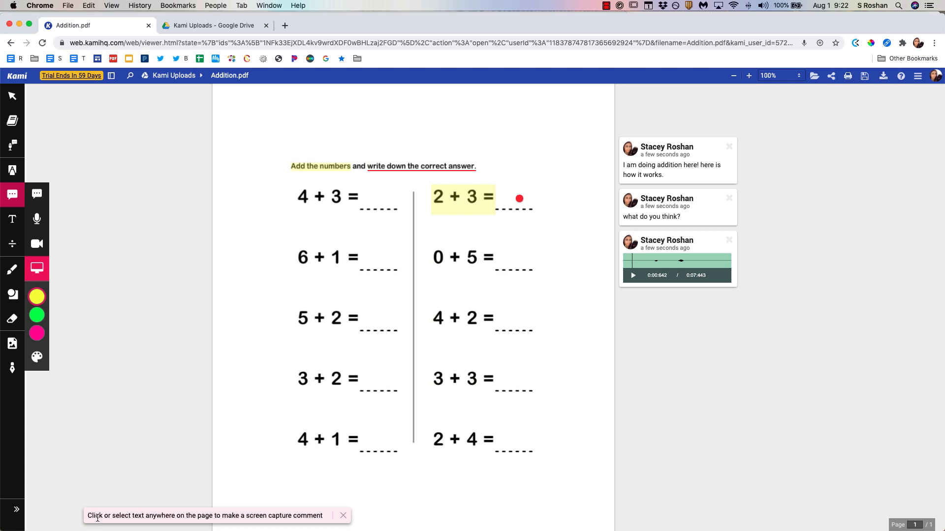
{"action": "mouse_move", "coordinate": [318, 523]}
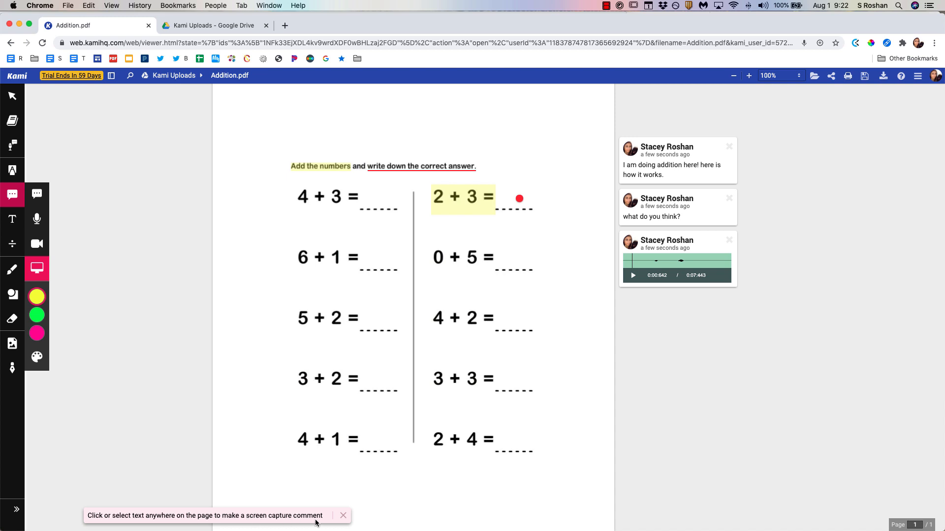
{"action": "mouse_move", "coordinate": [283, 184]}
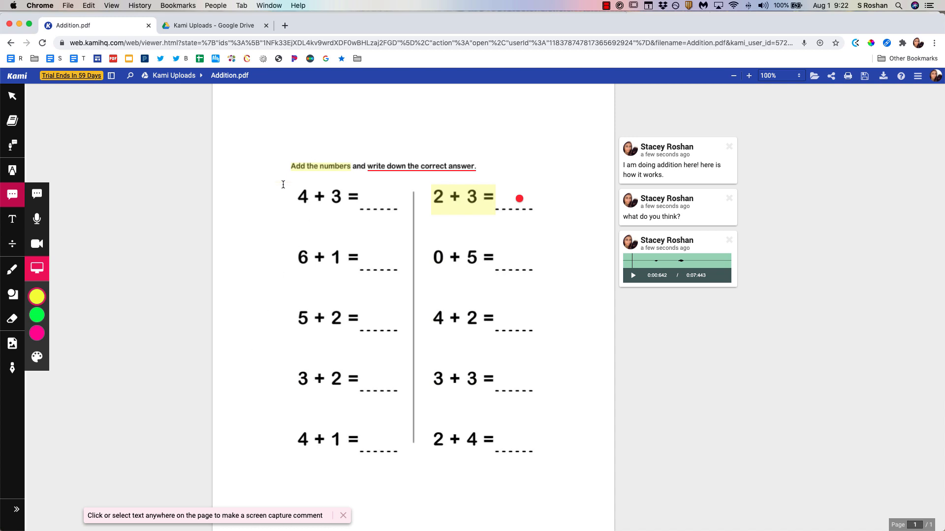
{"action": "left_click", "coordinate": [37, 244]}
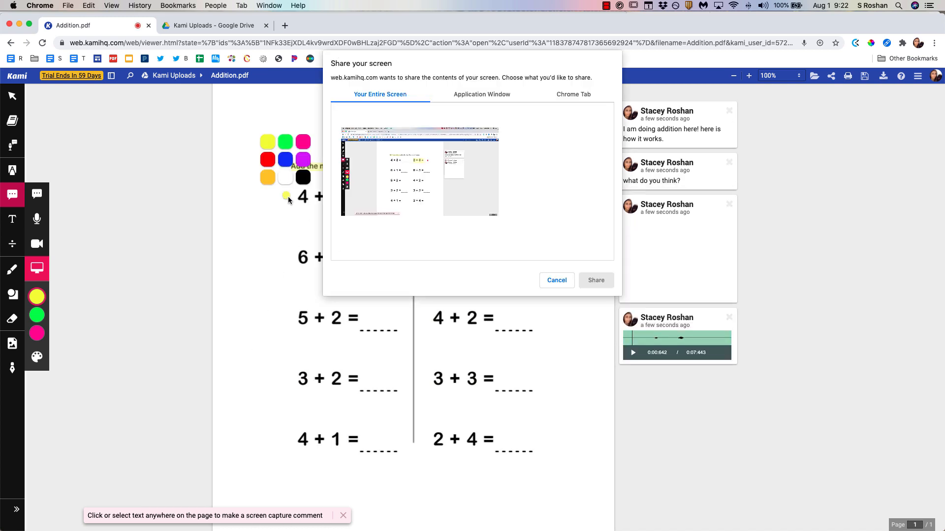
{"action": "left_click", "coordinate": [420, 172]}
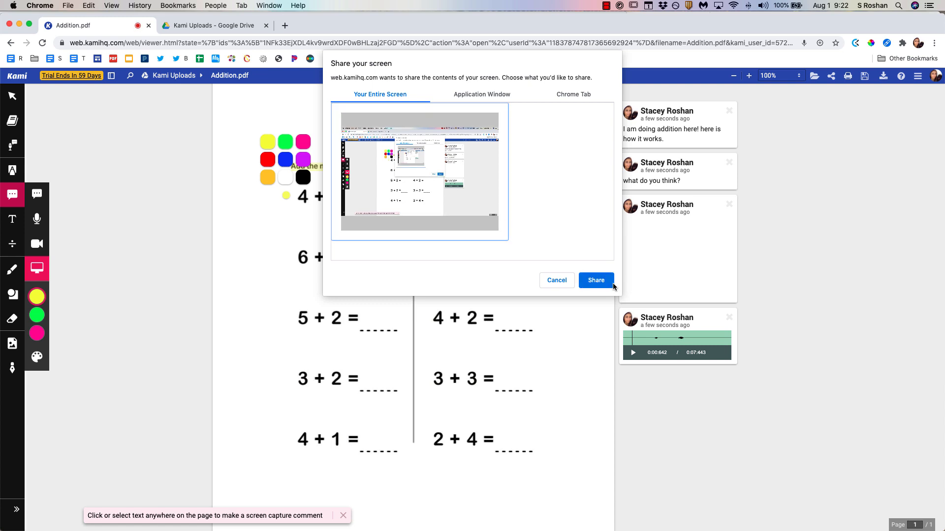
- Begin recording and draw a red freehand squiggle under the 'Add the numbers' instruction
{"action": "left_click", "coordinate": [595, 280]}
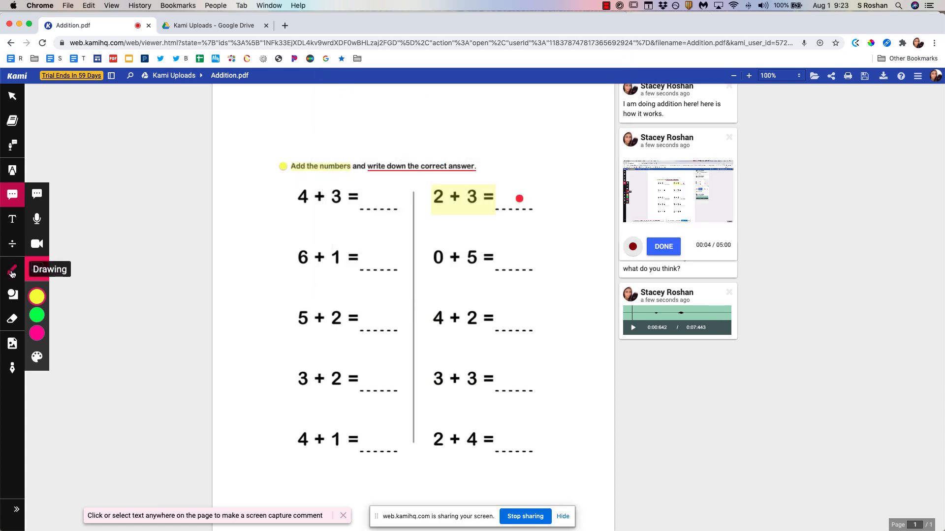
{"action": "mouse_move", "coordinate": [12, 294]}
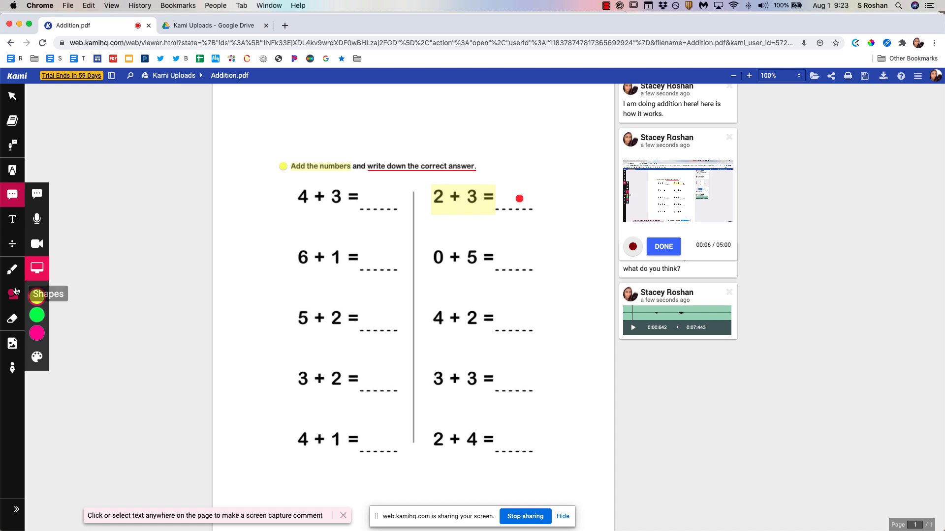
{"action": "left_click", "coordinate": [12, 270]}
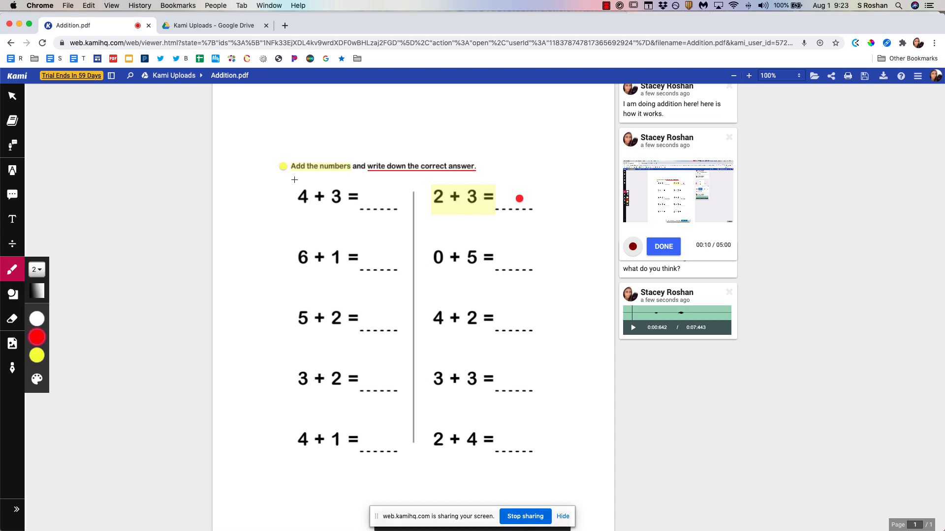
{"action": "left_click_drag", "start_coordinate": [289, 179], "coordinate": [339, 182]}
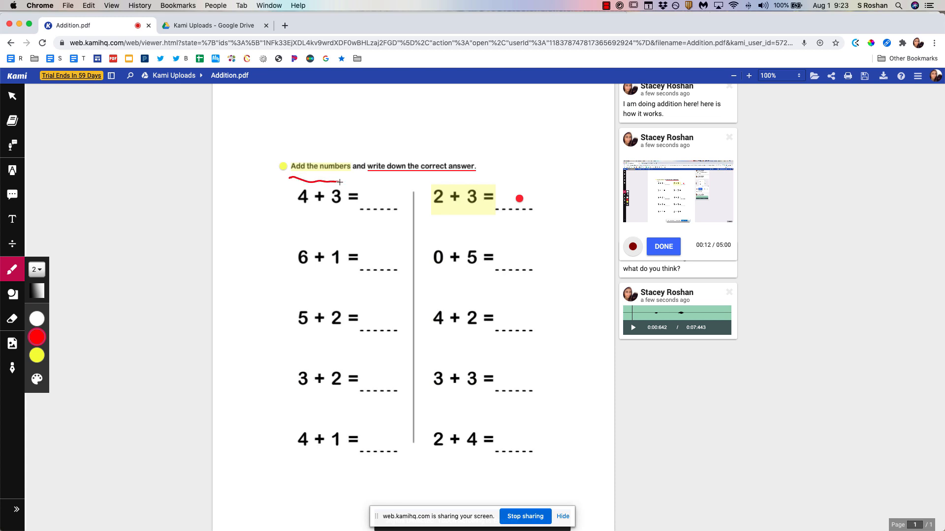
{"action": "left_click_drag", "start_coordinate": [337, 181], "coordinate": [377, 179]}
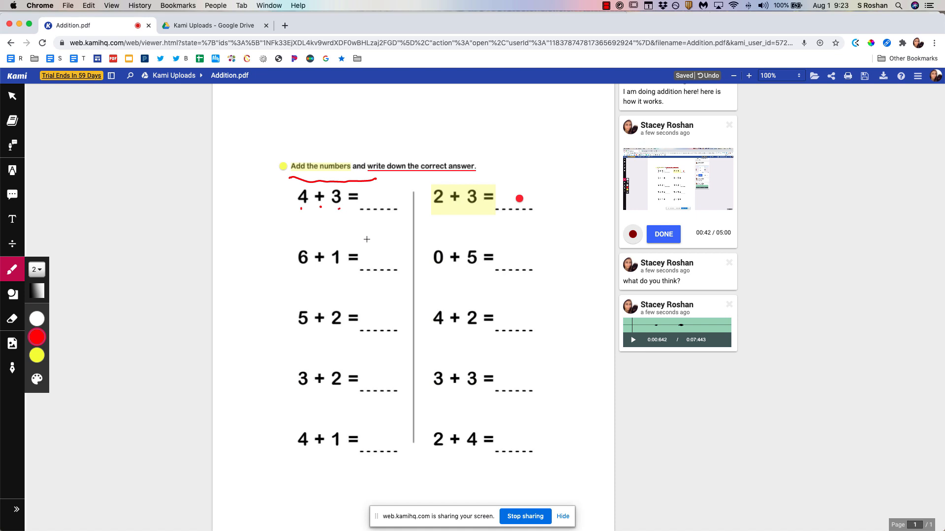
{"action": "mouse_move", "coordinate": [326, 227]}
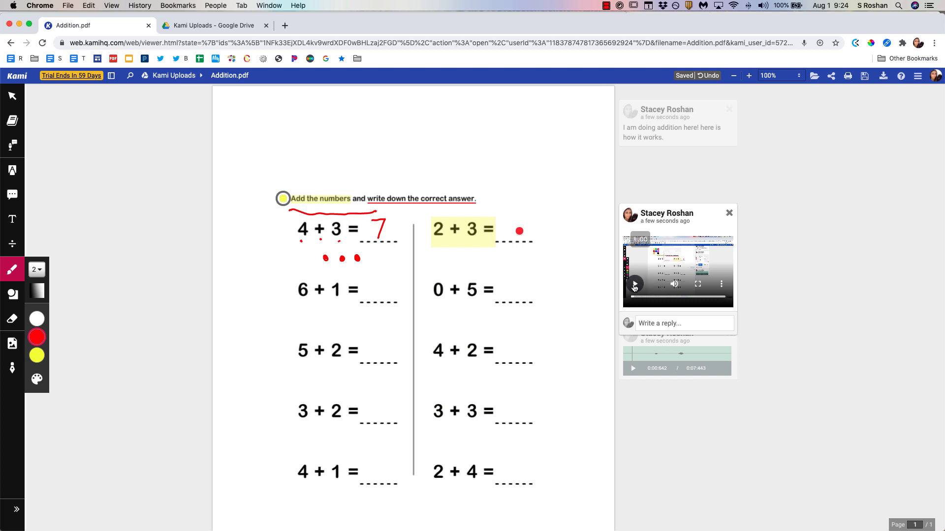
{"action": "left_click", "coordinate": [634, 284]}
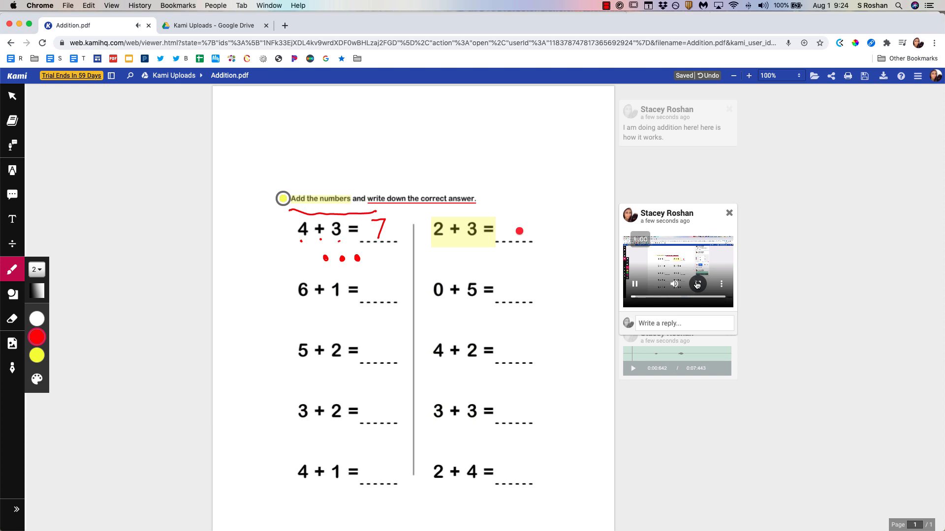
{"action": "left_click", "coordinate": [696, 284]}
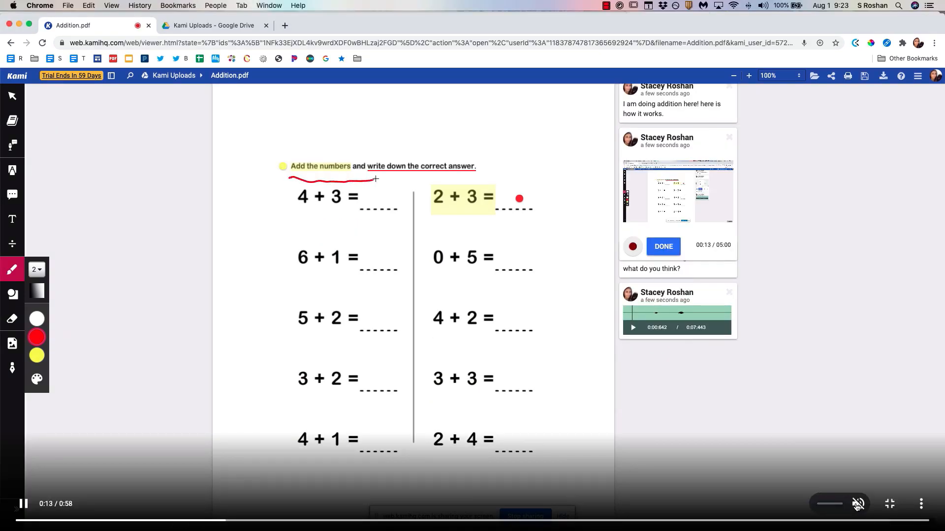
{"action": "left_click_drag", "start_coordinate": [362, 181], "coordinate": [398, 217]}
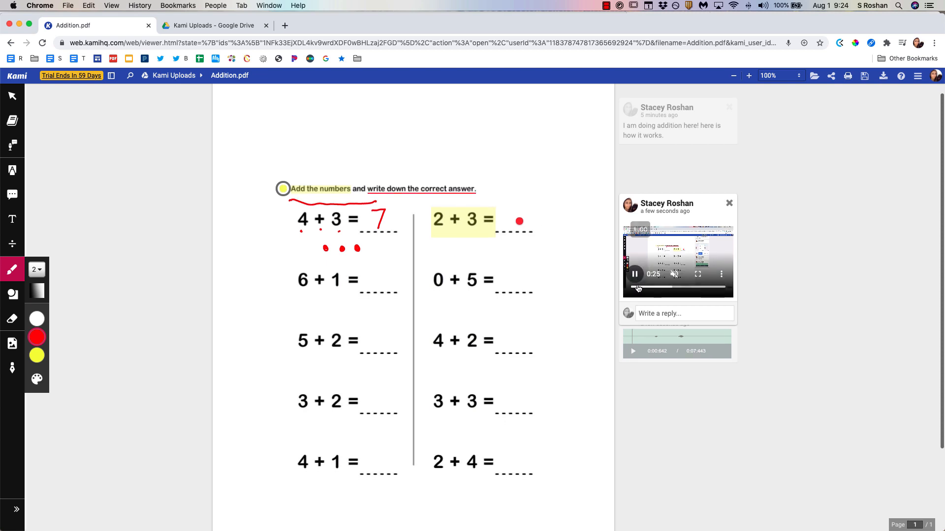
{"action": "left_click", "coordinate": [634, 275]}
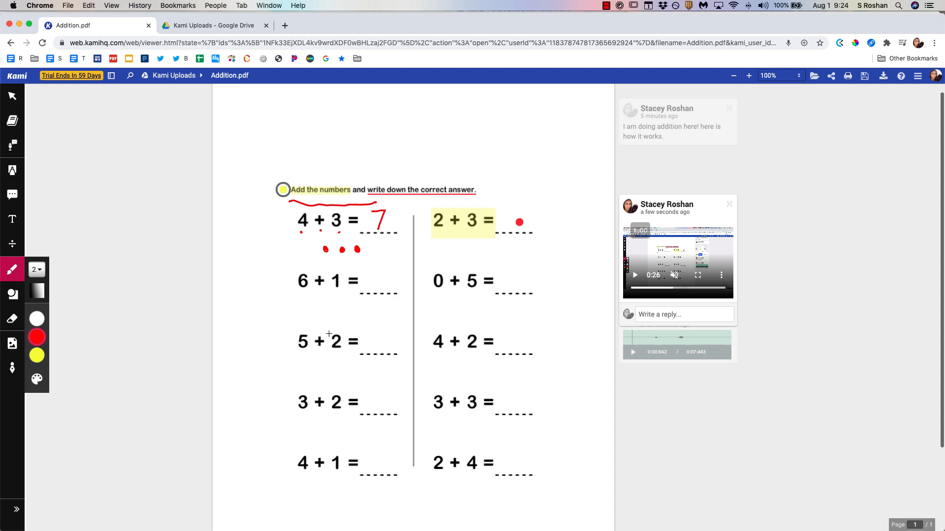
{"action": "mouse_move", "coordinate": [12, 270]}
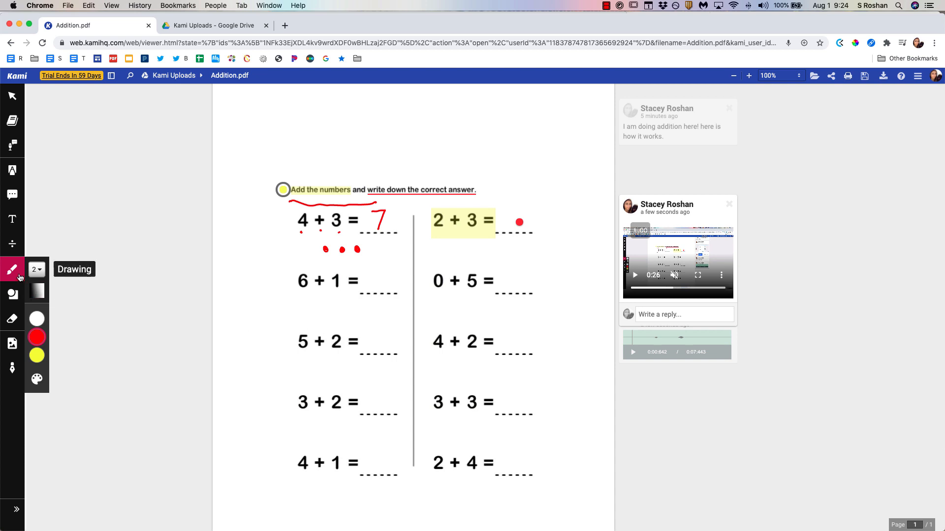
- Place a text box after 6 + 1 = and set its text size to 24px
{"action": "left_click", "coordinate": [36, 268]}
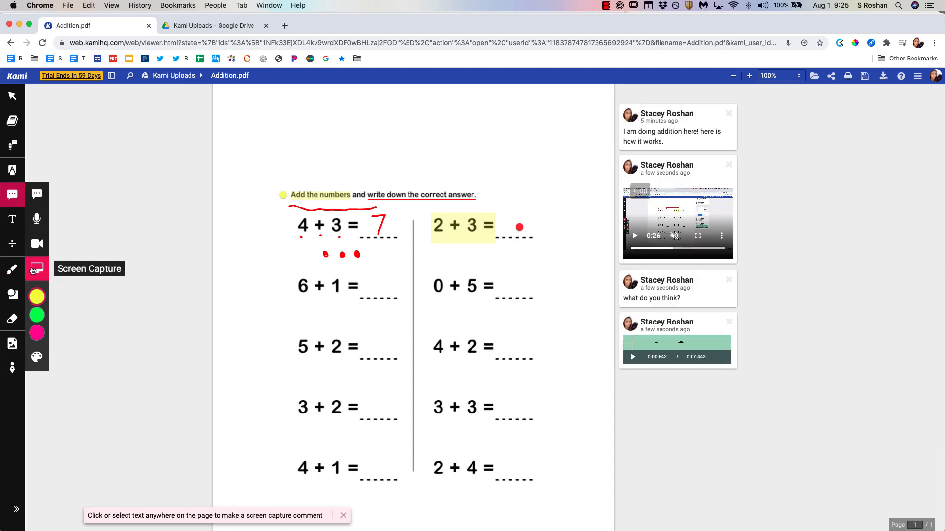
{"action": "mouse_move", "coordinate": [11, 219]}
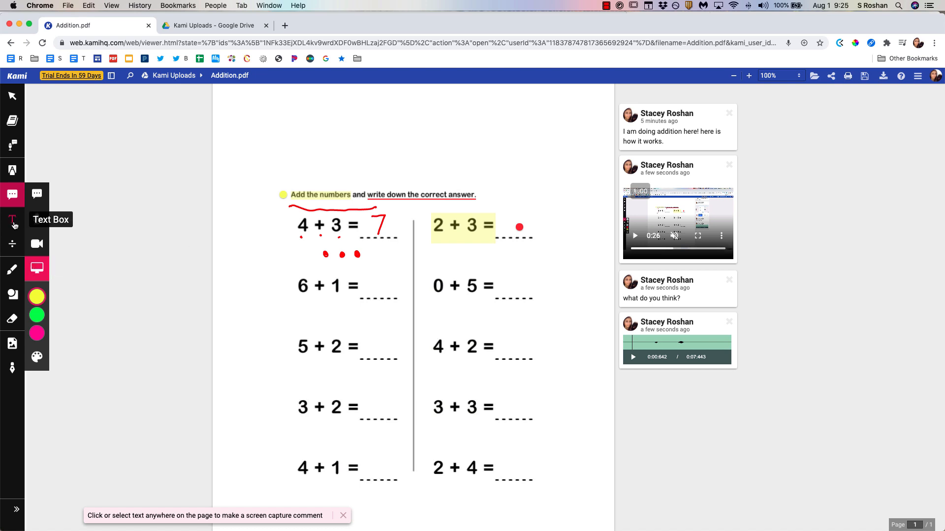
{"action": "left_click", "coordinate": [12, 220]}
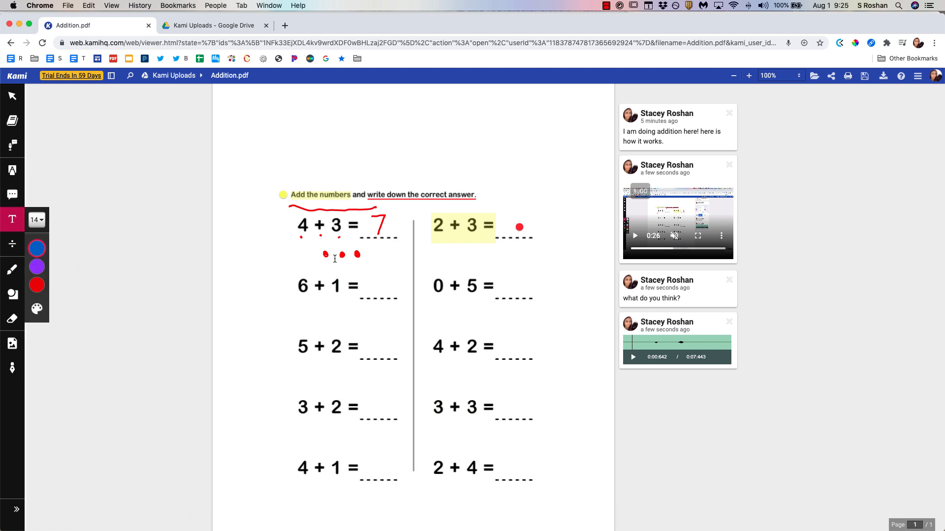
{"action": "left_click", "coordinate": [375, 285]}
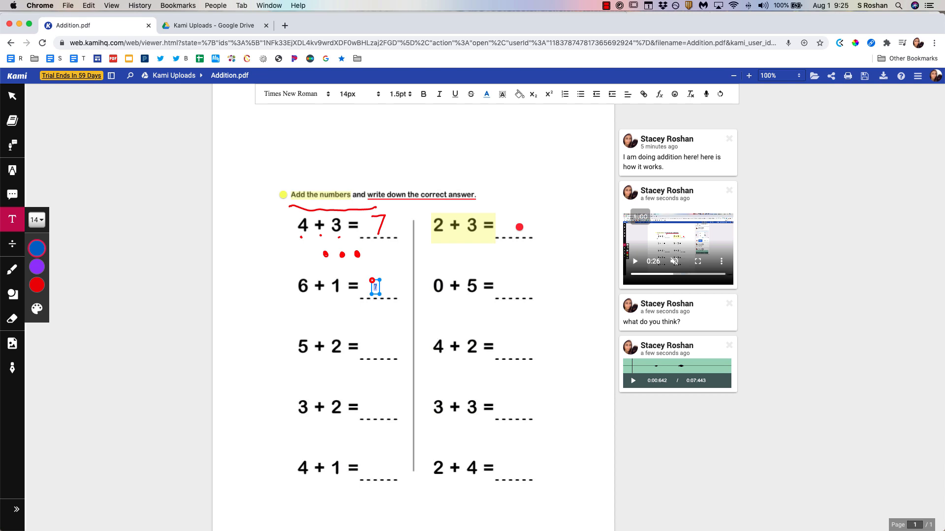
{"action": "left_click", "coordinate": [36, 220]}
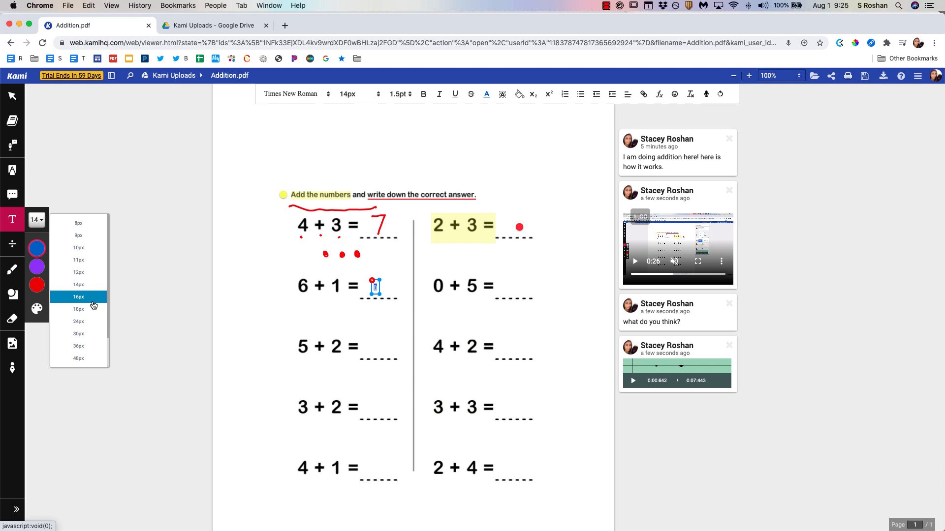
{"action": "left_click", "coordinate": [79, 321]}
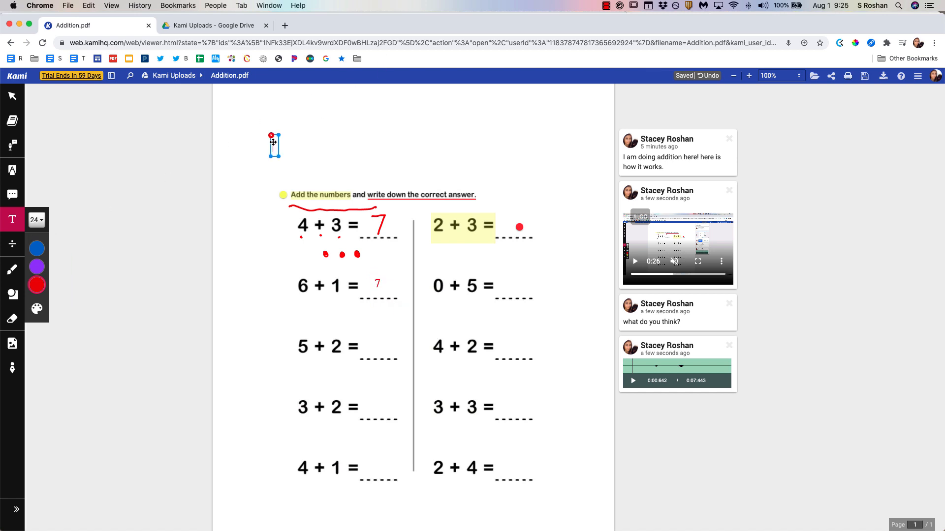
{"action": "left_click", "coordinate": [274, 145]}
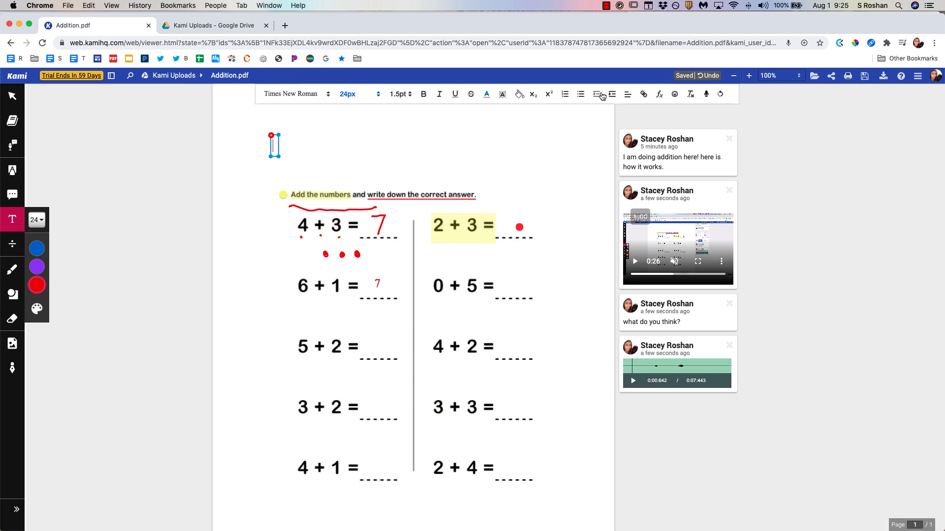
{"action": "mouse_move", "coordinate": [611, 94]}
{"action": "type", "text": "Here are some additional instructions you might want to provide. Go here first"}
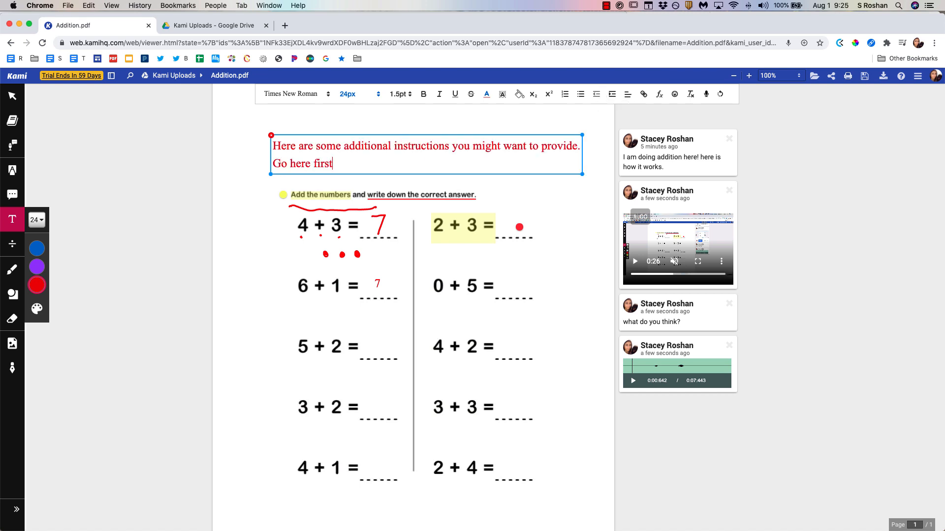
{"action": "type", "text": ": www.google.com"}
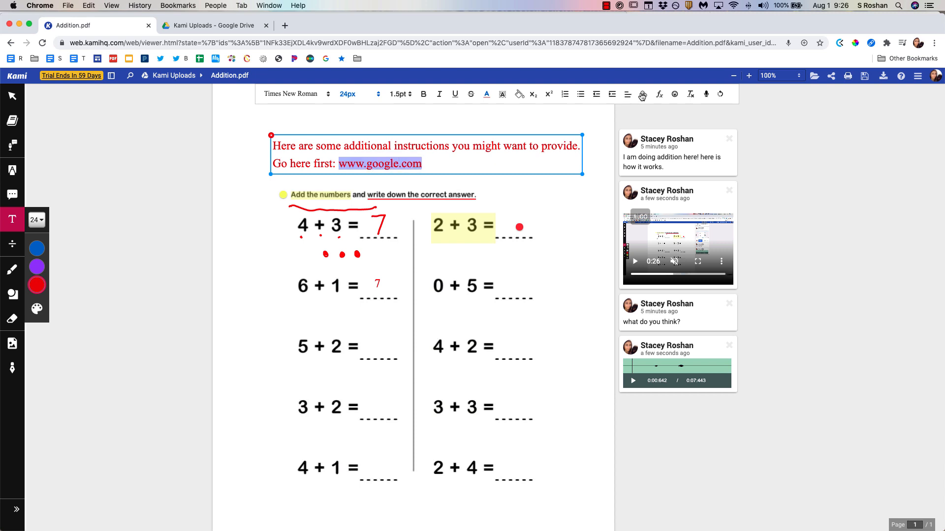
{"action": "left_click", "coordinate": [643, 94]}
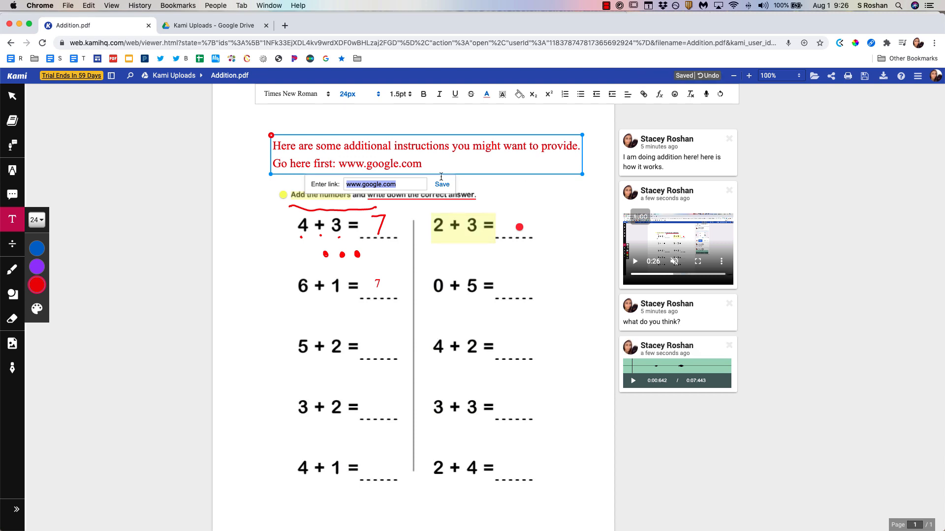
{"action": "left_click", "coordinate": [442, 184]}
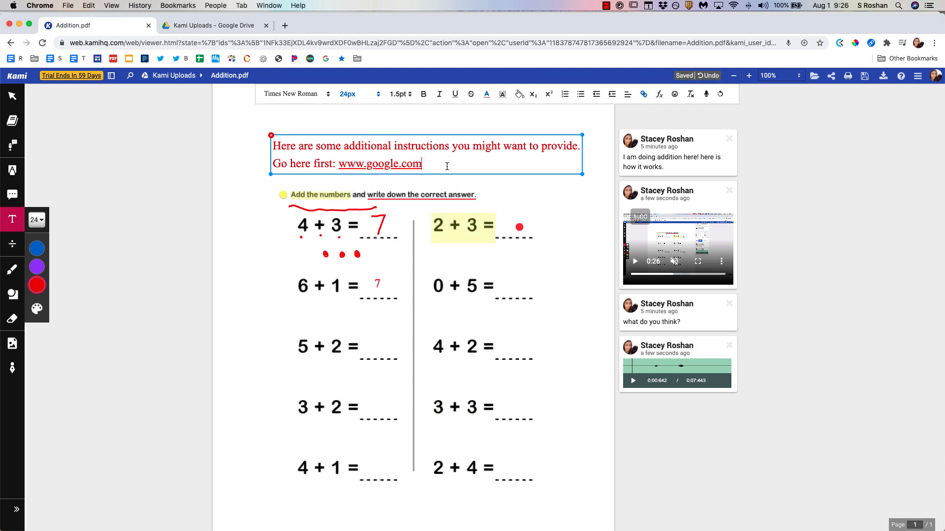
{"action": "mouse_move", "coordinate": [658, 95]}
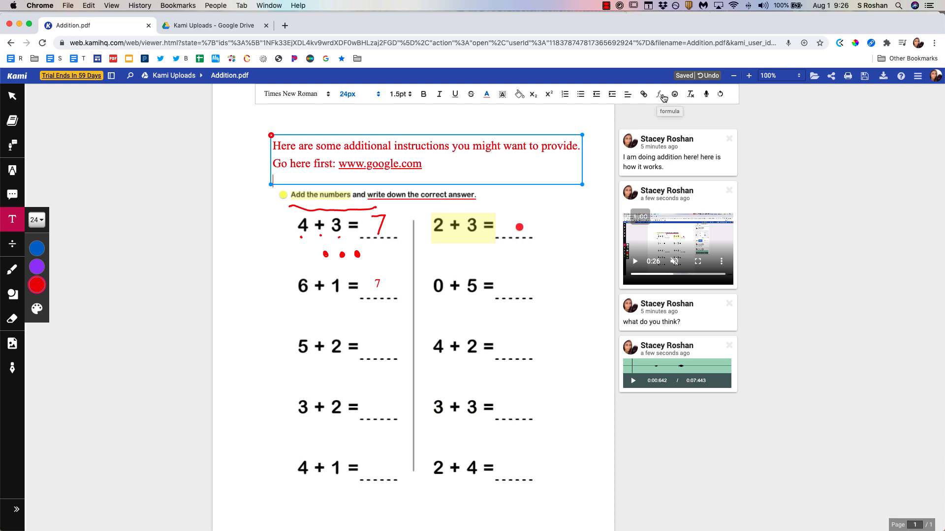
{"action": "mouse_move", "coordinate": [660, 97]}
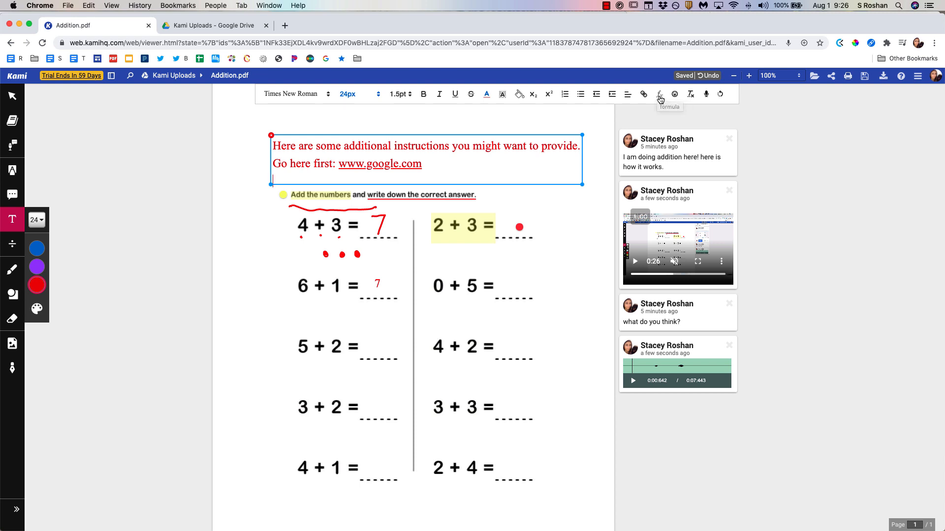
- Insert an integral formula with \int and \frac under the link and recolour all the text purple
{"action": "left_click", "coordinate": [659, 94]}
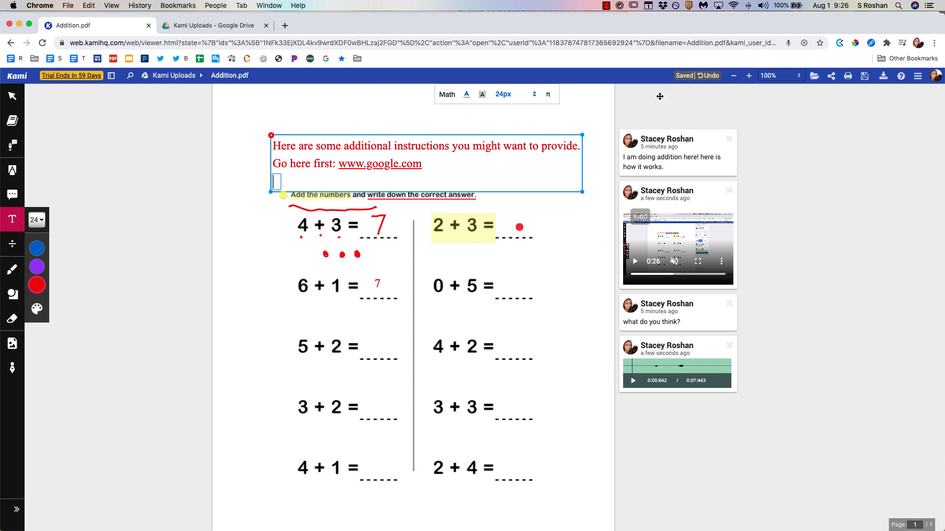
{"action": "type", "text": "\\int"}
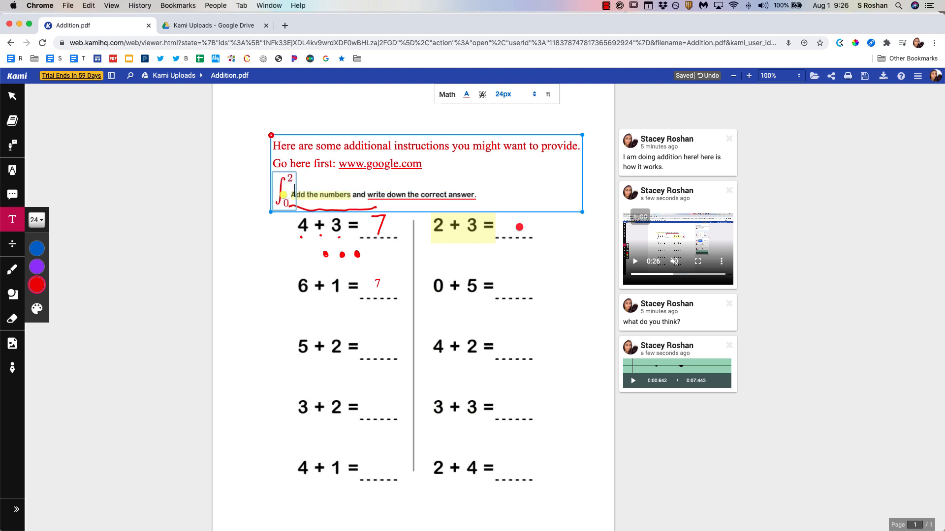
{"action": "type", "text": "\\fra"}
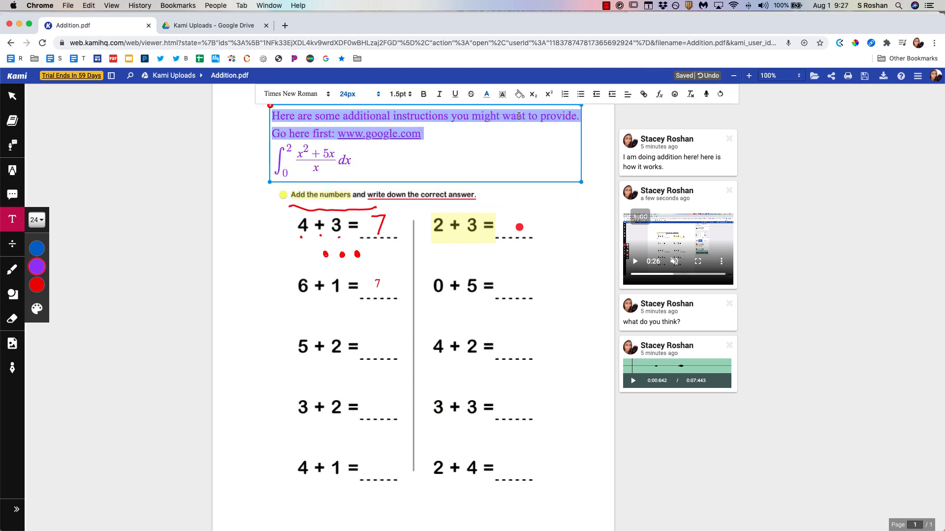
{"action": "left_click", "coordinate": [500, 94]}
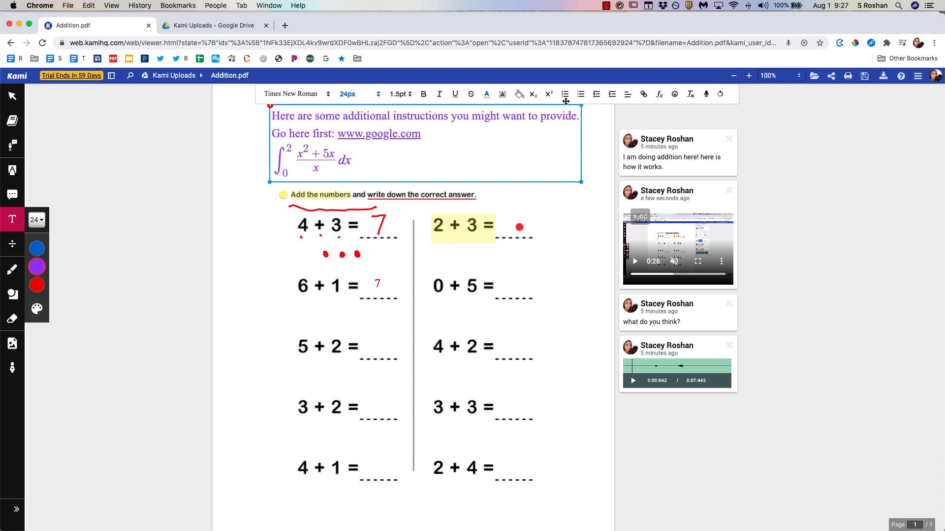
{"action": "mouse_move", "coordinate": [707, 95]}
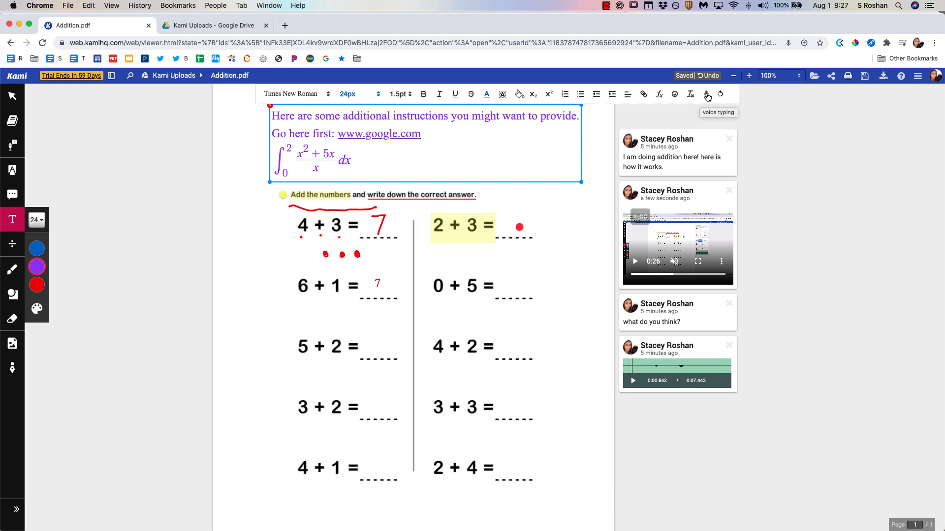
{"action": "mouse_move", "coordinate": [552, 237]}
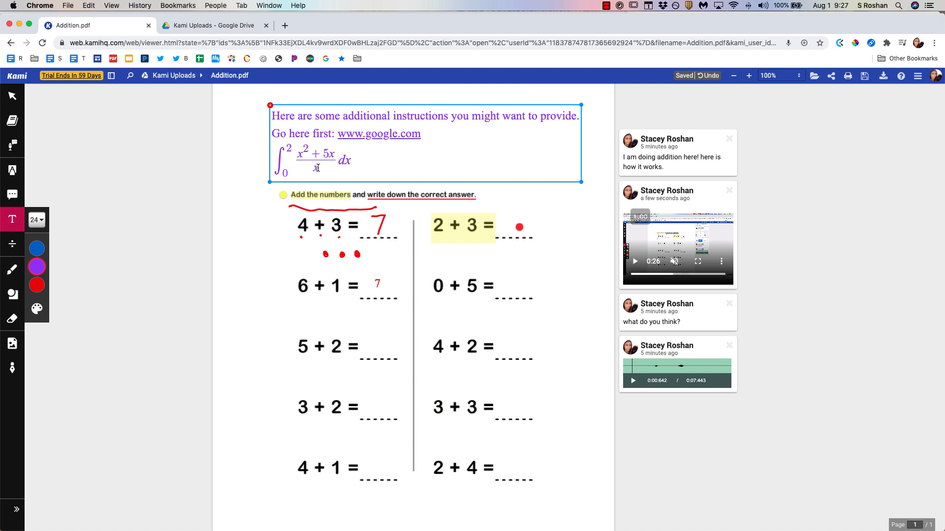
{"action": "left_click", "coordinate": [268, 241]}
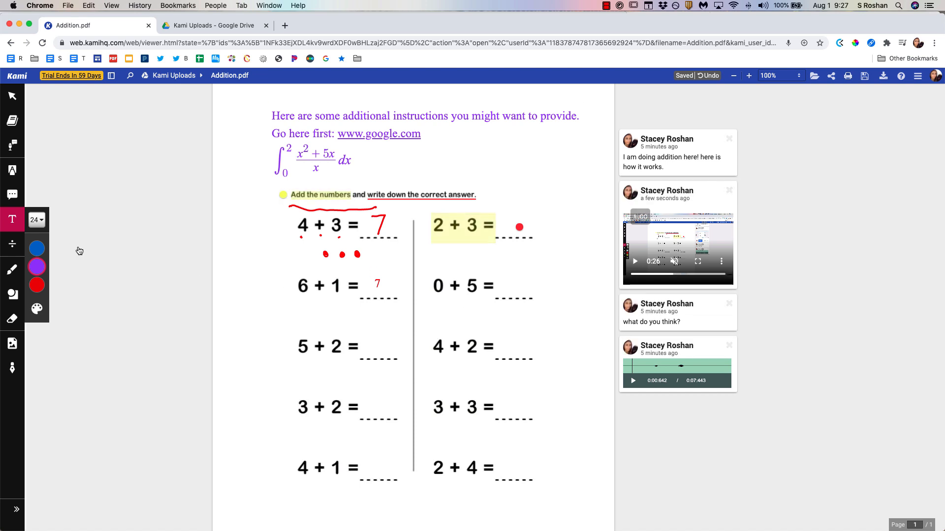
{"action": "left_click", "coordinate": [11, 245]}
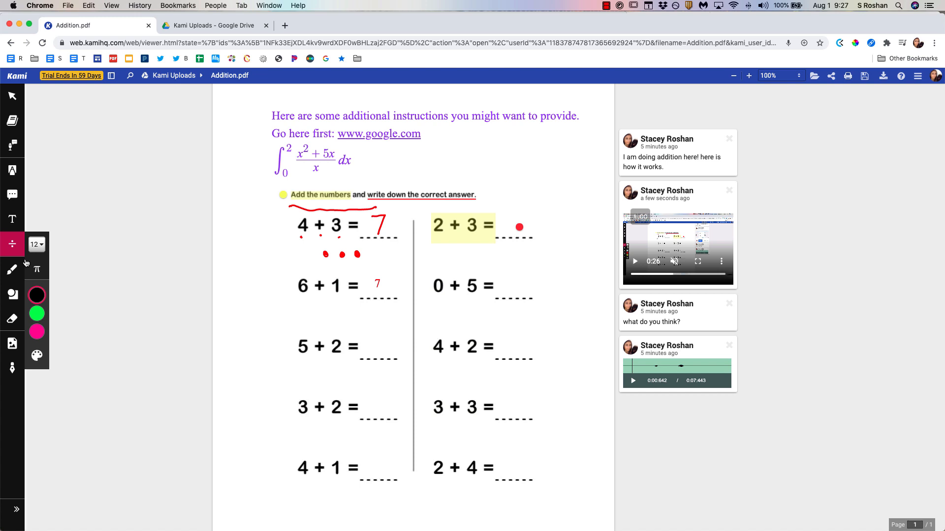
{"action": "mouse_move", "coordinate": [37, 270]}
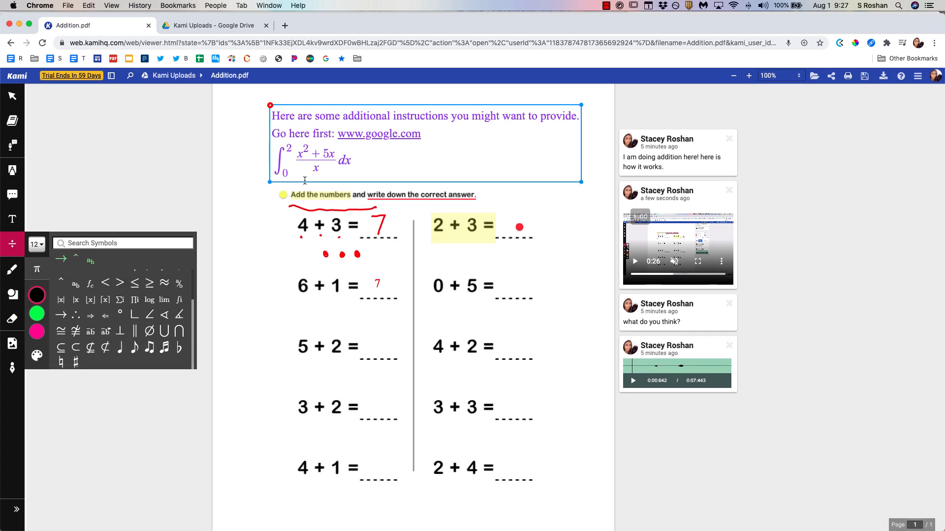
{"action": "left_click", "coordinate": [12, 219]}
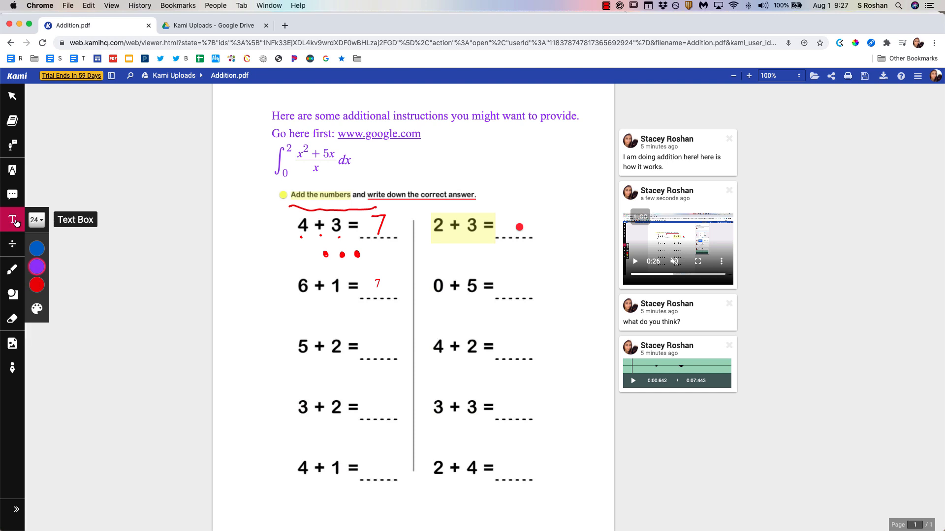
{"action": "left_click", "coordinate": [12, 220]}
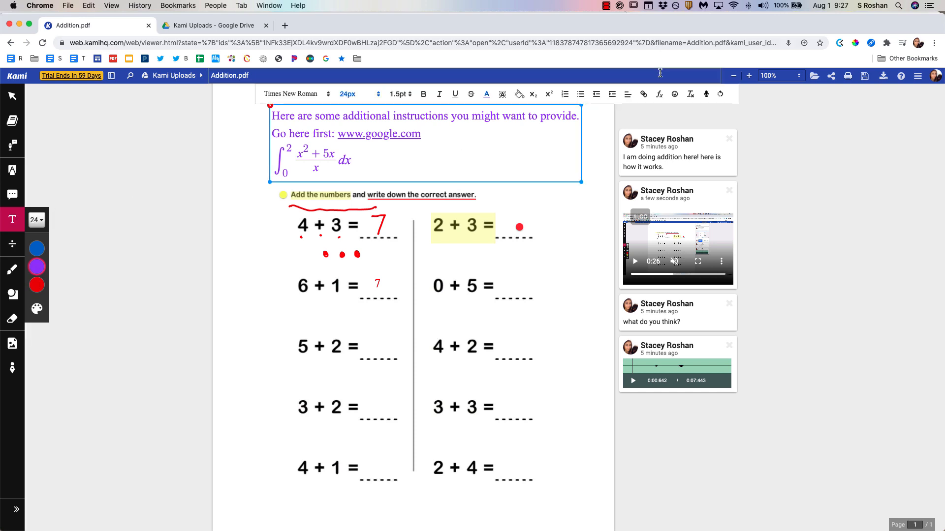
{"action": "mouse_move", "coordinate": [658, 95]}
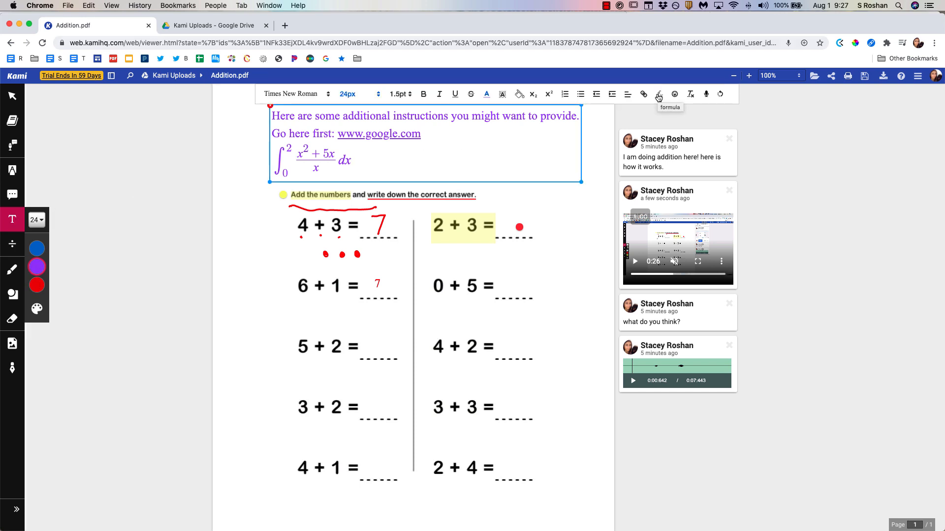
{"action": "left_click", "coordinate": [12, 269]}
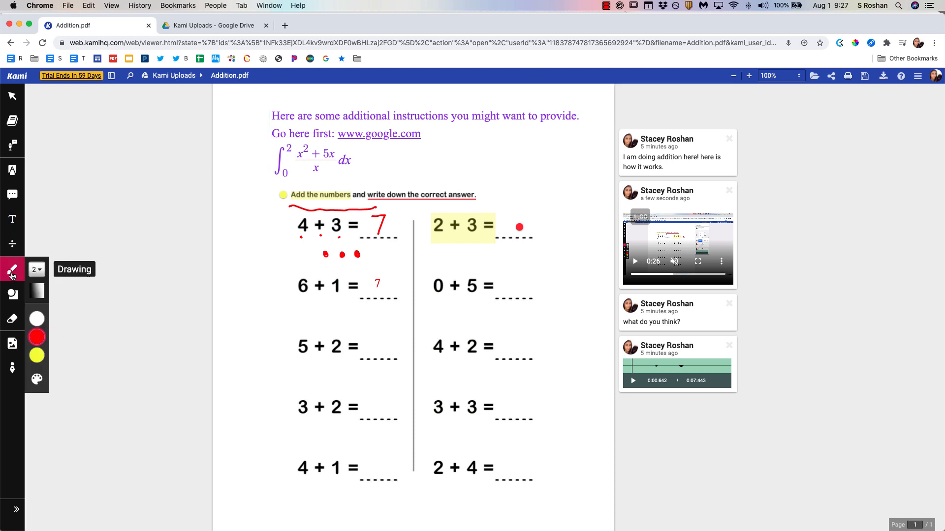
- Set the freehand pen stroke size to 4 and its colour to blue
{"action": "left_click", "coordinate": [34, 270]}
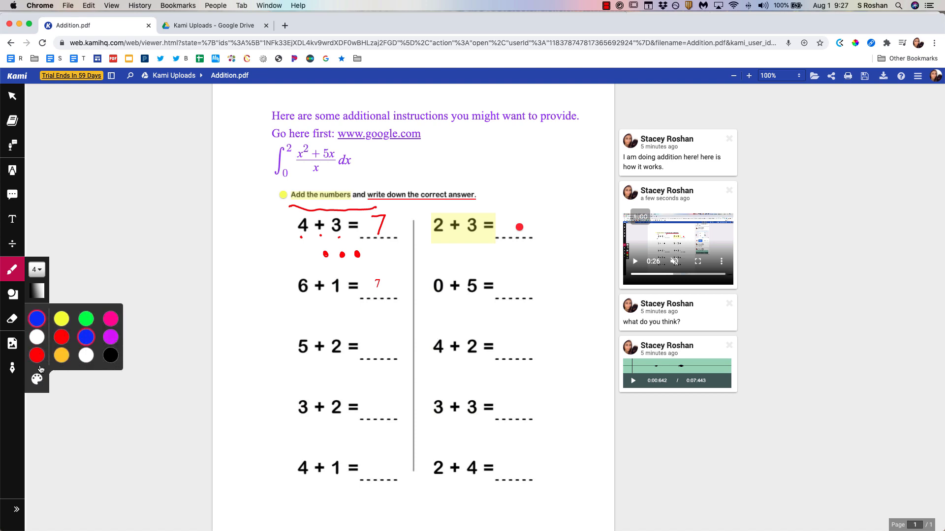
{"action": "left_click", "coordinate": [37, 378]}
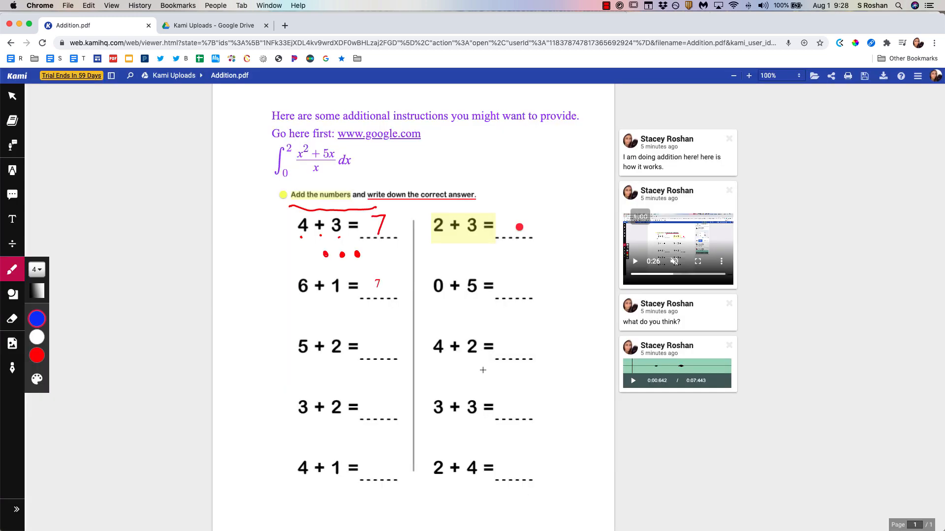
- Draw a circle shape enclosing the 6 + 1 and 5 + 2 problems in the left column
{"action": "left_click", "coordinate": [12, 293]}
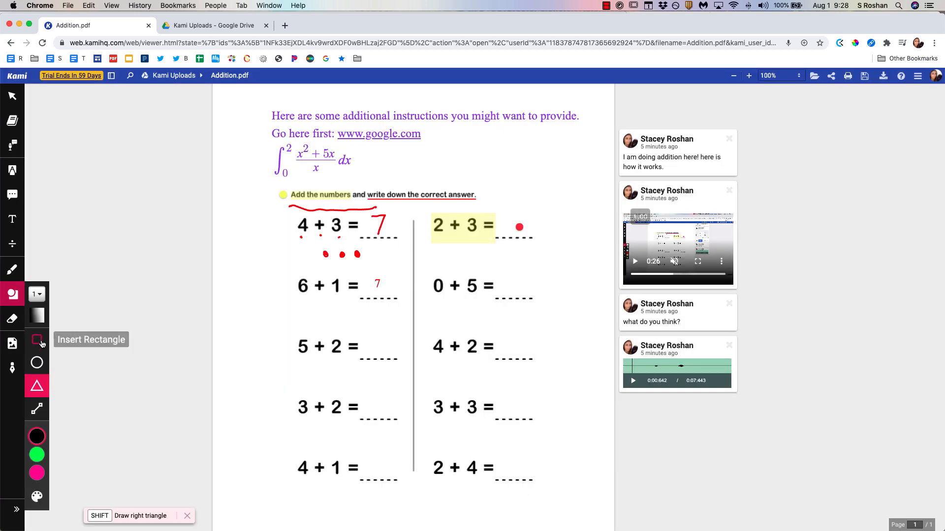
{"action": "left_click", "coordinate": [37, 363]}
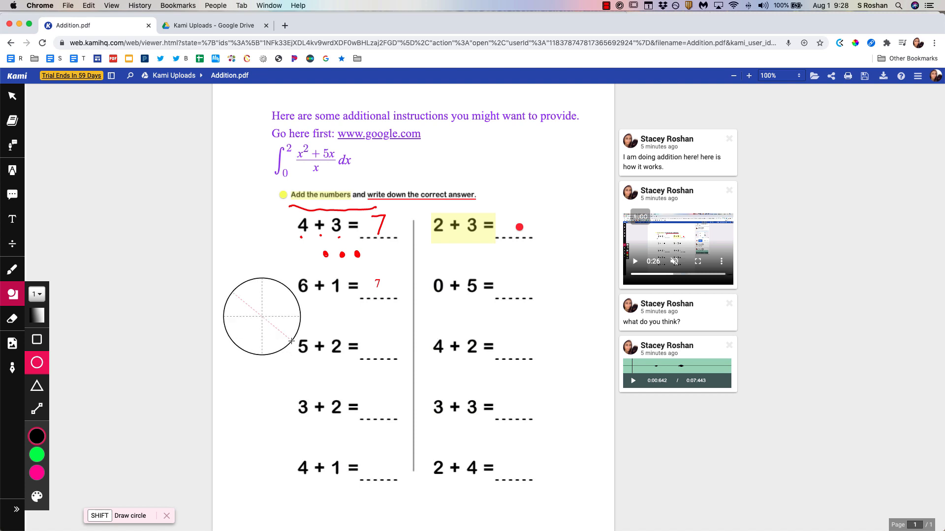
{"action": "left_click_drag", "start_coordinate": [262, 316], "coordinate": [243, 326]}
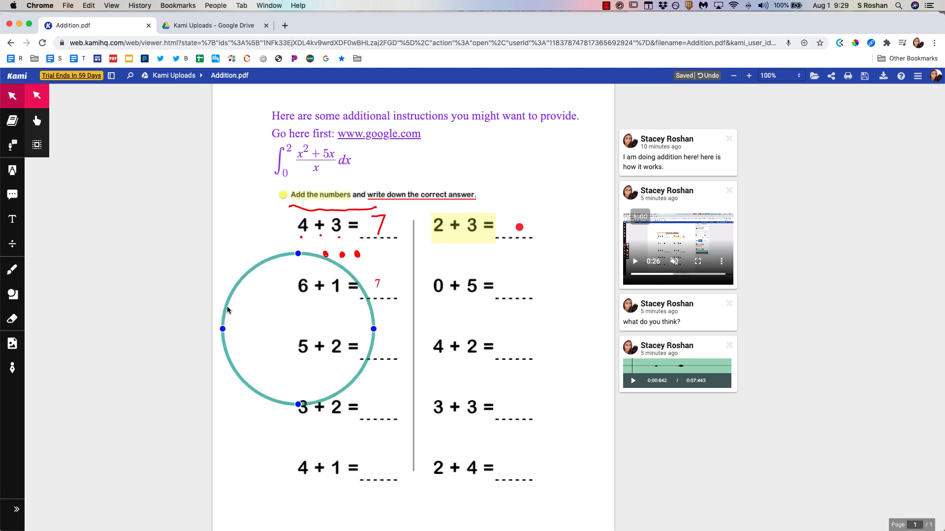
- Restyle the circle to a 2px then 1px outline, fill it solid, then delete it
{"action": "left_click", "coordinate": [227, 283]}
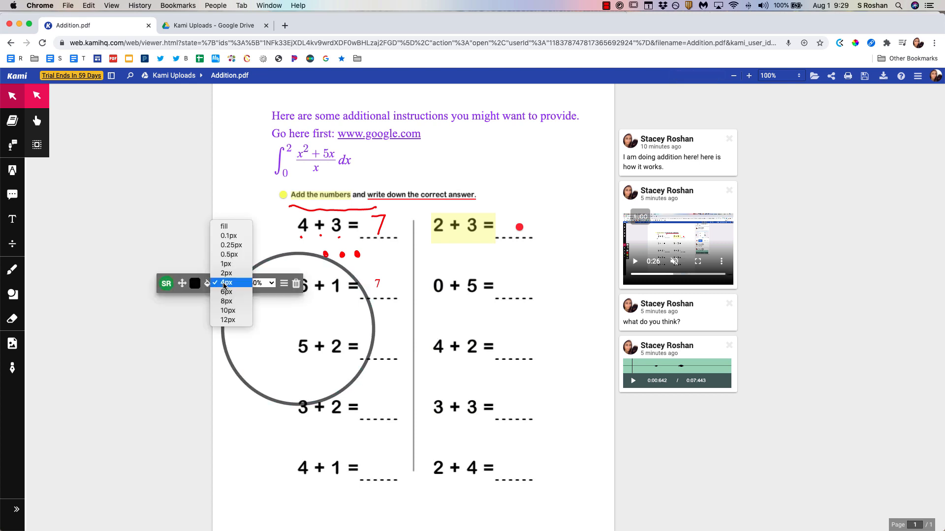
{"action": "left_click", "coordinate": [226, 273]}
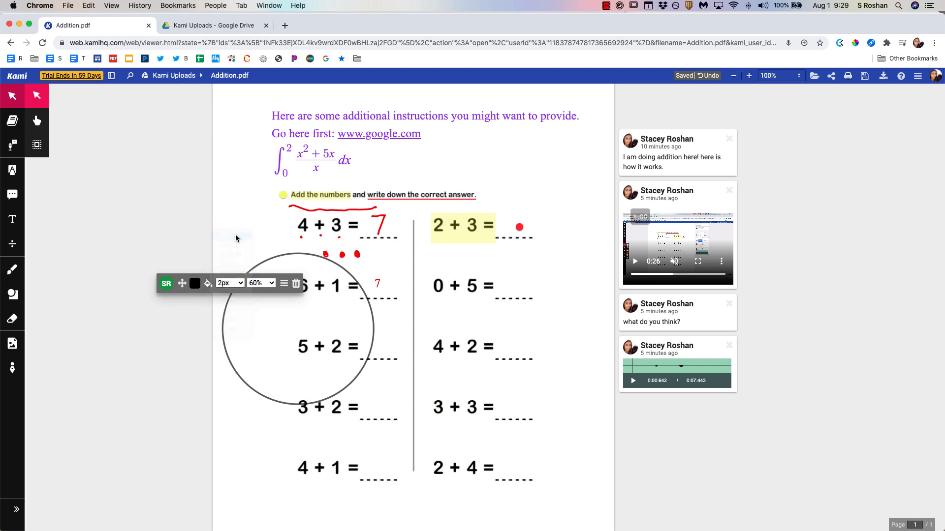
{"action": "left_click", "coordinate": [208, 284]}
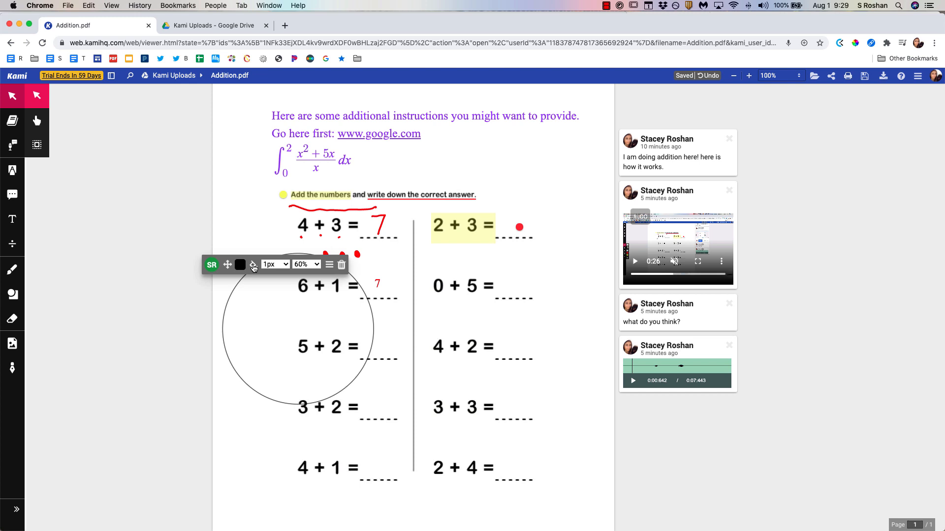
{"action": "left_click", "coordinate": [240, 263]}
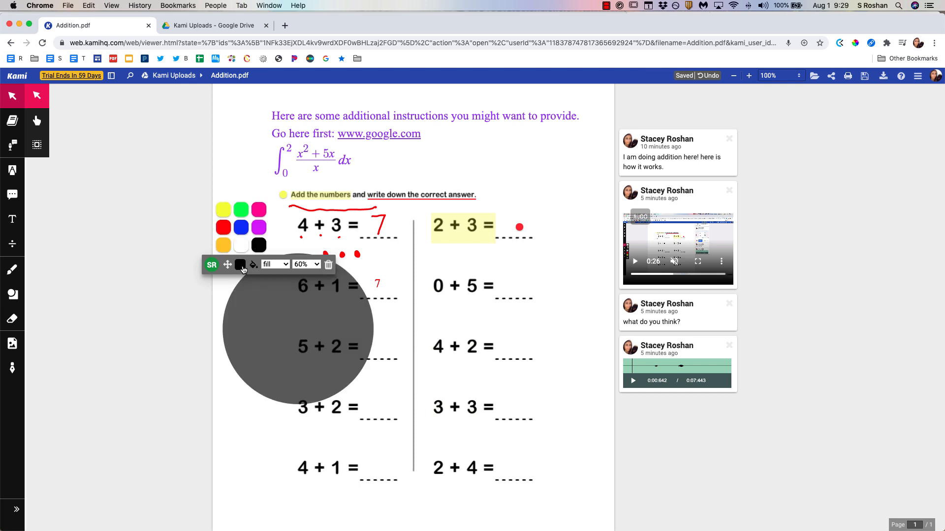
{"action": "left_click", "coordinate": [240, 227]}
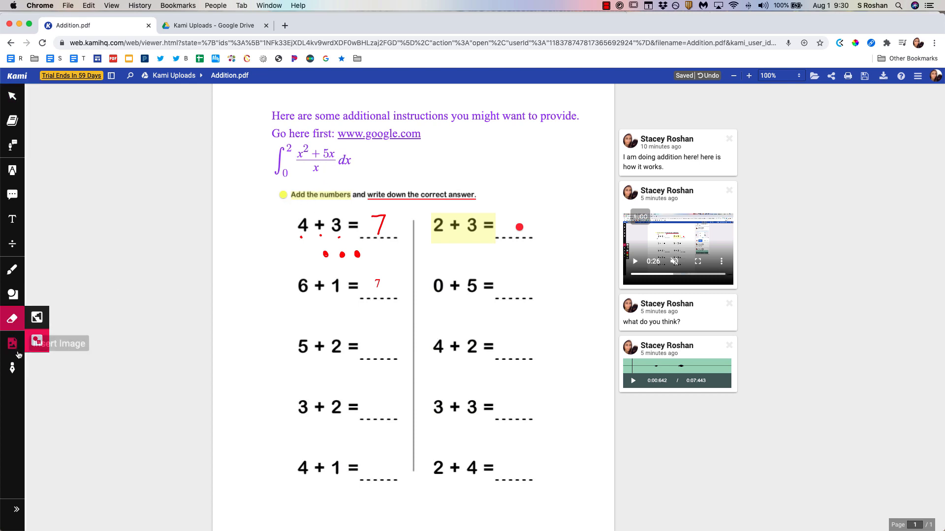
- Insert the 4 + 3 = 7 screenshot snippet from the computer and select it for placing beside the integral
{"action": "left_click", "coordinate": [12, 343]}
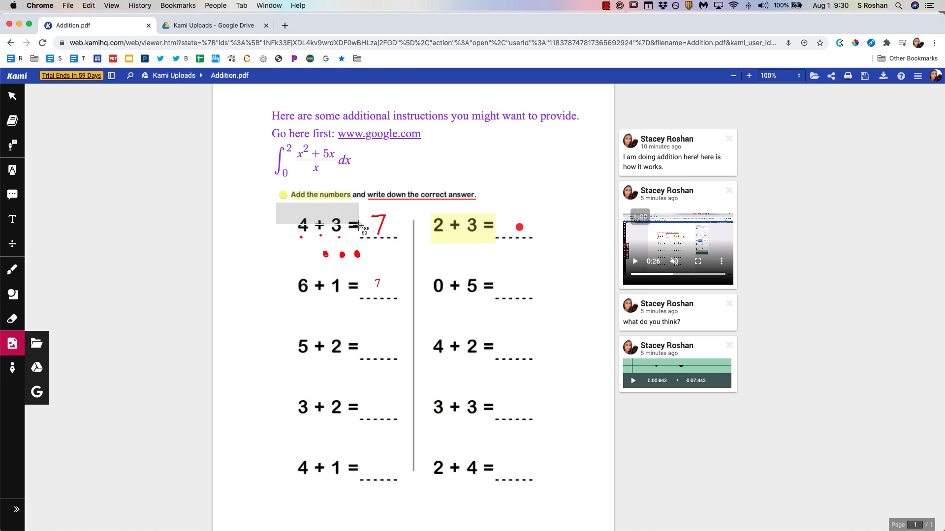
{"action": "left_click", "coordinate": [36, 345]}
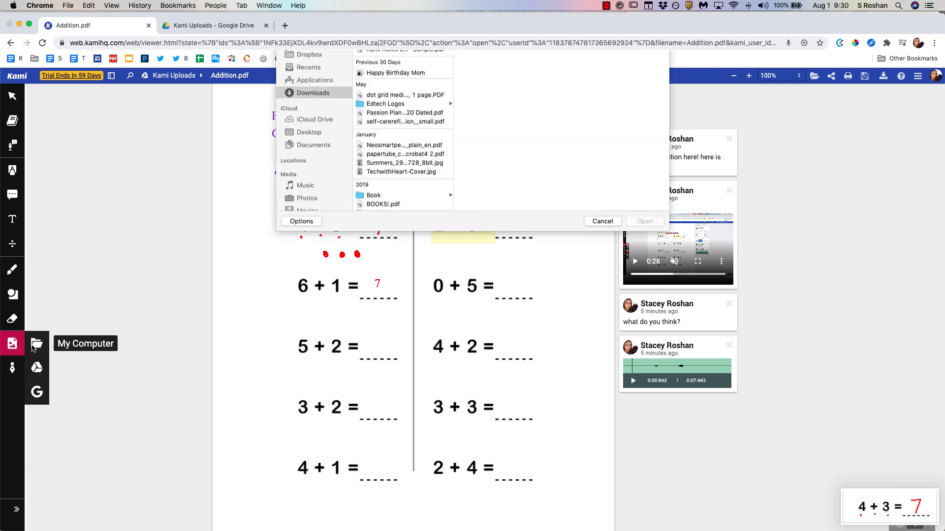
{"action": "left_click", "coordinate": [600, 221]}
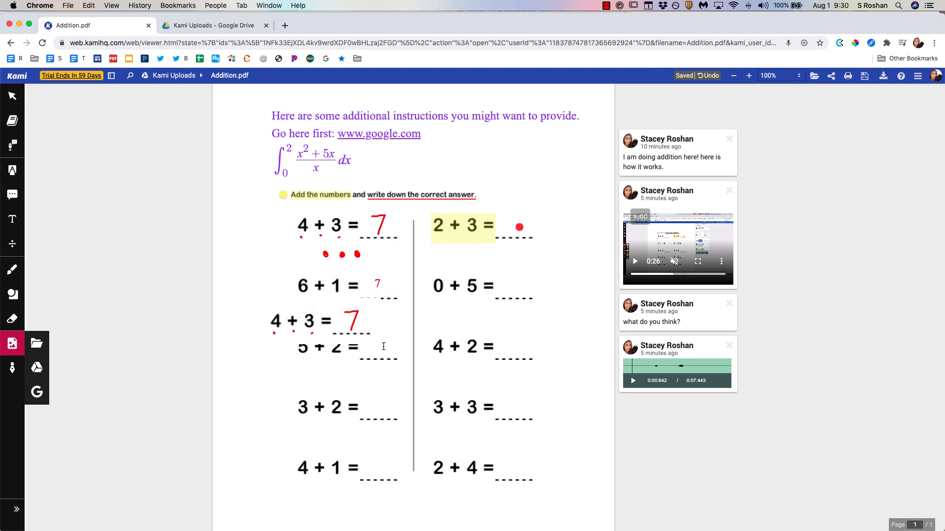
{"action": "left_click", "coordinate": [301, 315]}
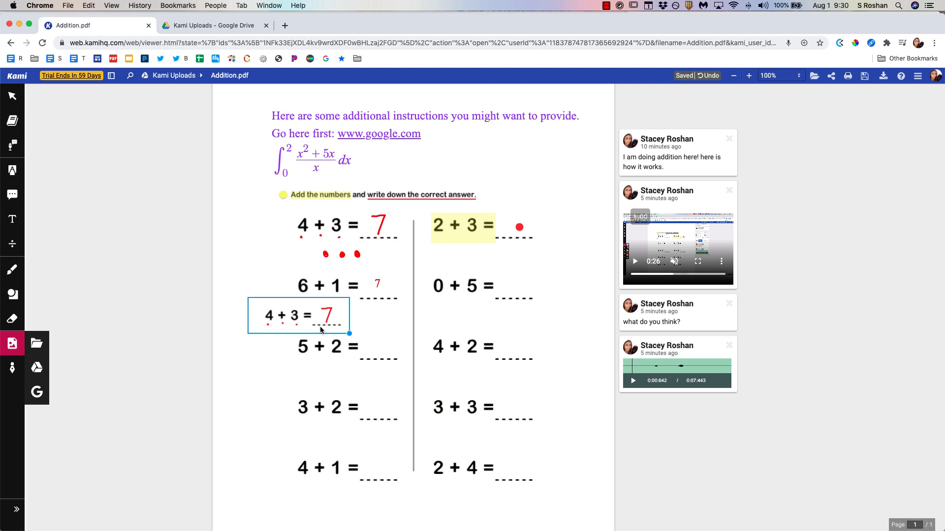
{"action": "mouse_move", "coordinate": [289, 322]}
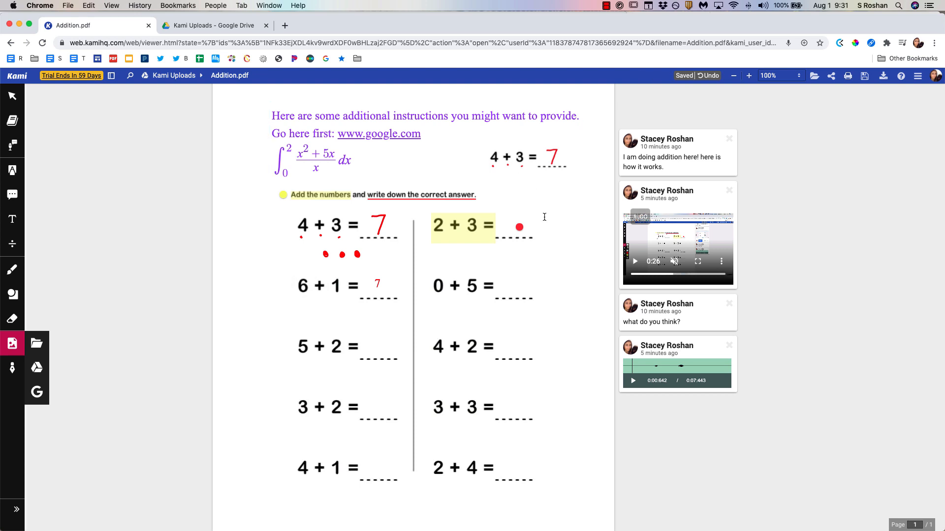
{"action": "mouse_move", "coordinate": [12, 368]}
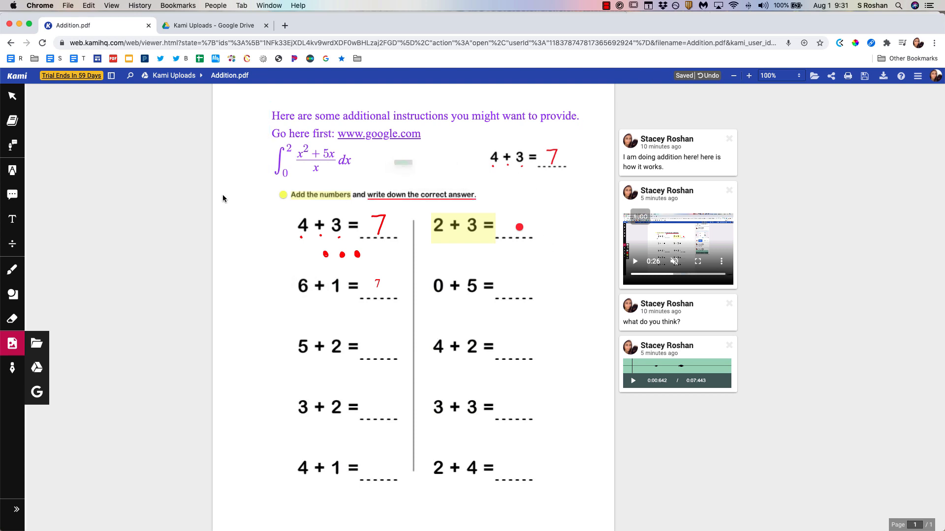
{"action": "mouse_move", "coordinate": [11, 344]}
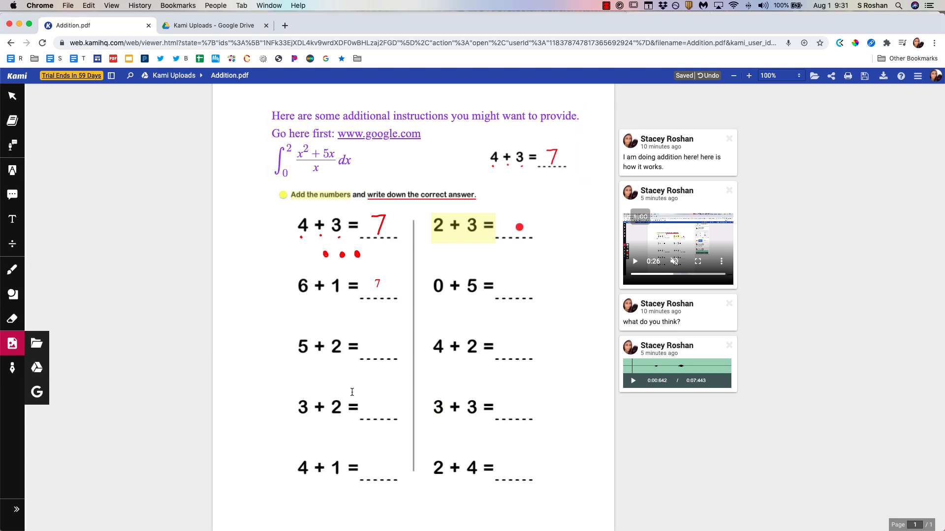
- Save all changes to Addition.pdf to Google Drive now and bring up its sharing settings
{"action": "left_click", "coordinate": [864, 75]}
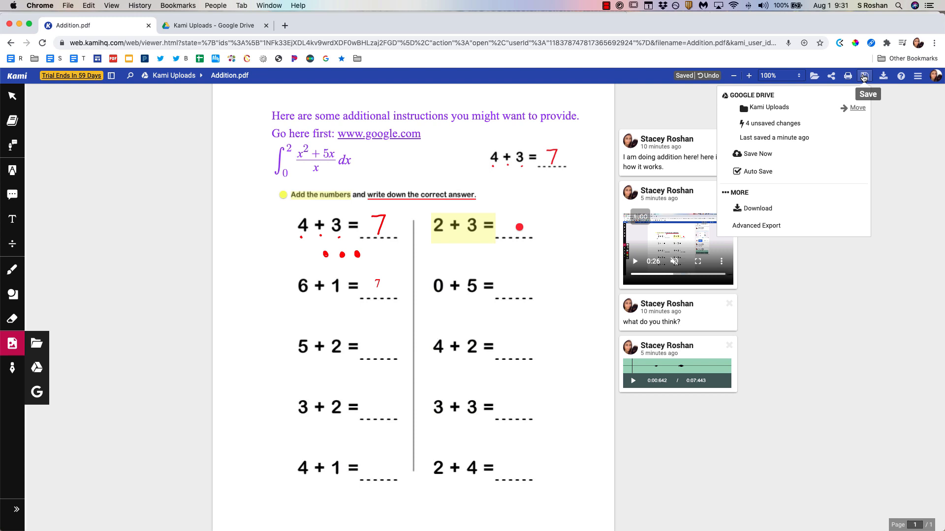
{"action": "left_click", "coordinate": [756, 153]}
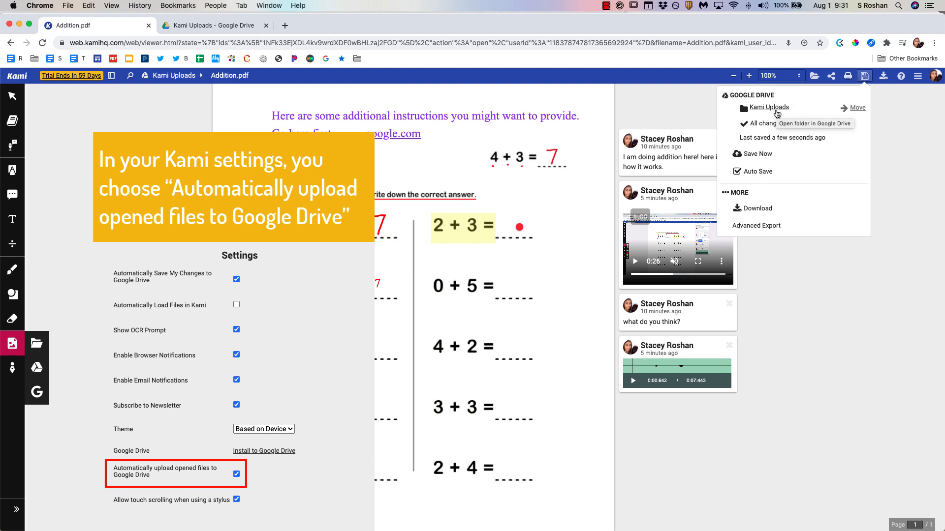
{"action": "left_click", "coordinate": [830, 76]}
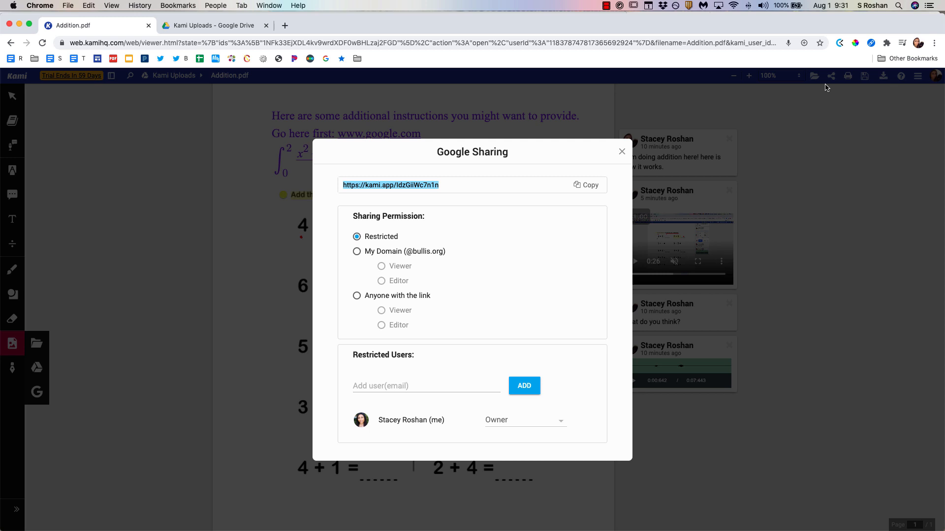
- Share Addition.pdf with anyone with the link, trying Editor then settling on Viewer access
{"action": "left_click", "coordinate": [357, 296]}
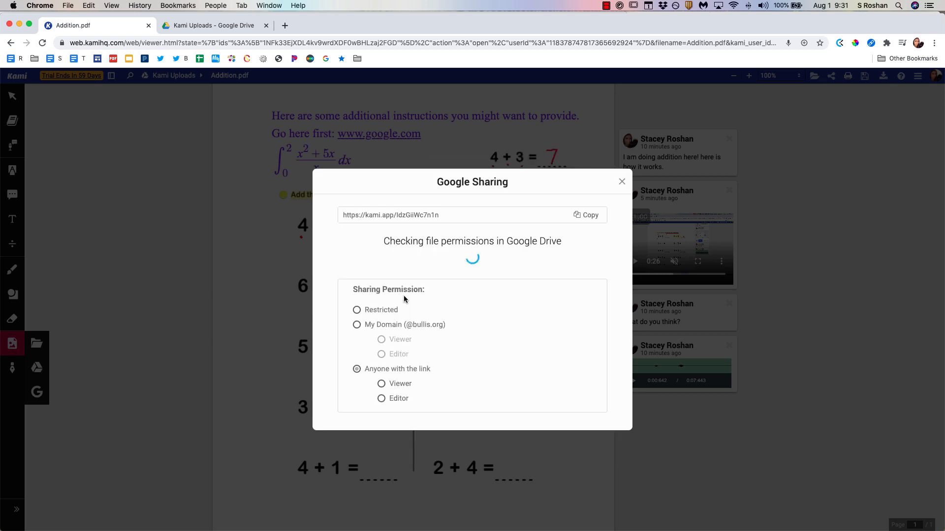
{"action": "left_click", "coordinate": [381, 377]}
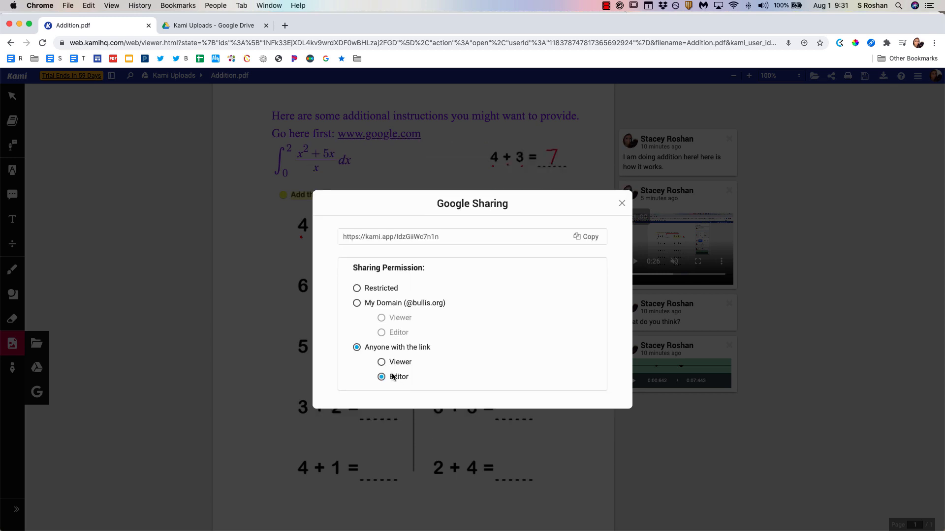
{"action": "left_click", "coordinate": [381, 362]}
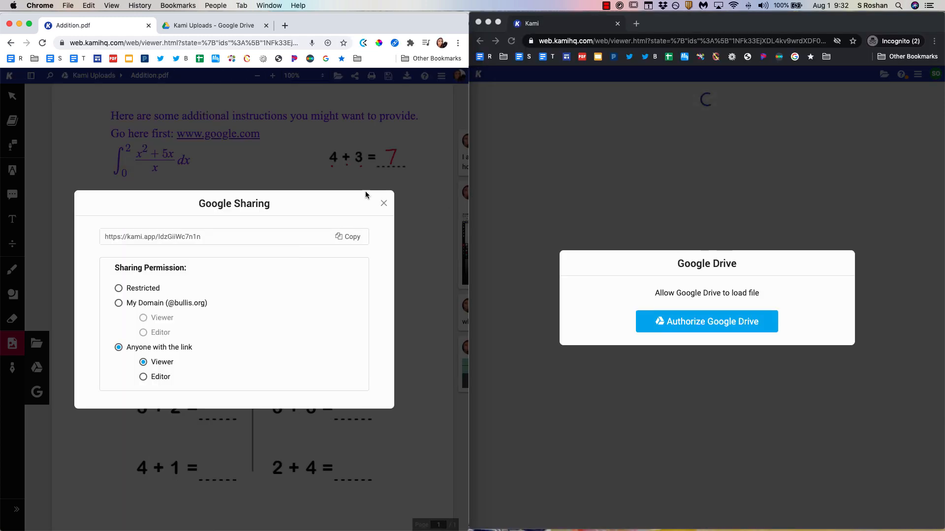
- Close sharing, authorize Google Drive in the student's private window and create their own editable copy
{"action": "left_click", "coordinate": [382, 203]}
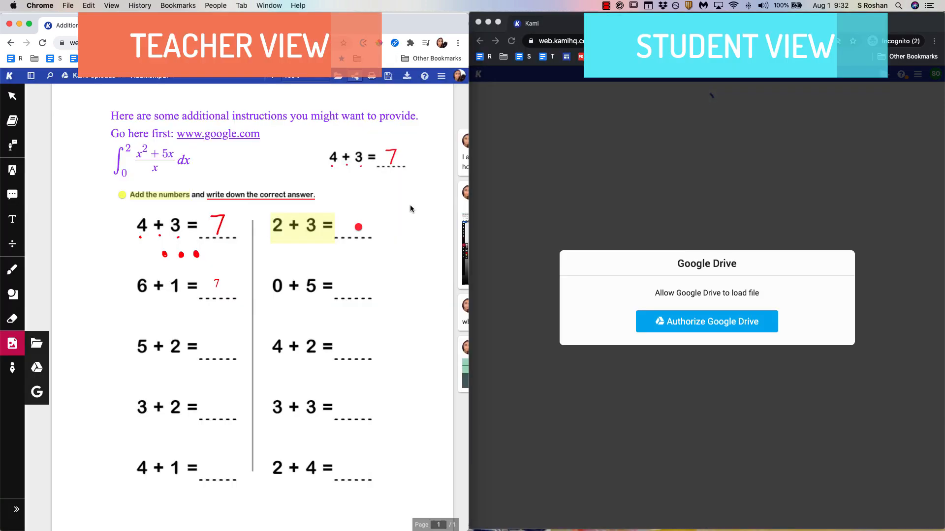
{"action": "left_click", "coordinate": [707, 321]}
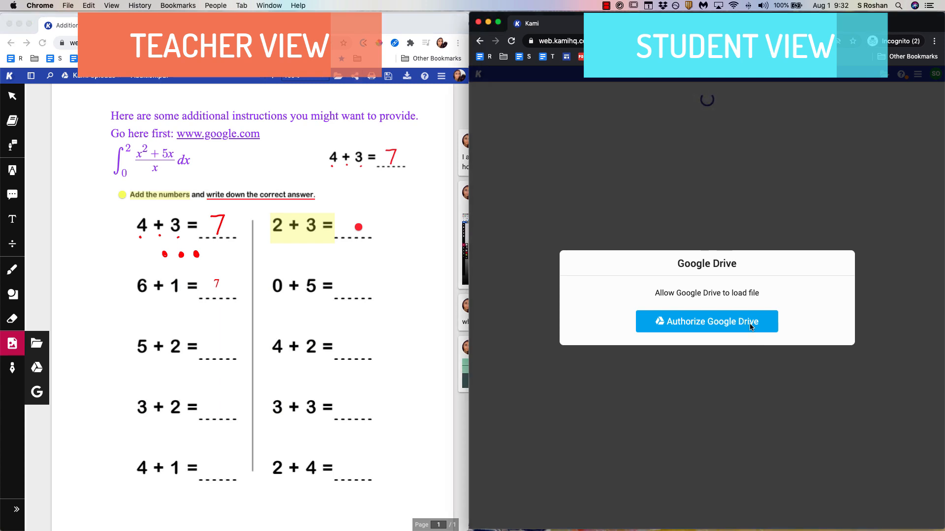
{"action": "left_click", "coordinate": [707, 321]}
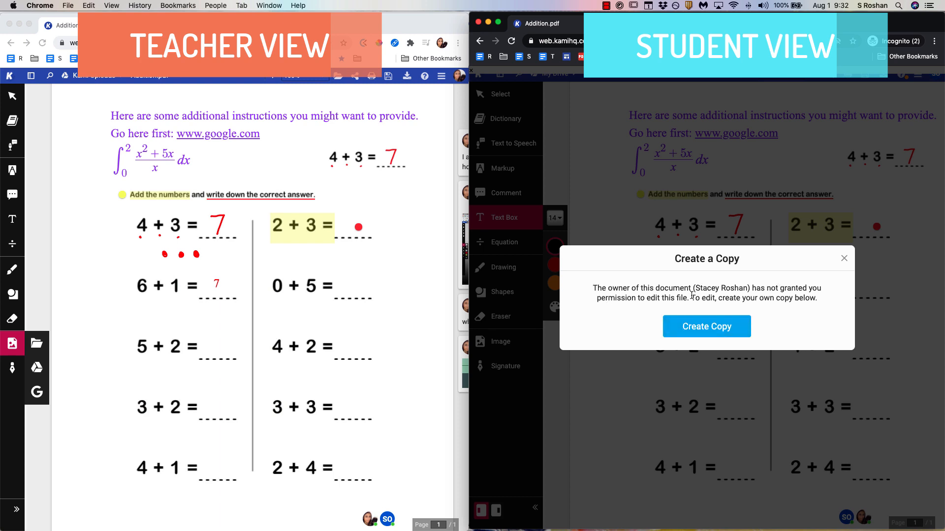
{"action": "left_click", "coordinate": [707, 327]}
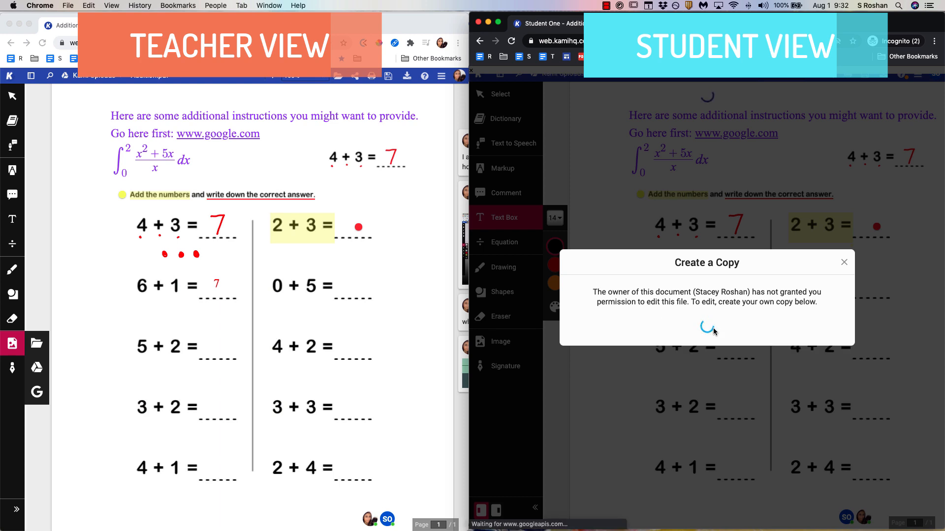
{"action": "left_click", "coordinate": [844, 262]}
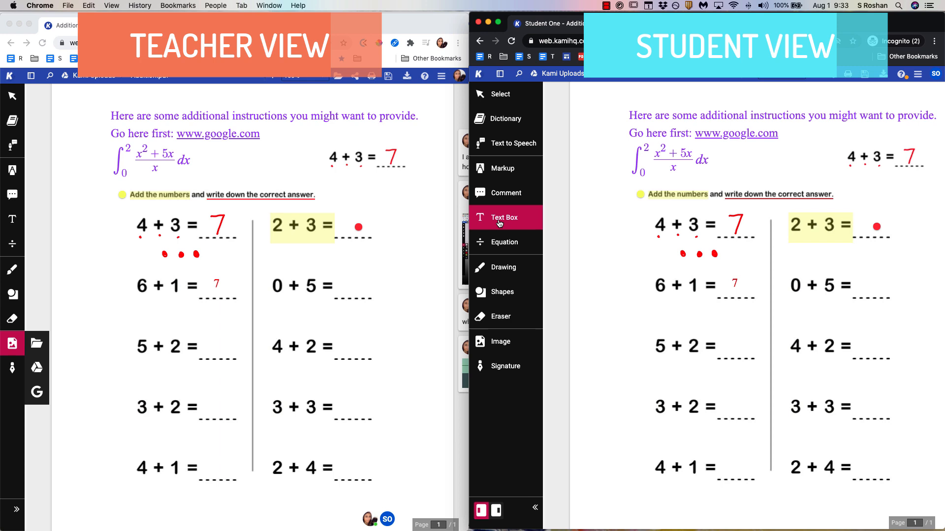
- In the student copy, try Text to Speech, then add a 24px text box beside 5 + 2 for the answer 7
{"action": "left_click", "coordinate": [503, 218]}
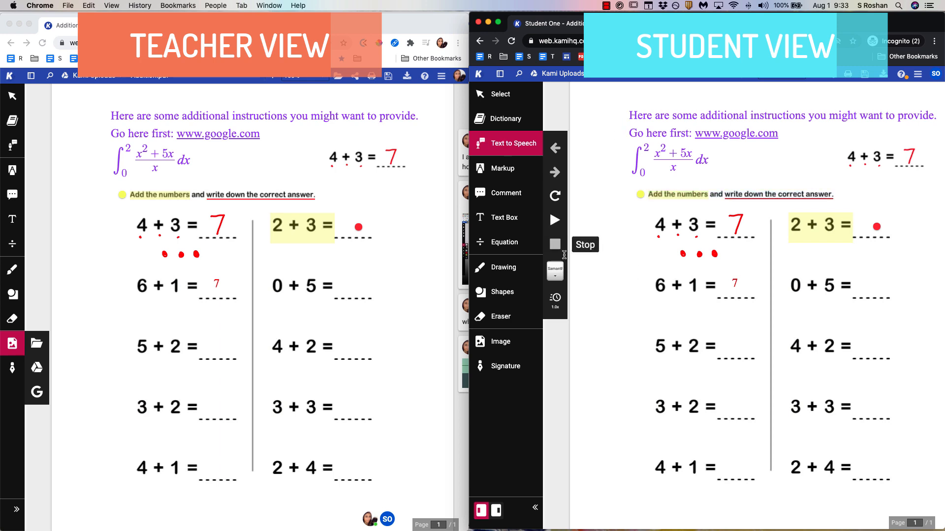
{"action": "left_click", "coordinate": [501, 168]}
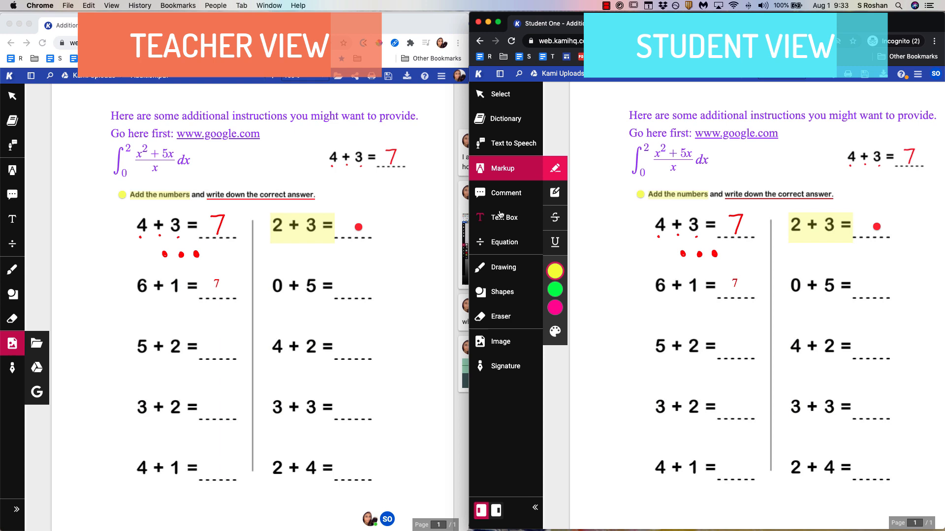
{"action": "left_click", "coordinate": [502, 218]}
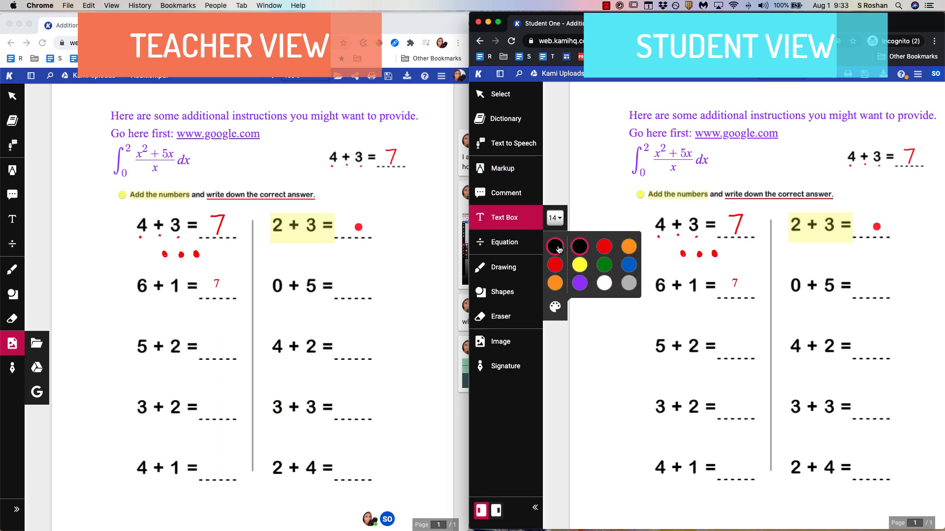
{"action": "left_click", "coordinate": [553, 218]}
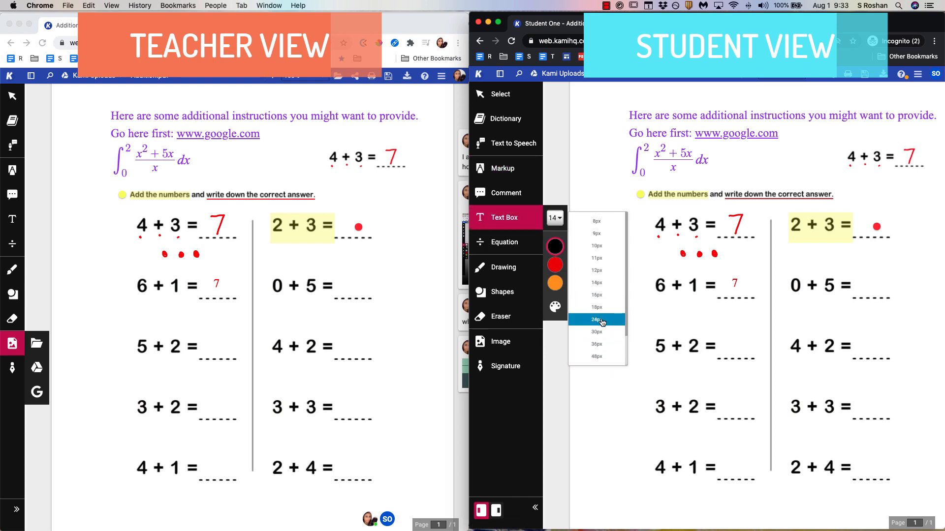
{"action": "left_click", "coordinate": [594, 319]}
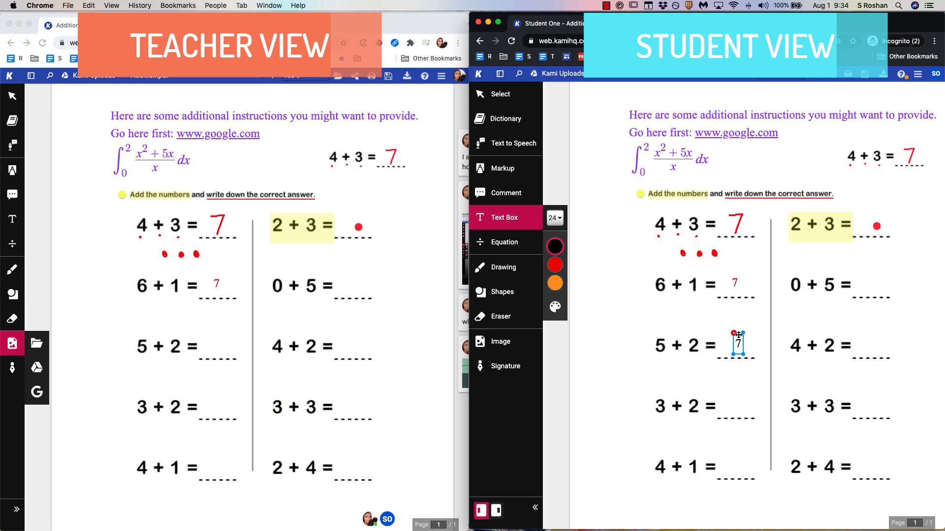
{"action": "left_click", "coordinate": [505, 267]}
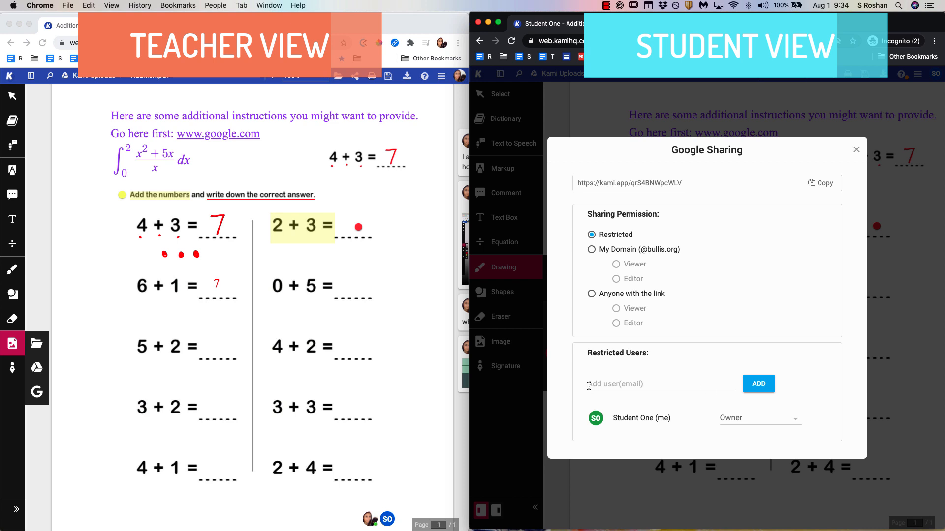
{"action": "mouse_move", "coordinate": [769, 186]}
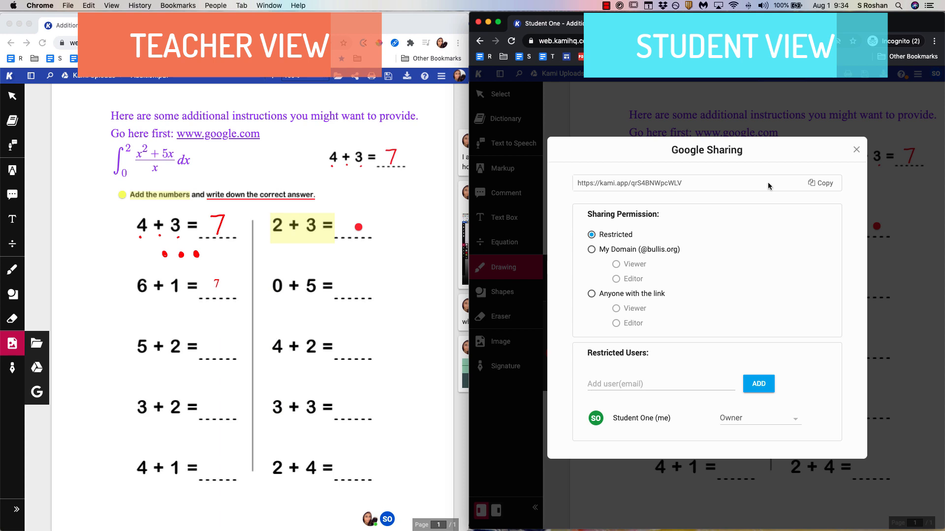
{"action": "mouse_move", "coordinate": [857, 159]}
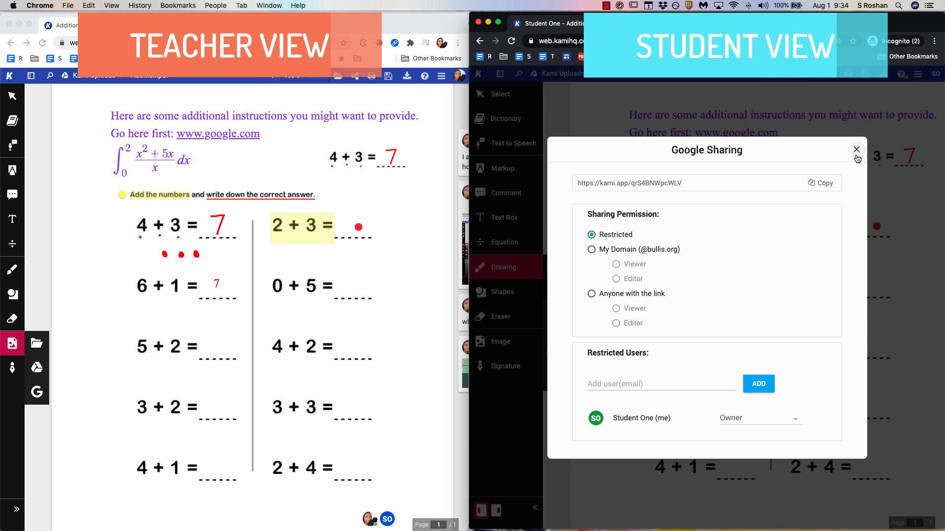
- Close the student's Google Sharing dialog and bring up sharing for the teacher's file
{"action": "left_click", "coordinate": [856, 150]}
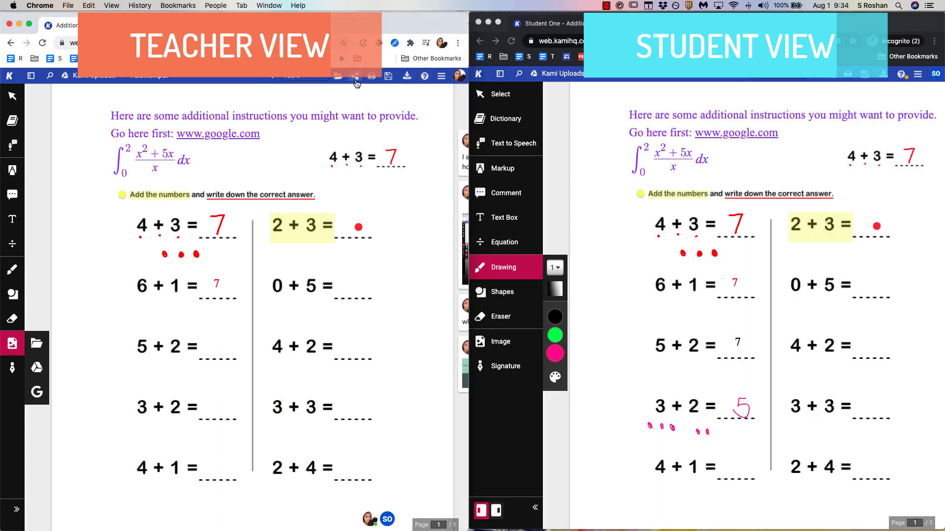
{"action": "left_click", "coordinate": [354, 76]}
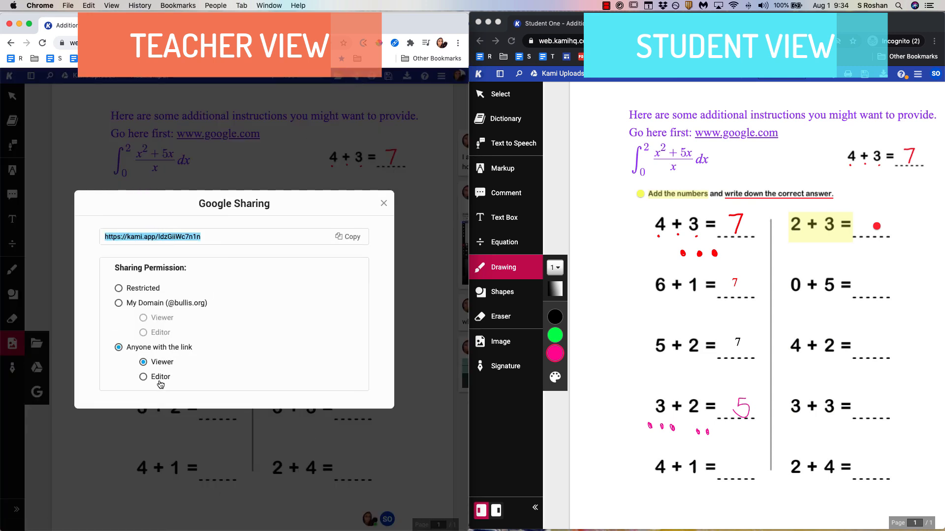
- Allow anyone with the link to edit, then add the student's 7 beside 5 + 2 with a text box
{"action": "left_click", "coordinate": [142, 377]}
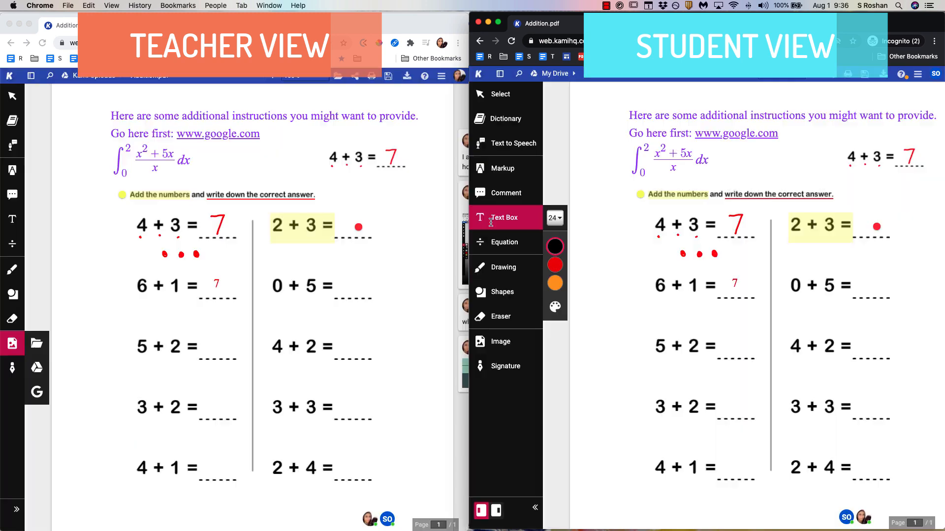
{"action": "left_click", "coordinate": [727, 347]}
{"action": "type", "text": "7"}
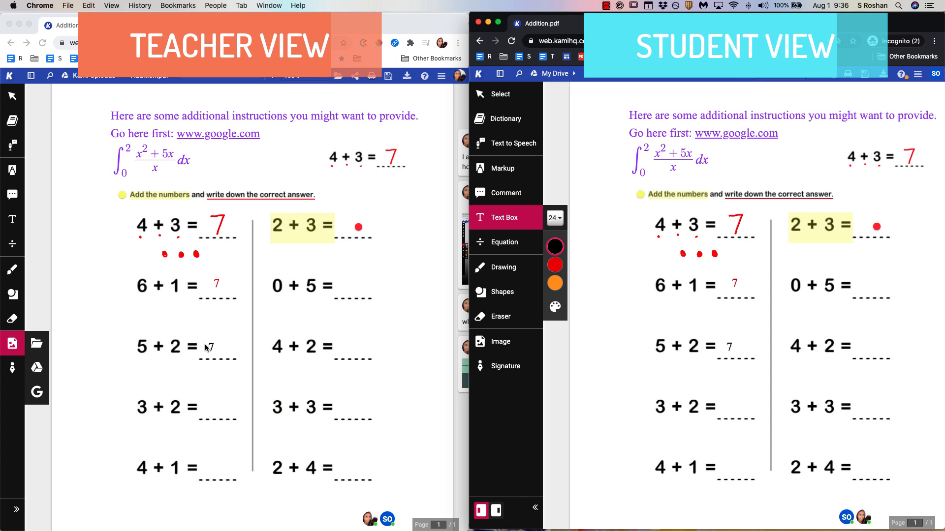
{"action": "left_click", "coordinate": [12, 270]}
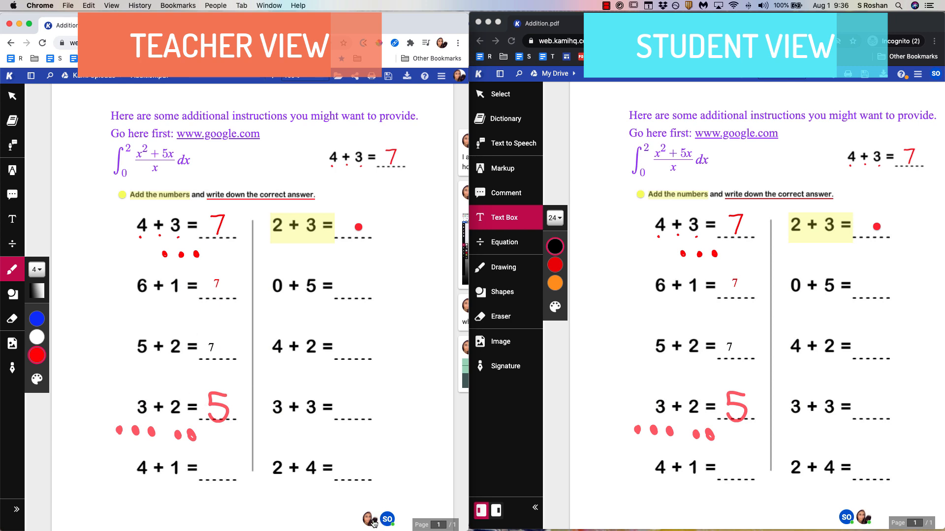
{"action": "mouse_move", "coordinate": [387, 519]}
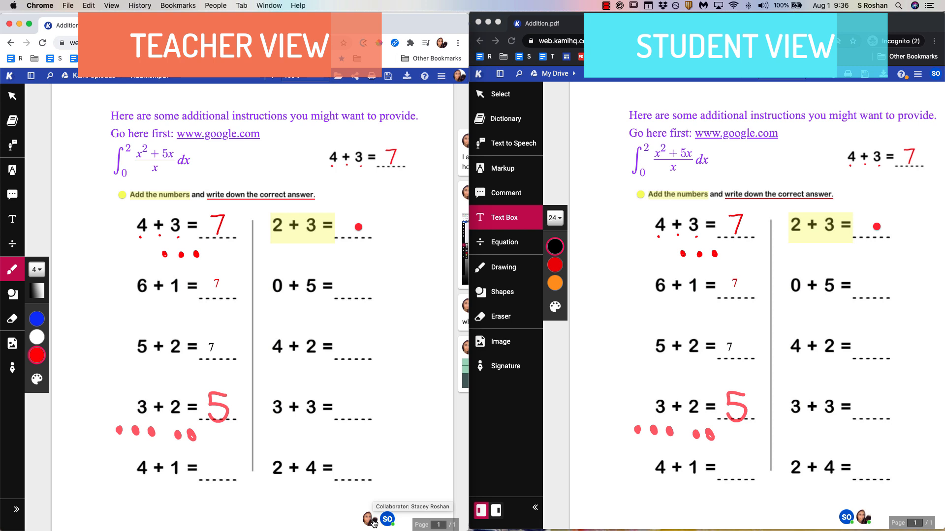
{"action": "mouse_move", "coordinate": [415, 489]}
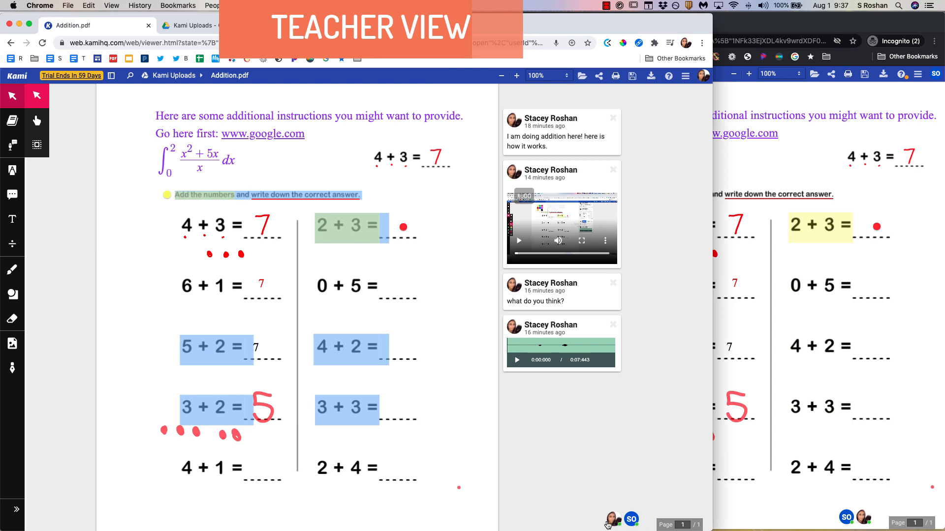
{"action": "mouse_move", "coordinate": [611, 520]}
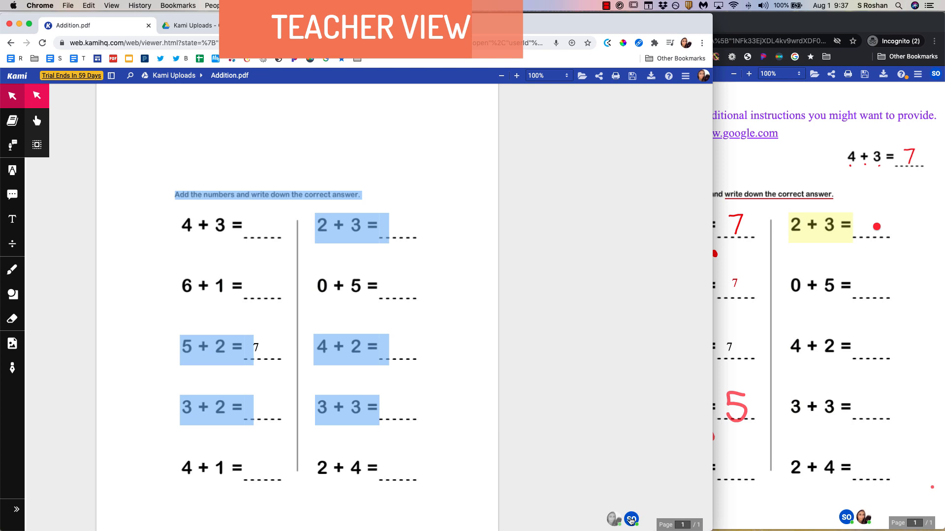
{"action": "mouse_move", "coordinate": [613, 519]}
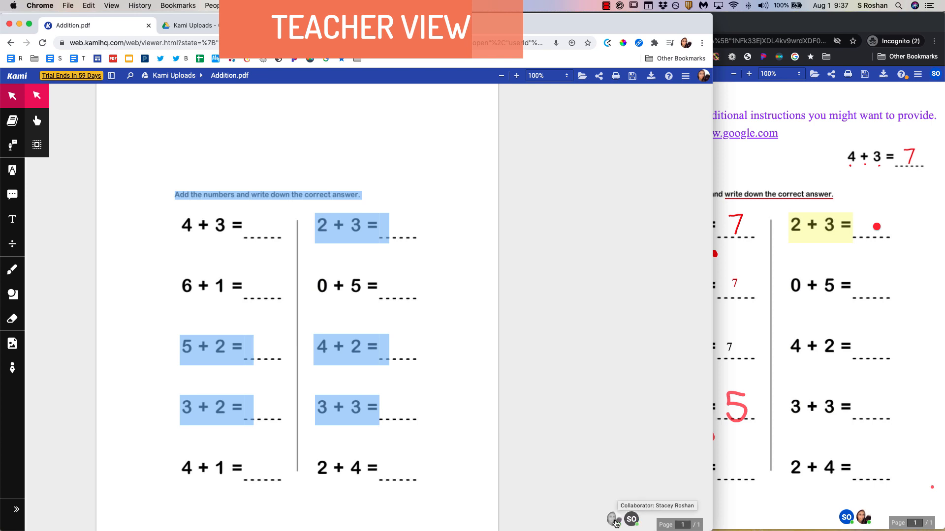
- Toggle the student collaborator's avatar to hide and re-show their annotations on the teacher's copy
{"action": "left_click", "coordinate": [612, 520]}
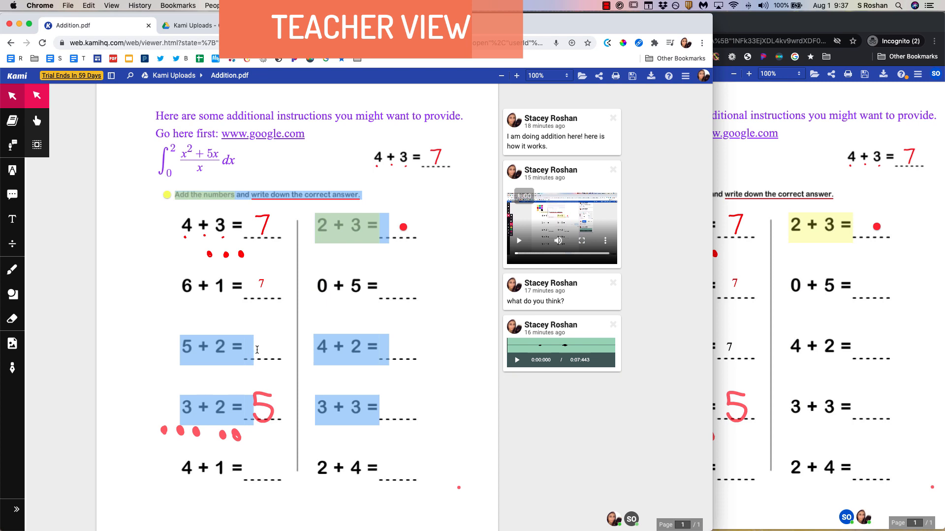
{"action": "mouse_move", "coordinate": [397, 388]}
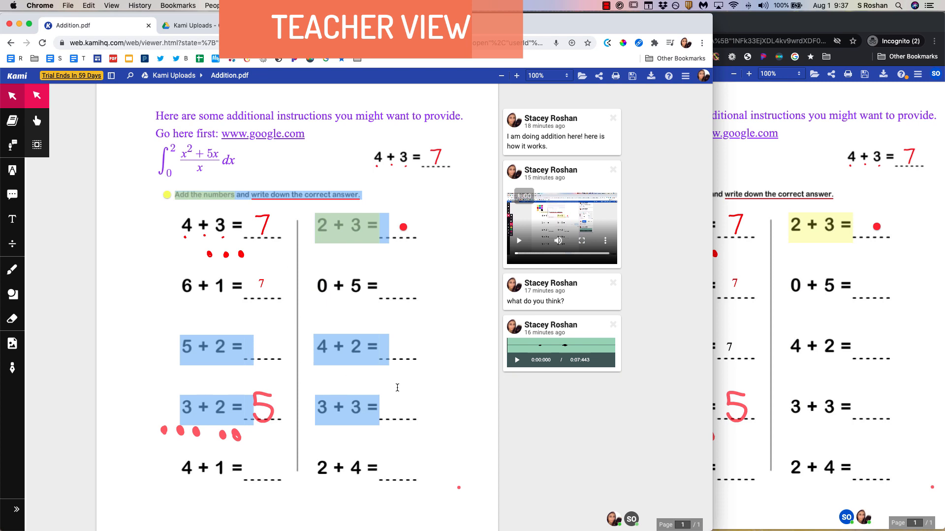
{"action": "mouse_move", "coordinate": [630, 509]}
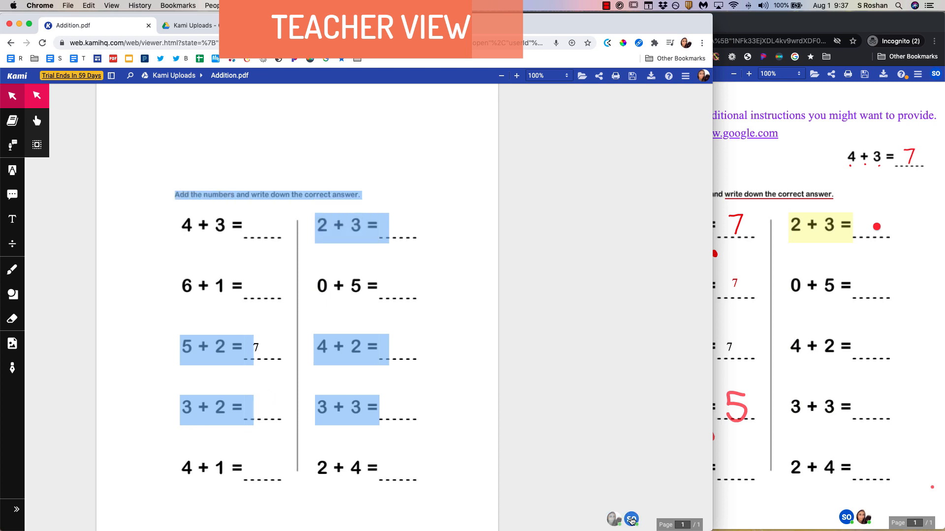
{"action": "left_click", "coordinate": [632, 520]}
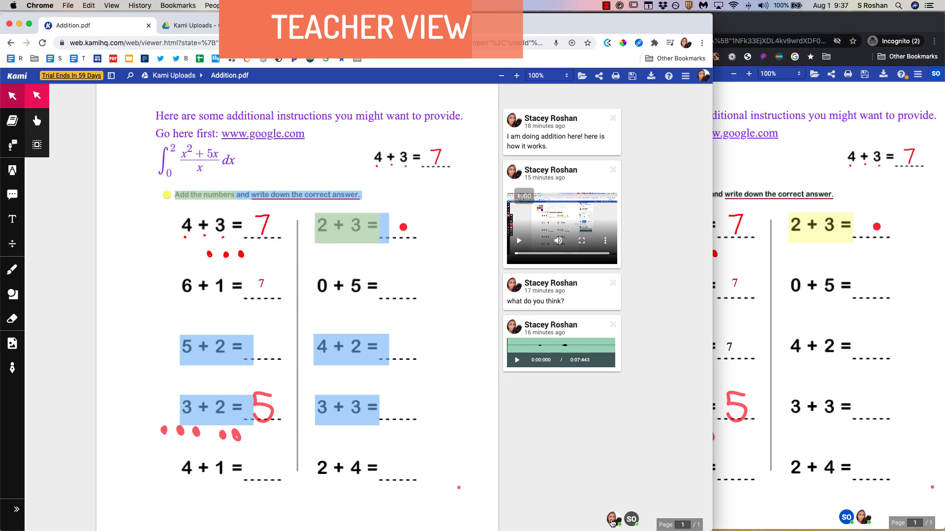
{"action": "mouse_move", "coordinate": [111, 76]}
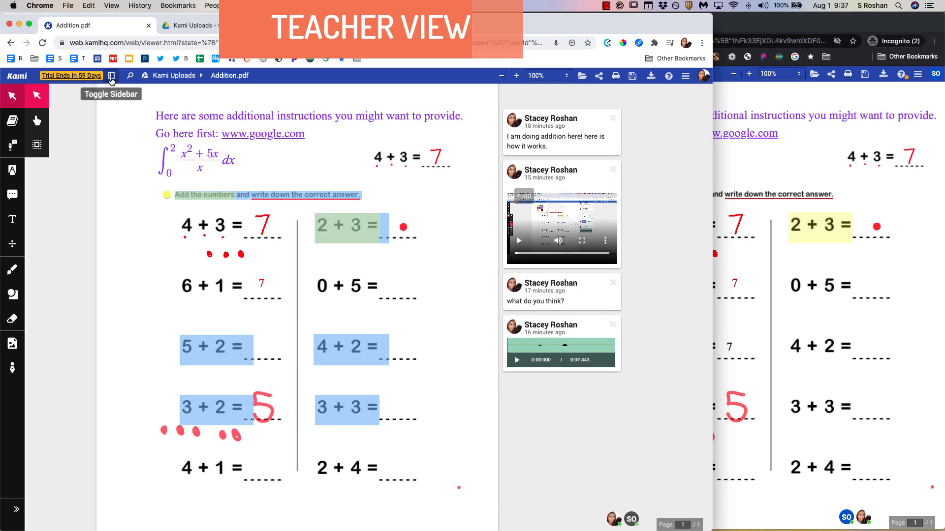
- Show the page thumbnail sidebar and its comments panel beside the worksheet
{"action": "left_click", "coordinate": [111, 76]}
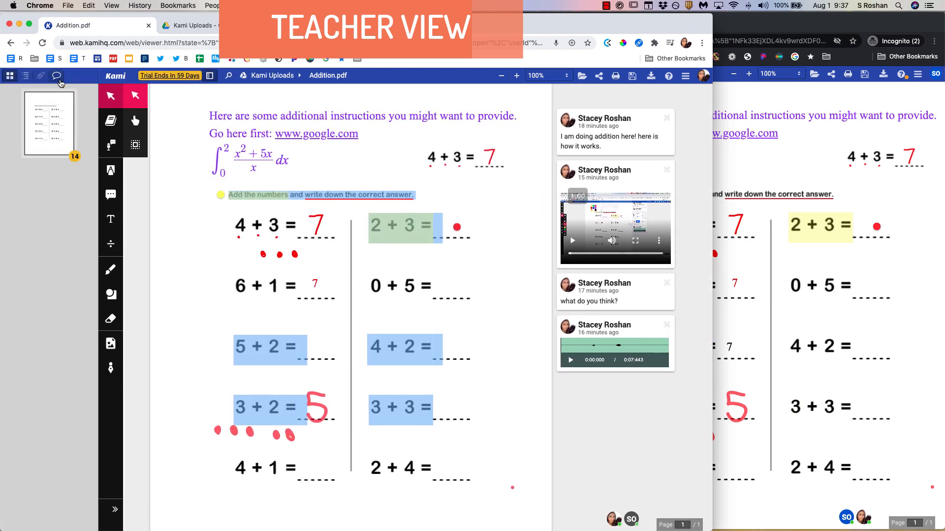
{"action": "left_click", "coordinate": [57, 76]}
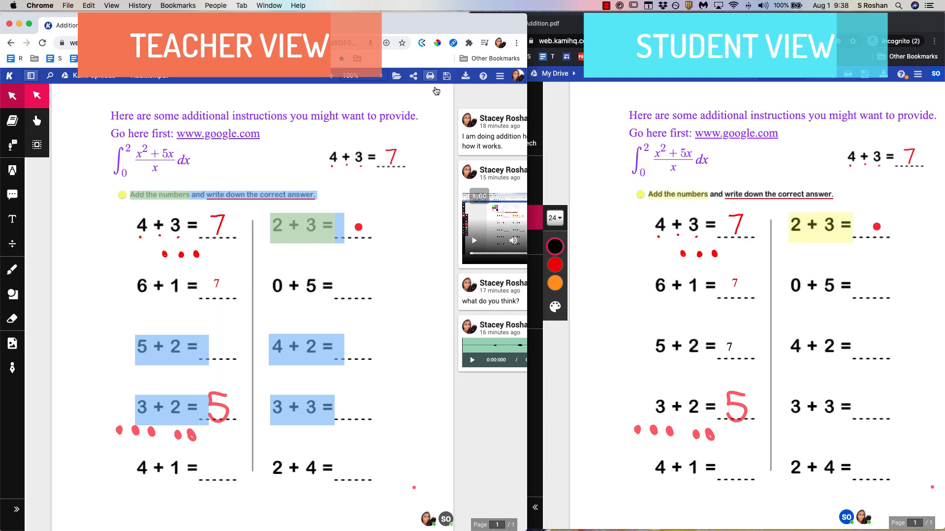
{"action": "mouse_move", "coordinate": [446, 75]}
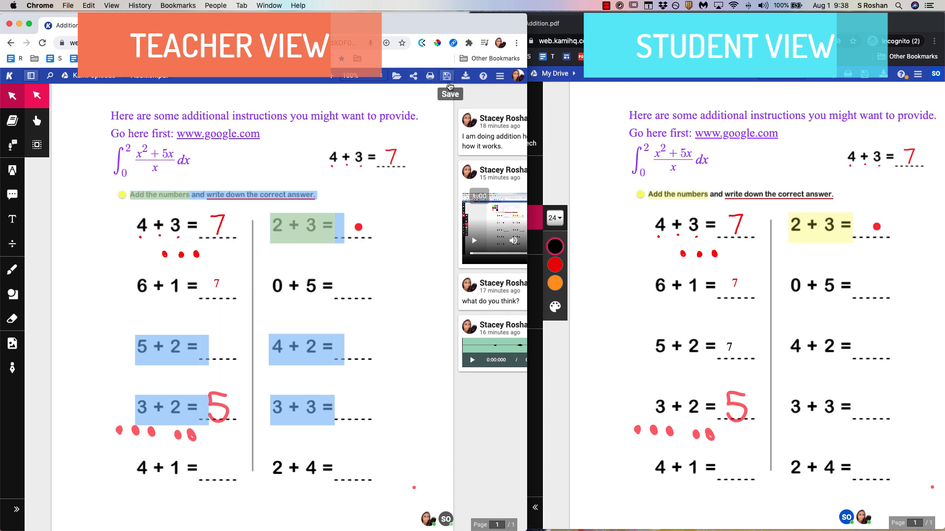
{"action": "mouse_move", "coordinate": [446, 76]}
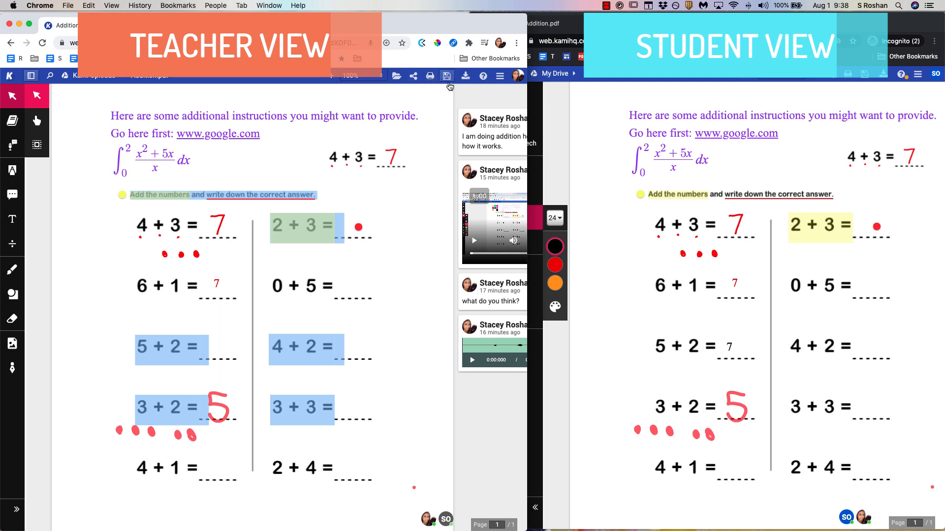
{"action": "mouse_move", "coordinate": [397, 281]}
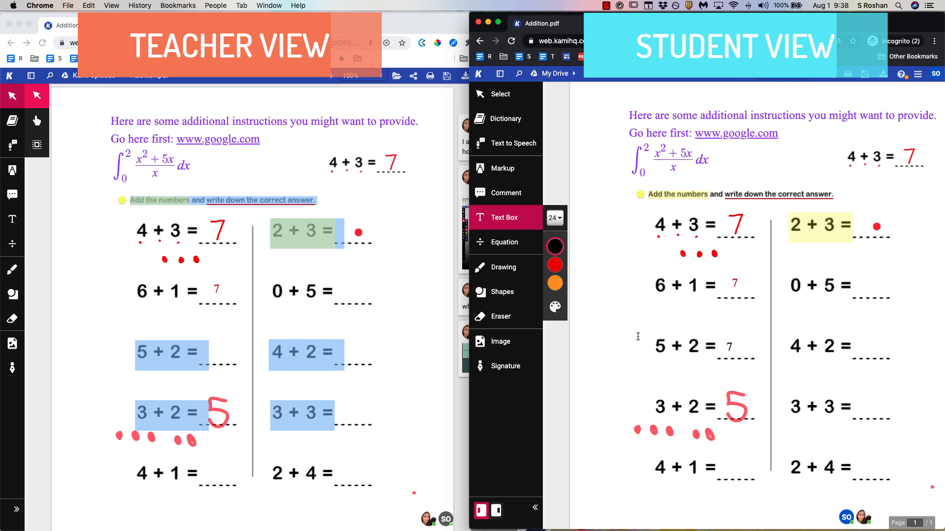
- Answer 0 + 5 with a typed 5, circle 4 + 2 in pink, and move to the Sample Text tab
{"action": "left_click", "coordinate": [874, 285]}
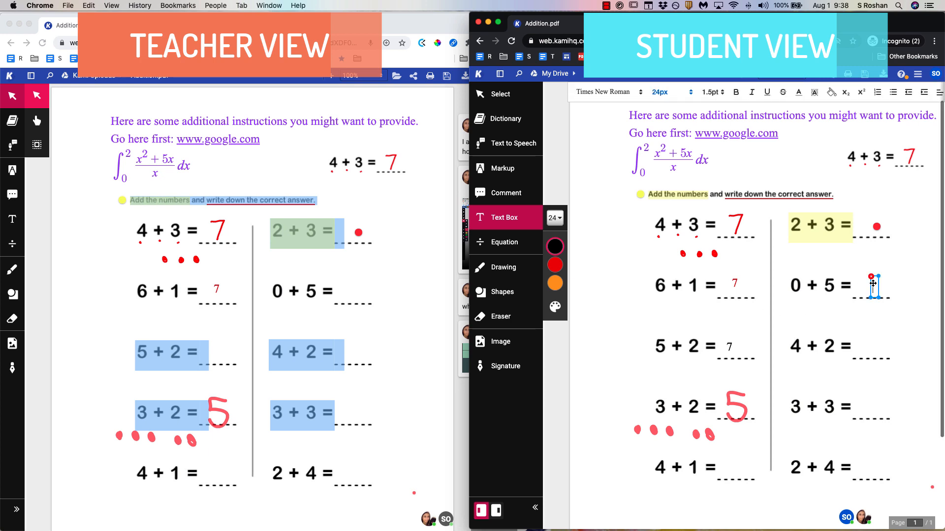
{"action": "type", "text": "5"}
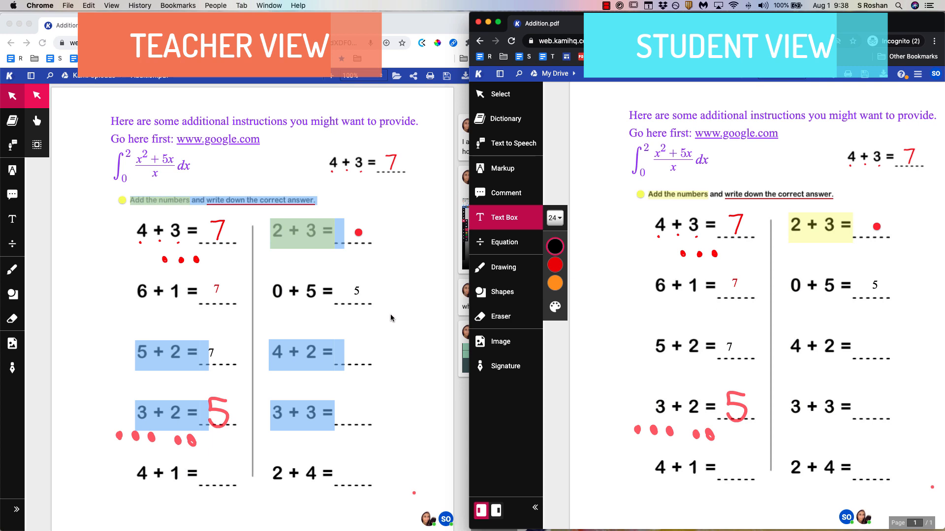
{"action": "left_click", "coordinate": [505, 267]}
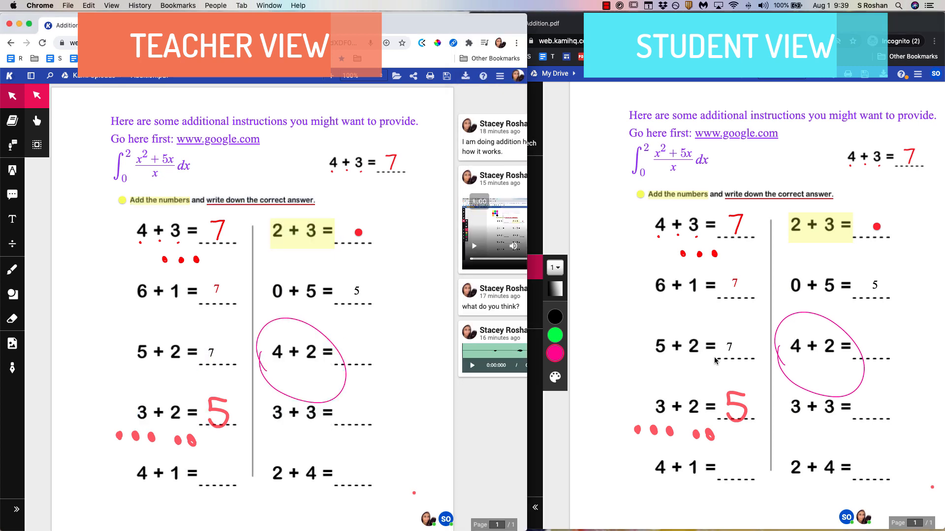
{"action": "mouse_move", "coordinate": [211, 94]}
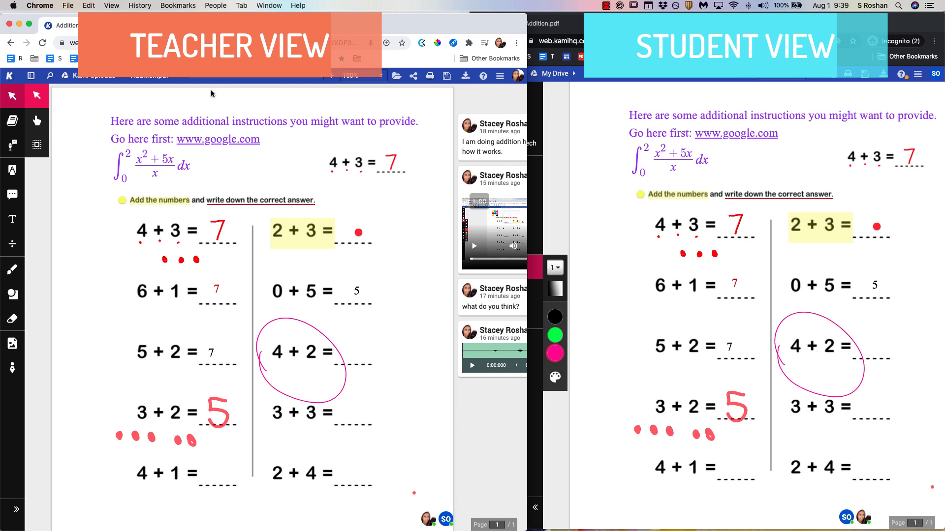
{"action": "left_click", "coordinate": [216, 289]}
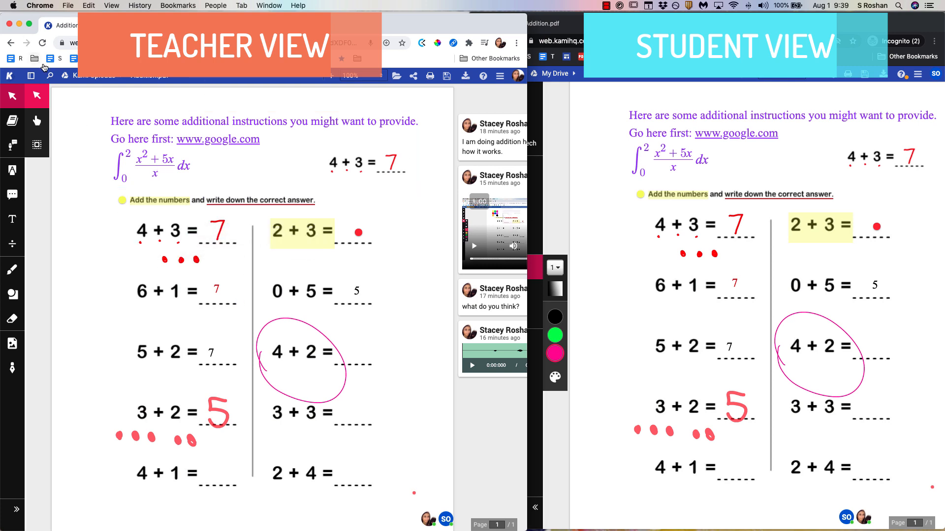
{"action": "left_click", "coordinate": [319, 25]}
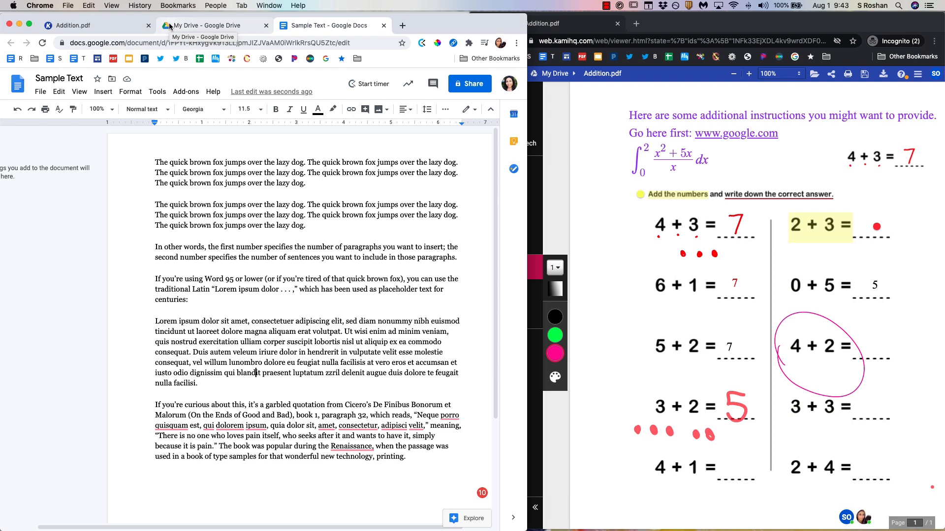
- From My Drive, open Sample Text with Annotate with Kami in a new tab
{"action": "left_click", "coordinate": [208, 26]}
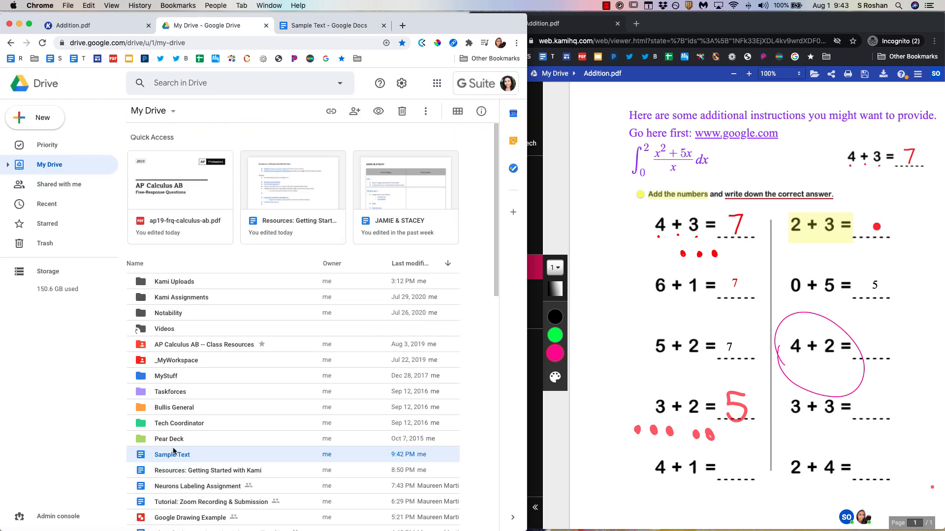
{"action": "right_click", "coordinate": [171, 455]}
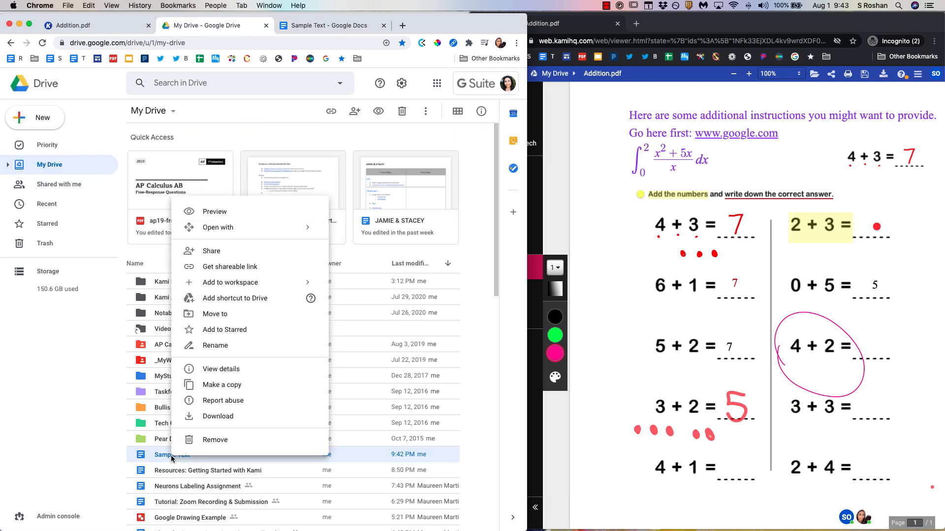
{"action": "left_click", "coordinate": [218, 227]}
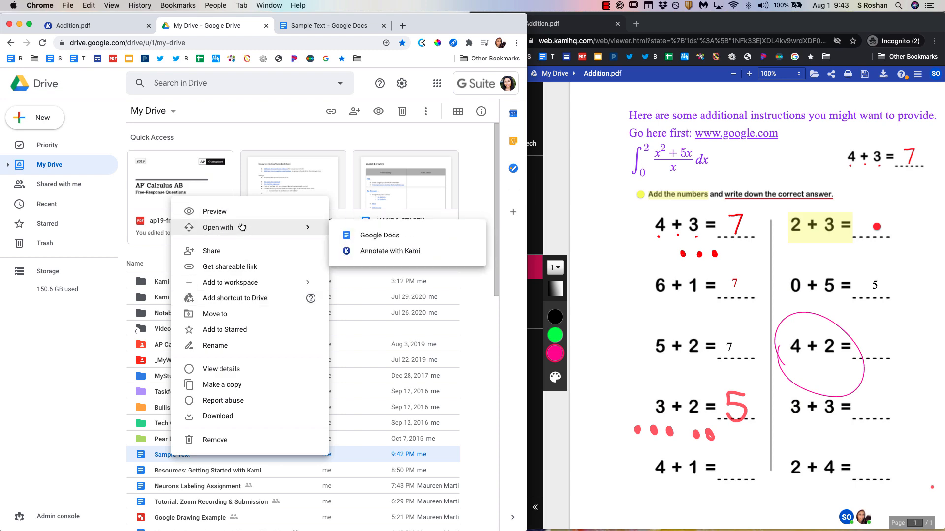
{"action": "left_click", "coordinate": [390, 251]}
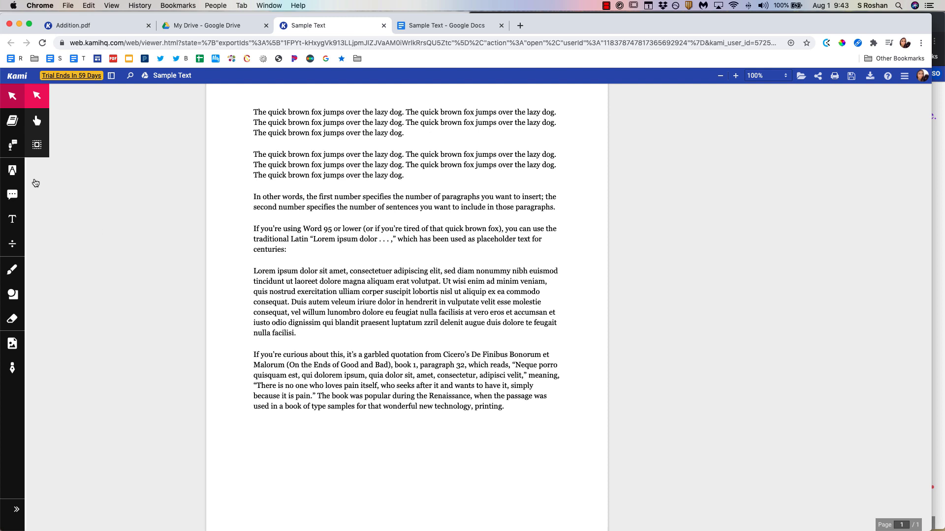
- Have Text To Speech read the Sample Text page aloud, then move to text markup
{"action": "left_click", "coordinate": [11, 145]}
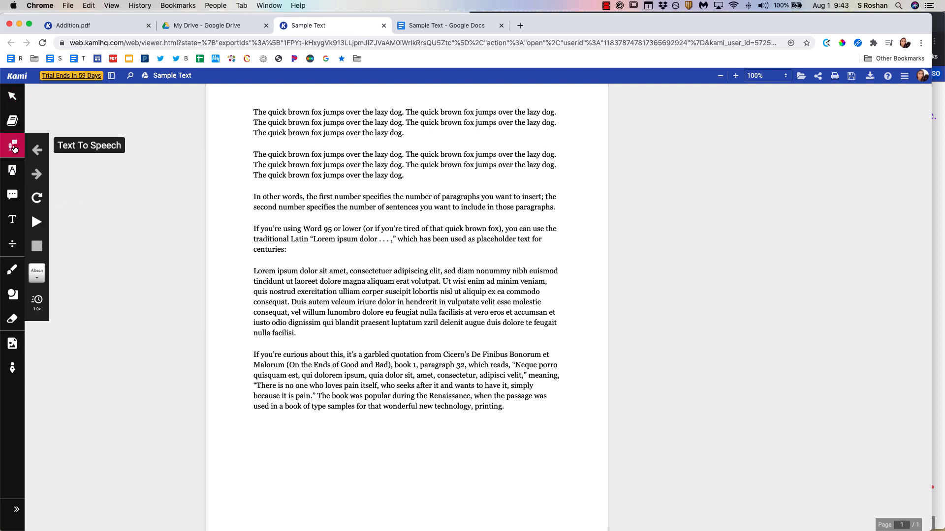
{"action": "left_click", "coordinate": [37, 222]}
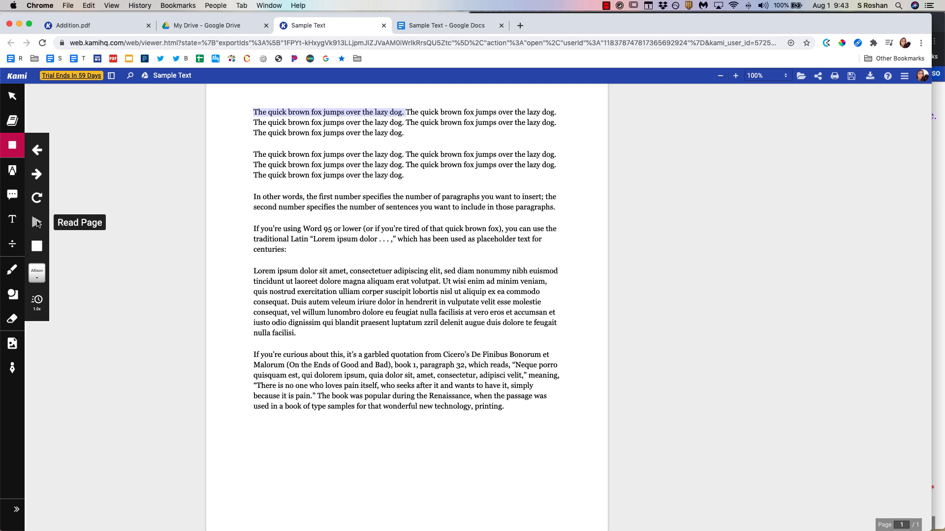
{"action": "left_click", "coordinate": [12, 170]}
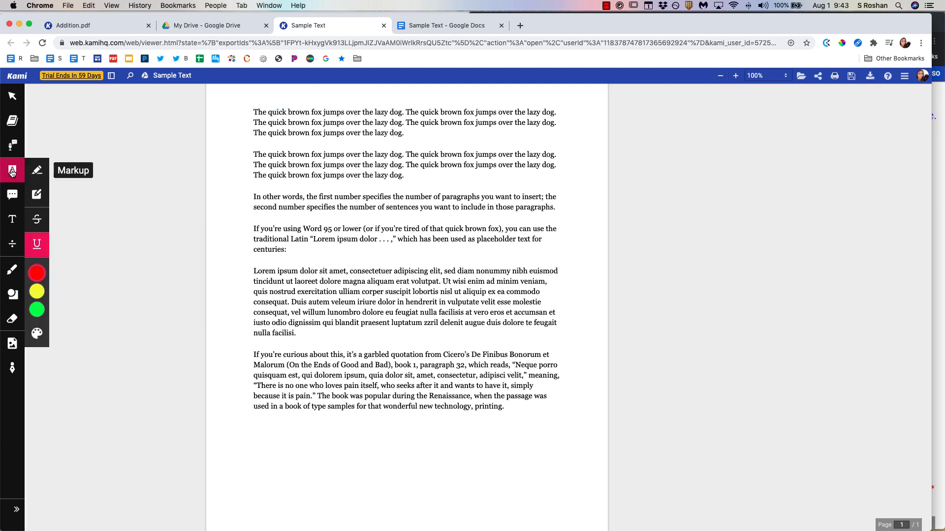
{"action": "mouse_move", "coordinate": [12, 218]}
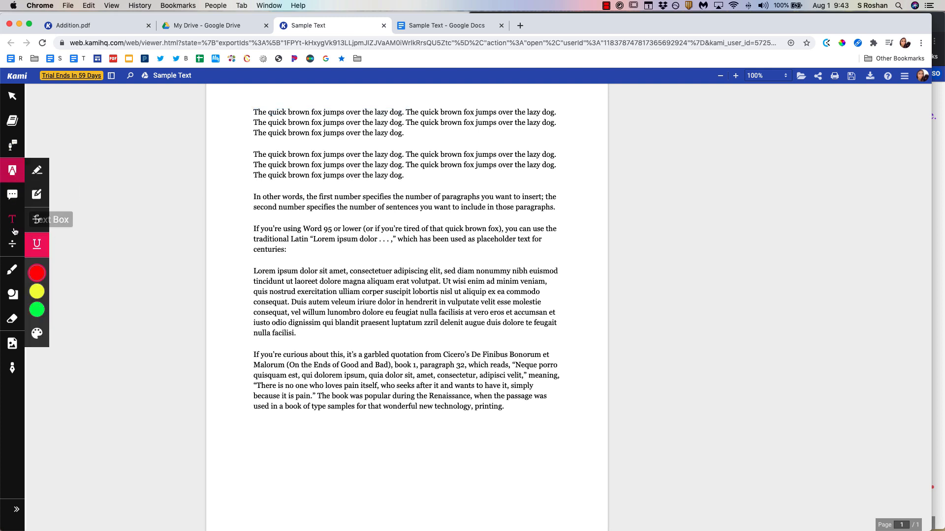
- Add the heading 'In red, highlight all ____.' in red and 'In blue, highlight all ____.' in blue
{"action": "left_click", "coordinate": [12, 219]}
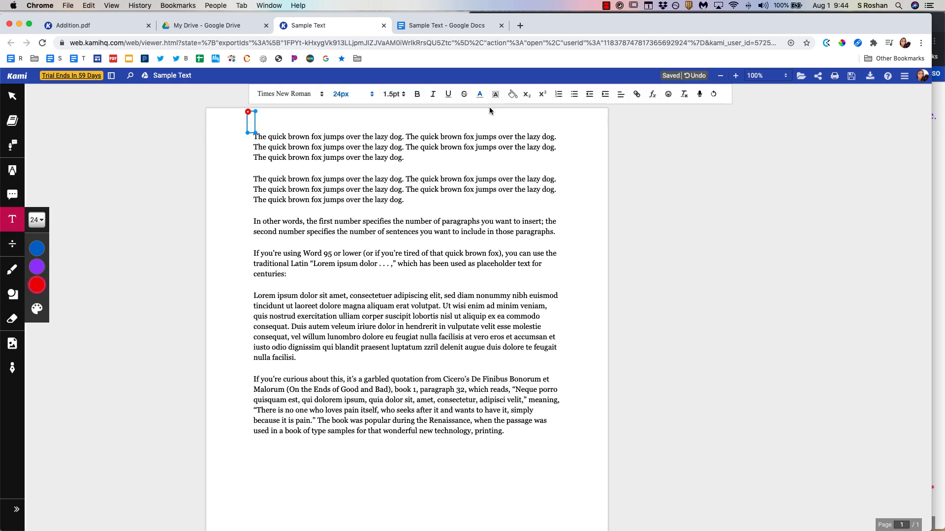
{"action": "type", "text": "In red, highlight al"}
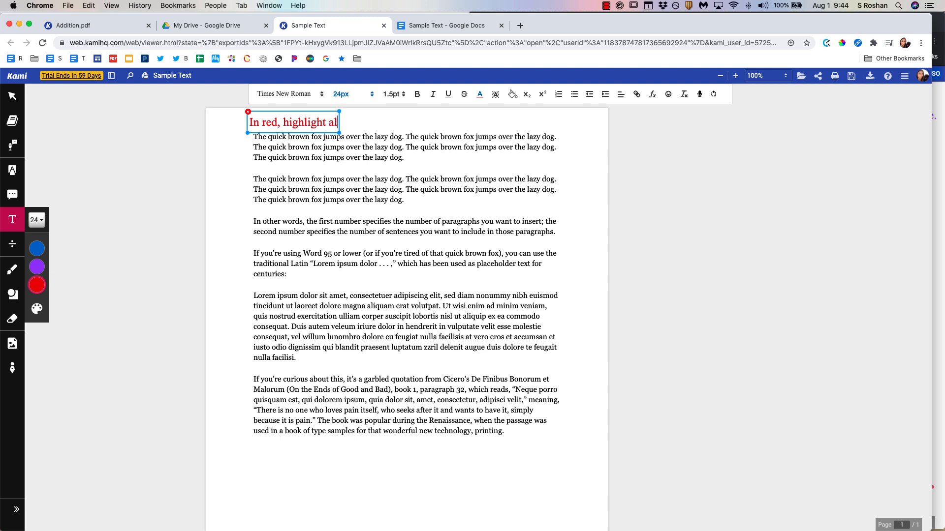
{"action": "left_click", "coordinate": [479, 94]}
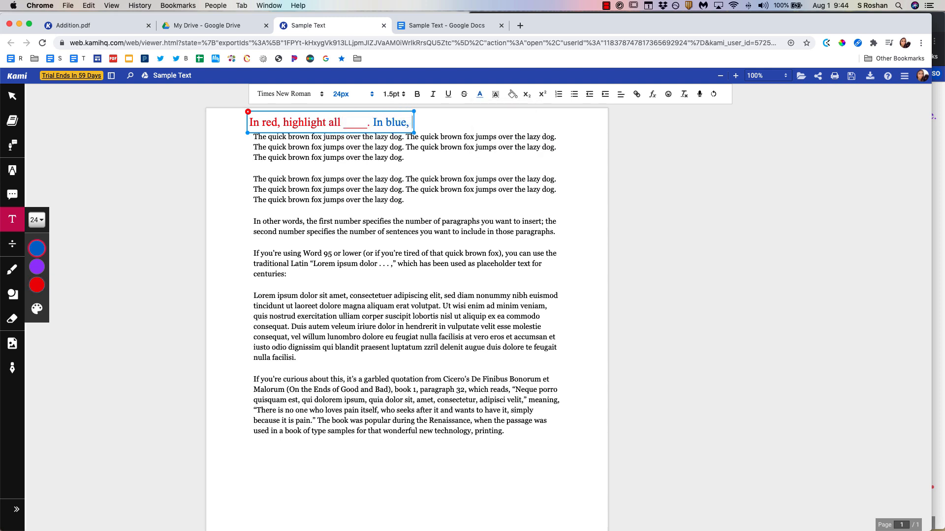
{"action": "type", "text": "highlight all ____."}
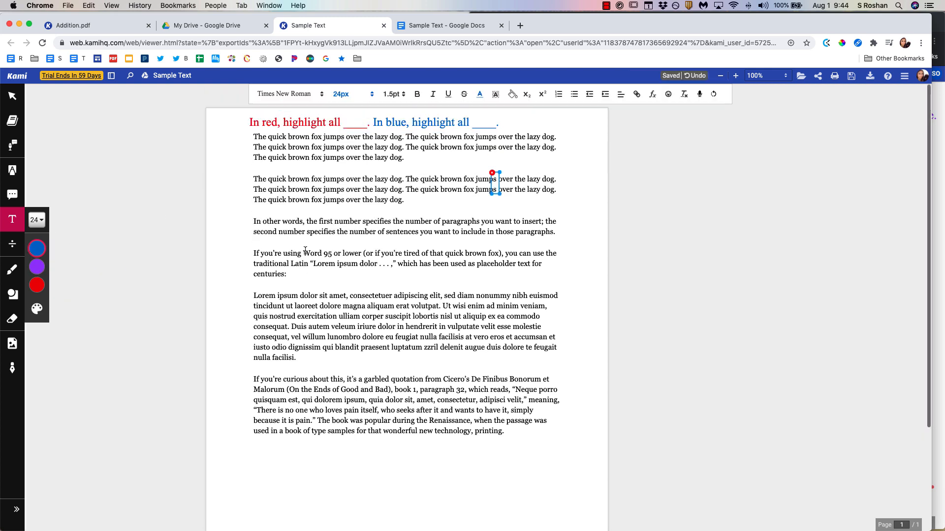
{"action": "scroll", "scroll_direction": "up", "scroll_amount": 3}
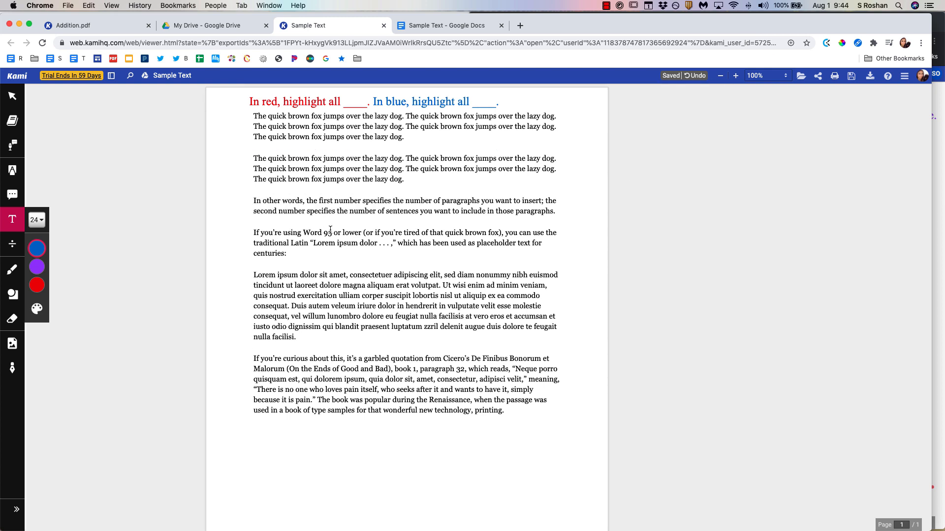
{"action": "mouse_move", "coordinate": [11, 171]}
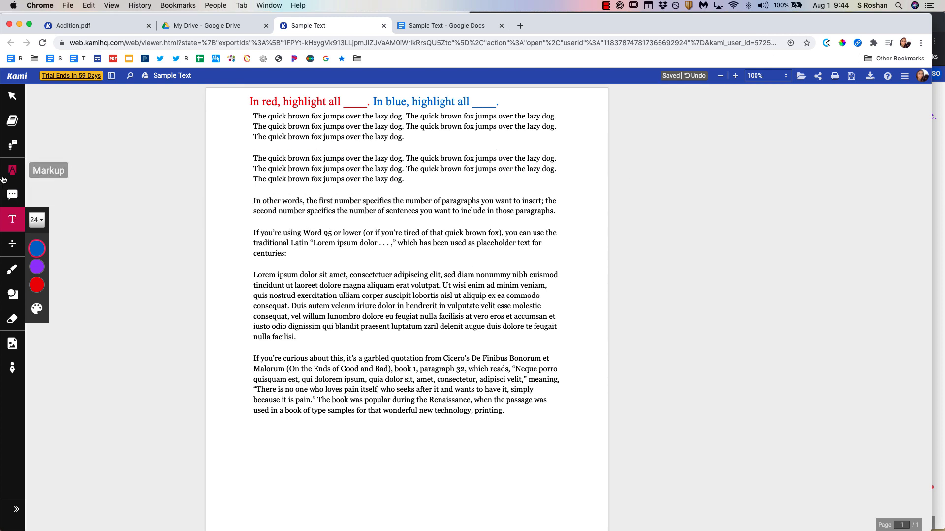
- Highlight the fox sentences red and later passages blue, commenting 'I noted this because ...' on the first blue one
{"action": "left_click", "coordinate": [12, 170]}
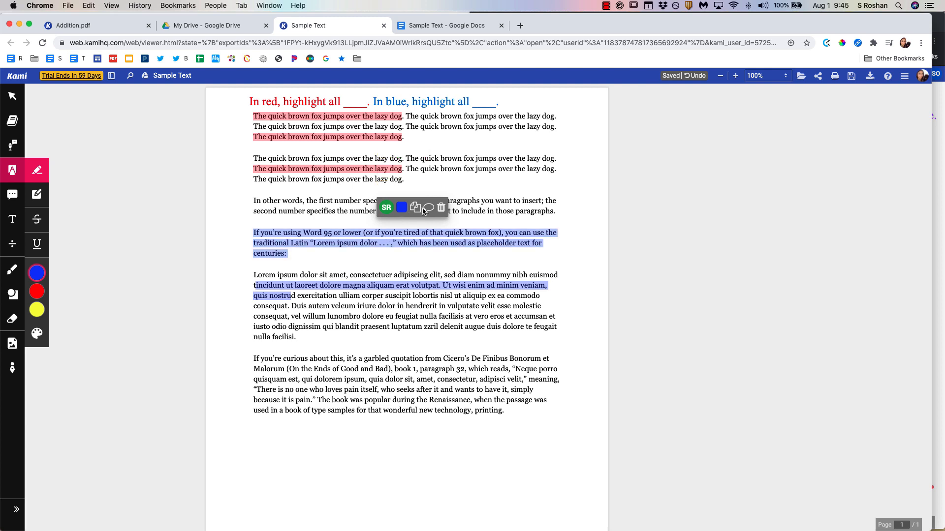
{"action": "left_click", "coordinate": [428, 208]}
{"action": "type", "text": "I noted this because ..."}
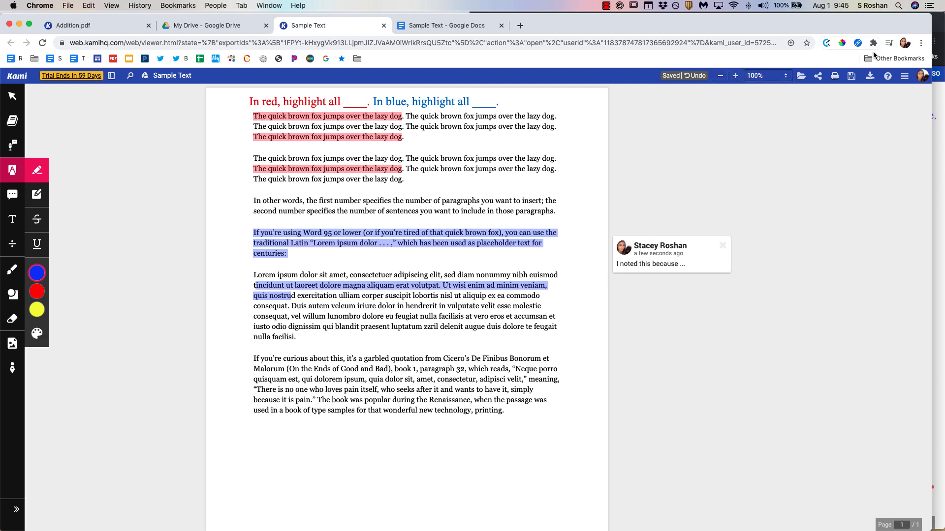
{"action": "mouse_move", "coordinate": [868, 76]}
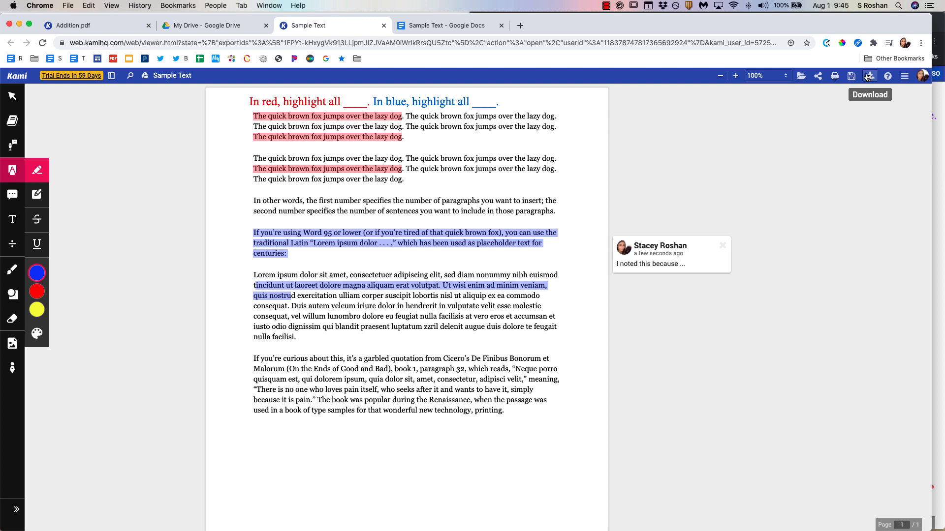
{"action": "mouse_move", "coordinate": [431, 349]}
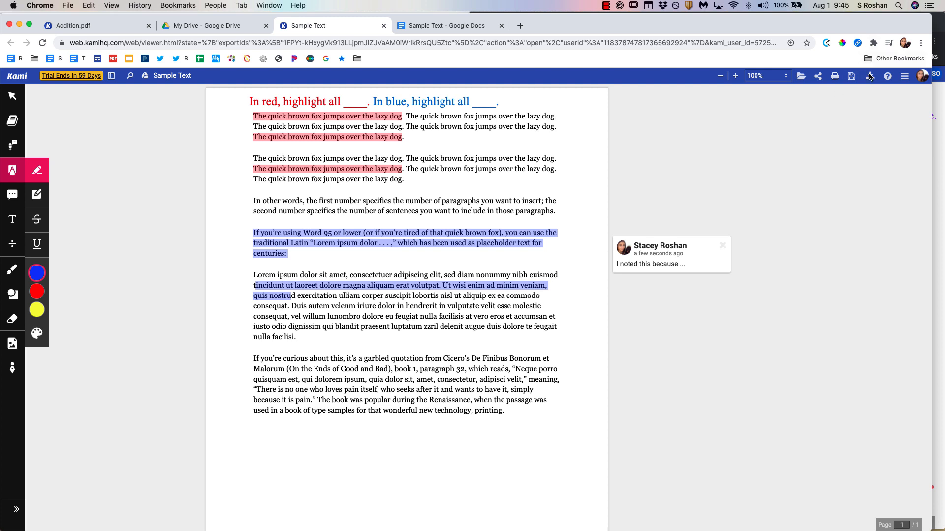
- Export the Sample Text annotations only to Google Drive
{"action": "left_click", "coordinate": [851, 76]}
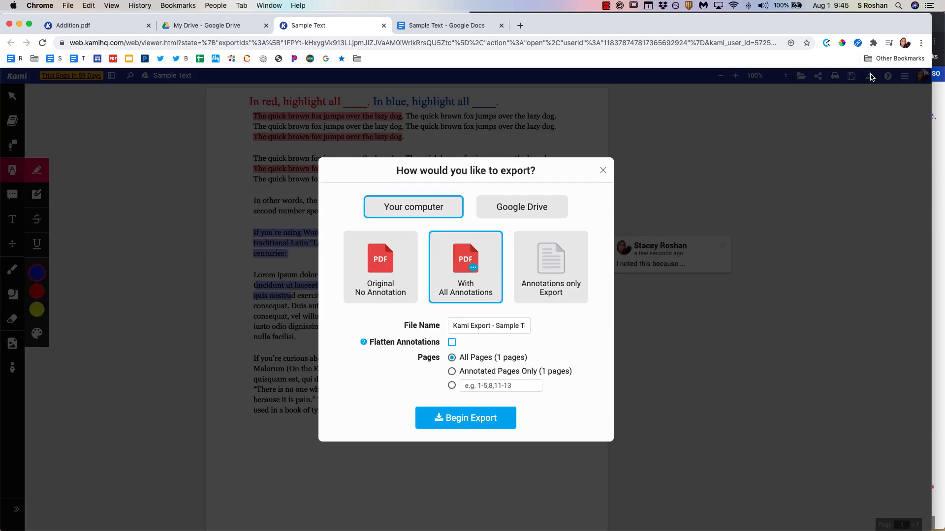
{"action": "left_click", "coordinate": [549, 267]}
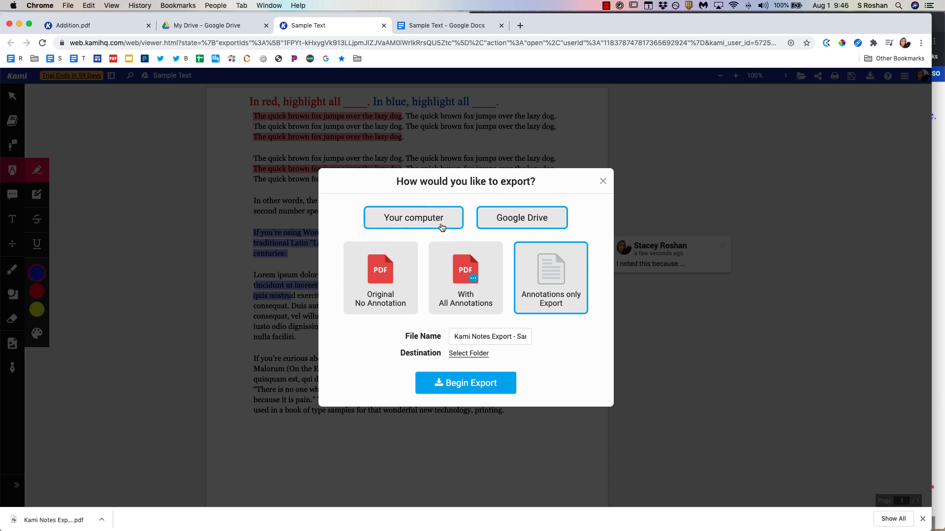
{"action": "left_click", "coordinate": [521, 217]}
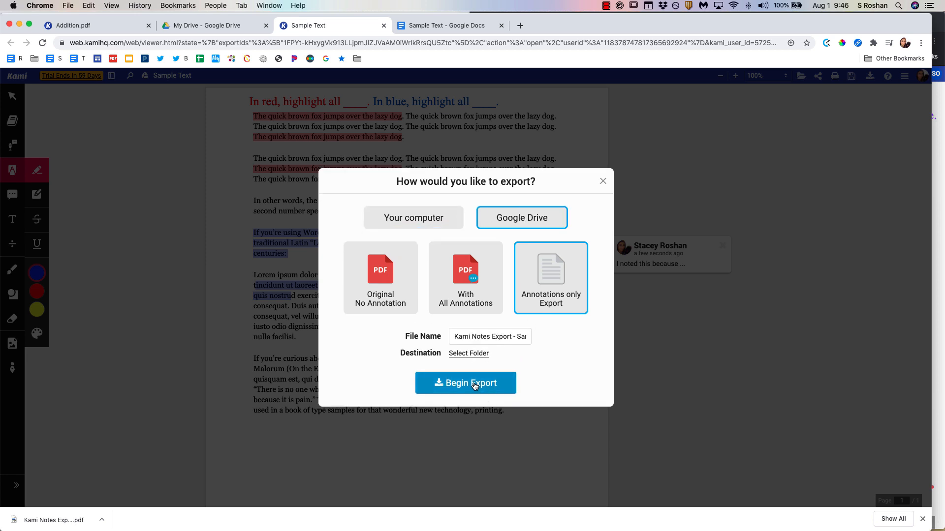
{"action": "left_click", "coordinate": [466, 382]}
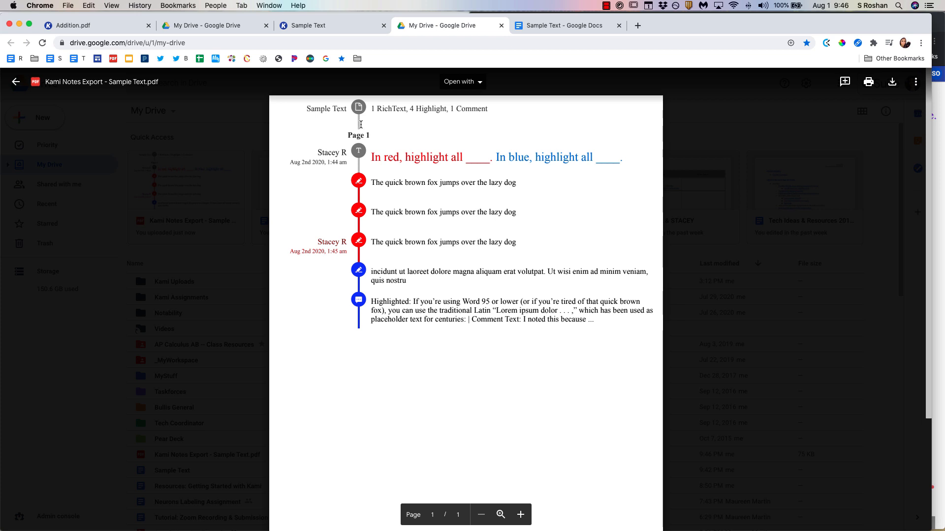
{"action": "mouse_move", "coordinate": [355, 124]}
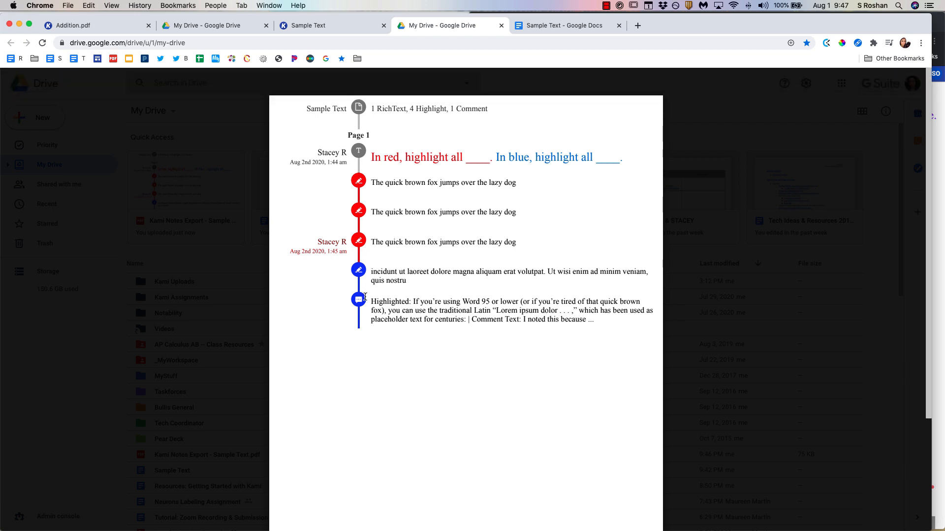
{"action": "mouse_move", "coordinate": [425, 272]}
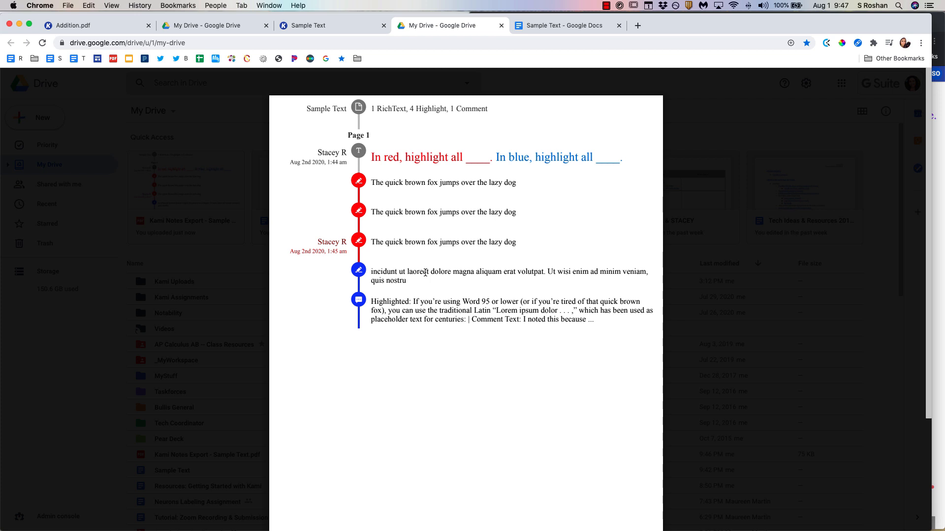
- Return from the exported notes PDF preview to the Kami Addition worksheet tab
{"action": "left_click", "coordinate": [90, 25]}
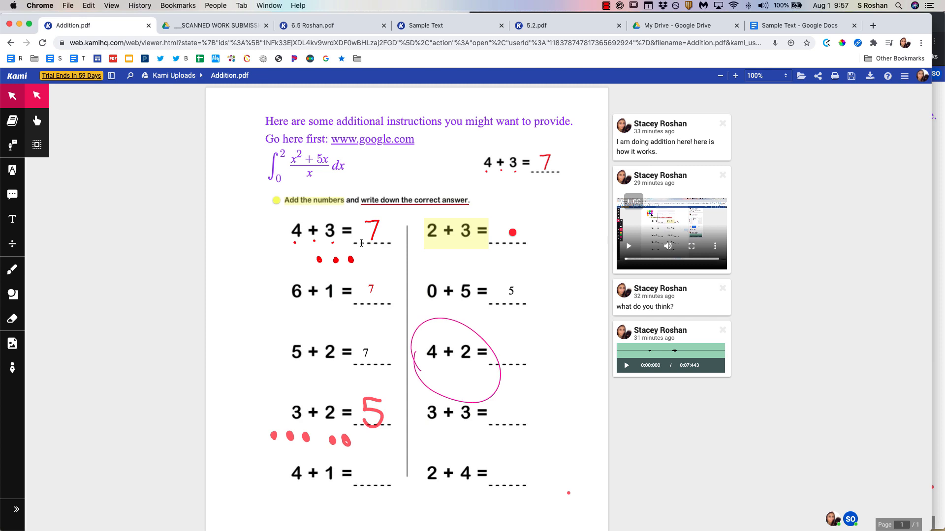
- Reveal the Comment tool's Screen Capture option, then show the Text To Speech playback controls
{"action": "scroll", "scroll_direction": "down", "scroll_amount": 3}
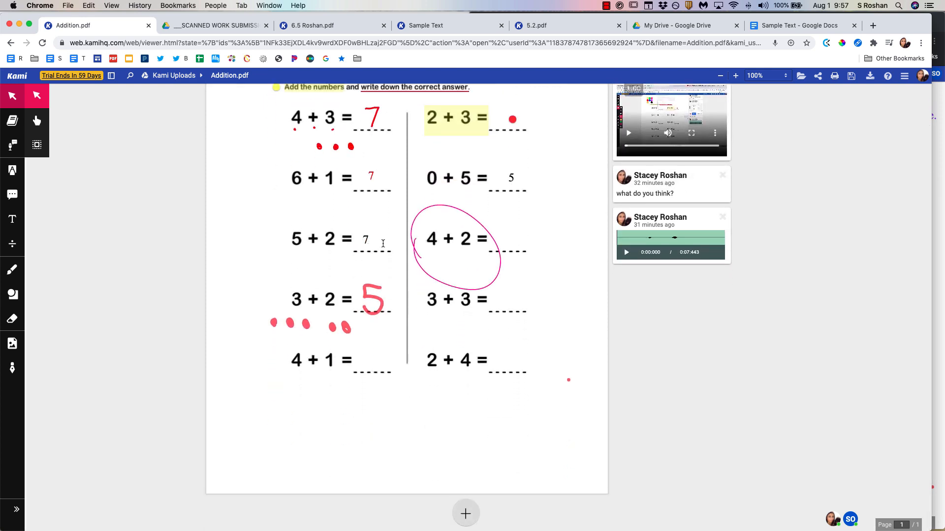
{"action": "mouse_move", "coordinate": [530, 240]}
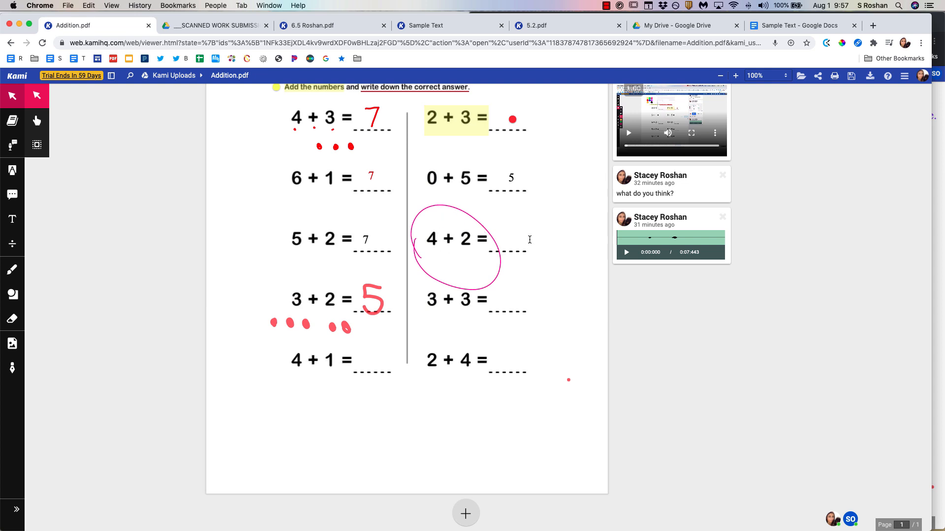
{"action": "mouse_move", "coordinate": [563, 246]}
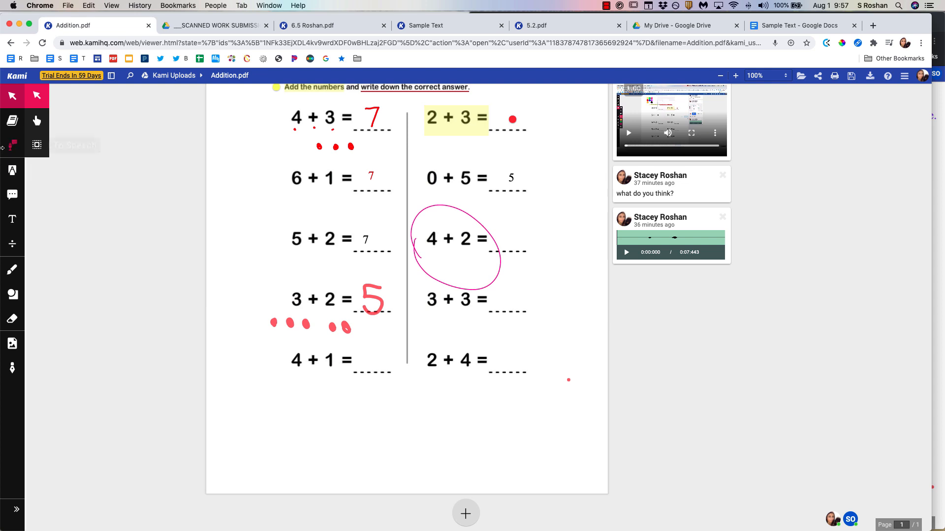
{"action": "left_click", "coordinate": [12, 194]}
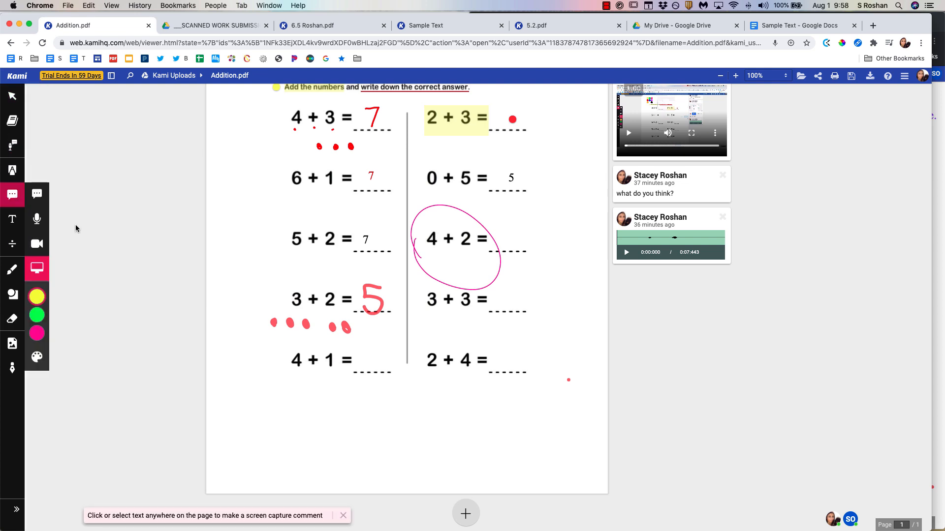
{"action": "mouse_move", "coordinate": [51, 234]}
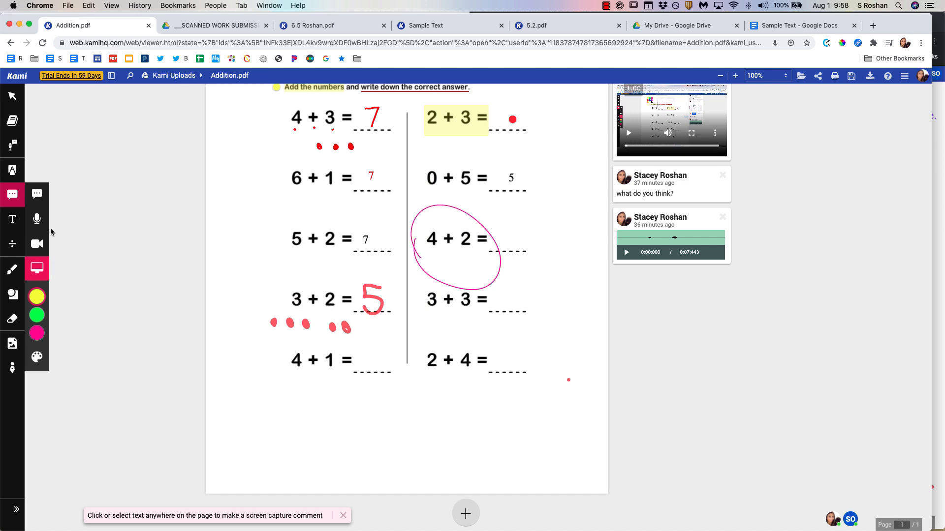
{"action": "mouse_move", "coordinate": [36, 270]}
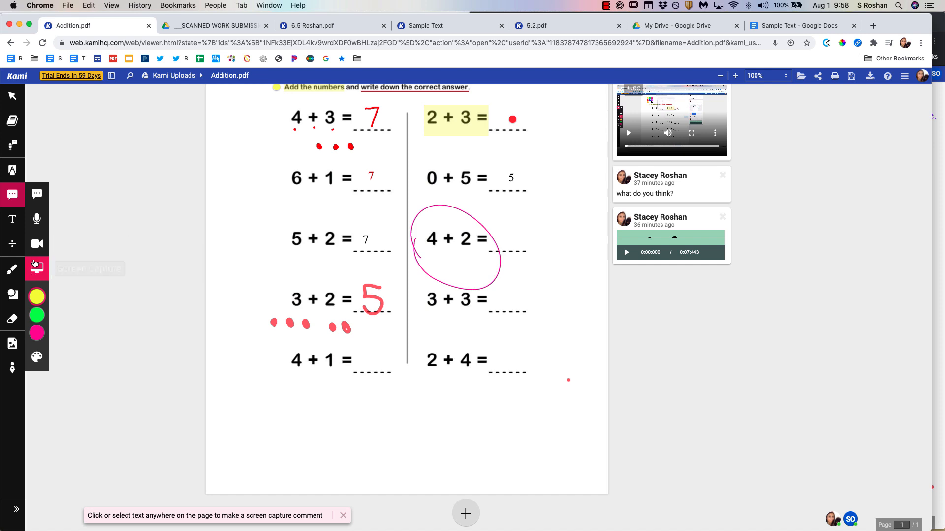
{"action": "mouse_move", "coordinate": [36, 269]}
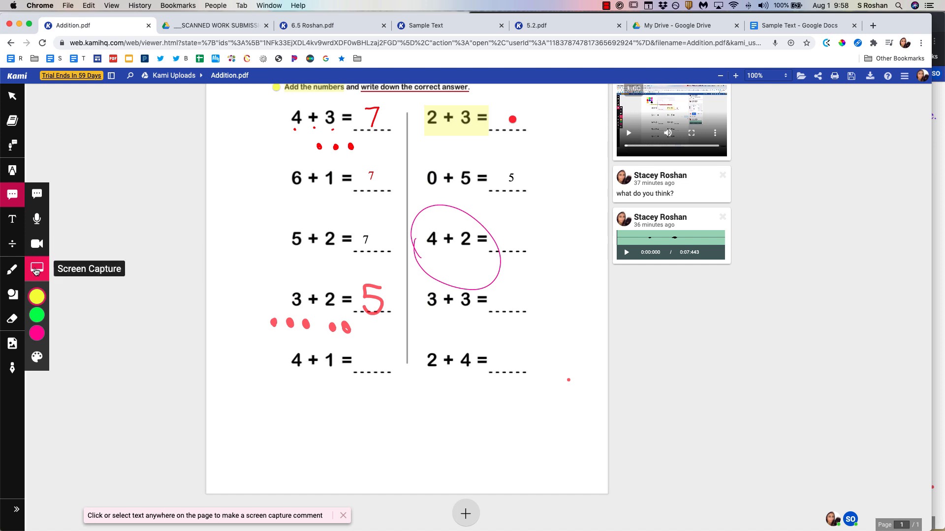
{"action": "mouse_move", "coordinate": [12, 146]}
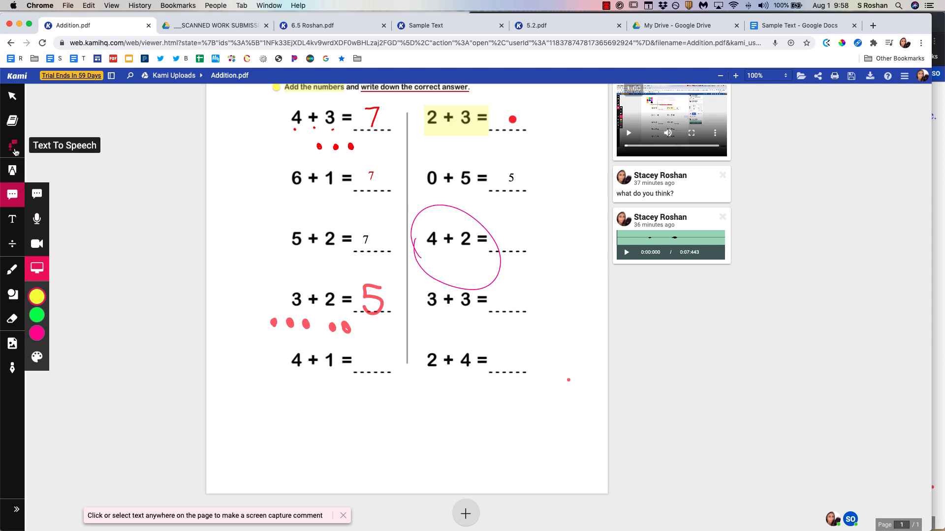
{"action": "left_click", "coordinate": [12, 146]}
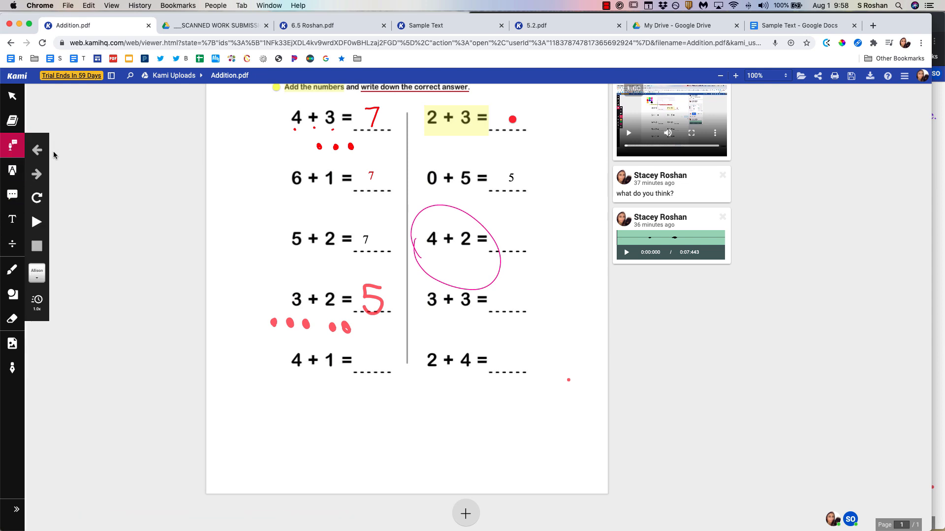
{"action": "mouse_move", "coordinate": [68, 166]}
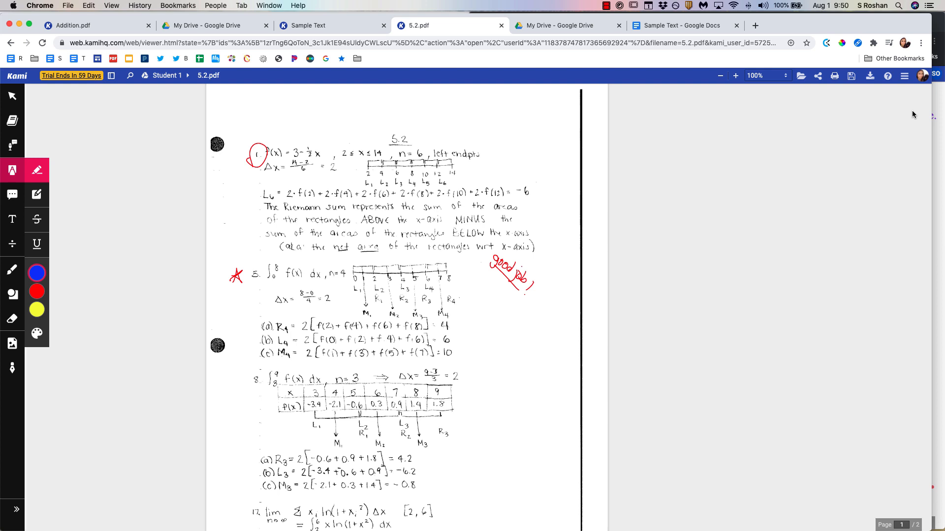
{"action": "mouse_move", "coordinate": [720, 4]}
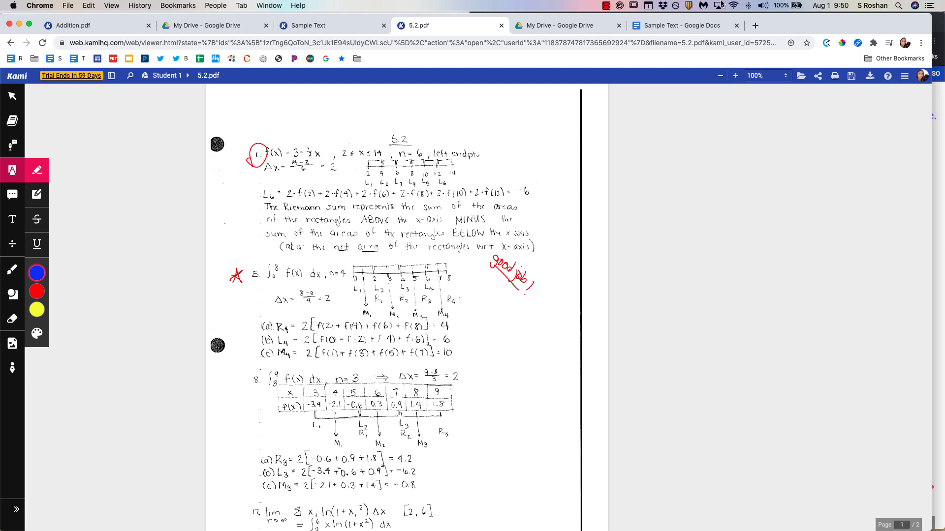
- From the scanned submissions folder, open 6.5 Roshan.pdf via Open with > Annotate with Kami
{"action": "left_click", "coordinate": [213, 26]}
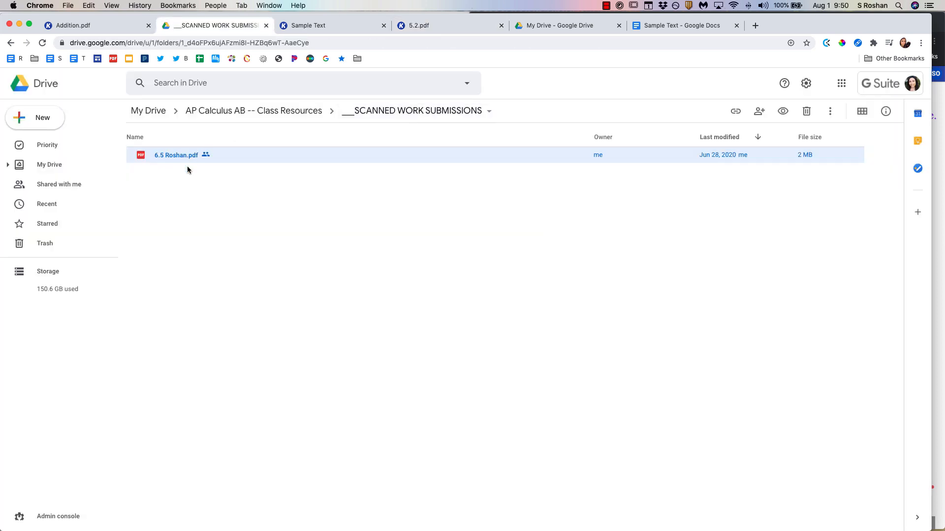
{"action": "right_click", "coordinate": [176, 154]}
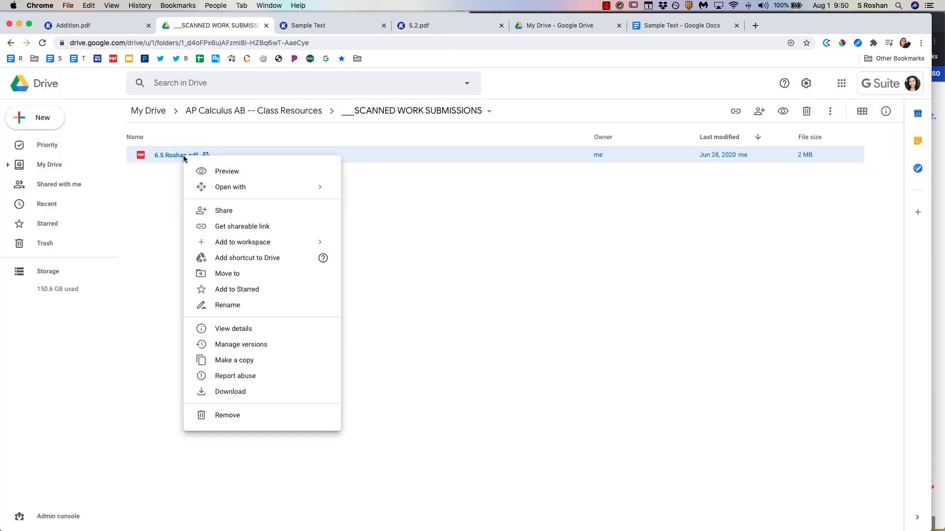
{"action": "left_click", "coordinate": [230, 187]}
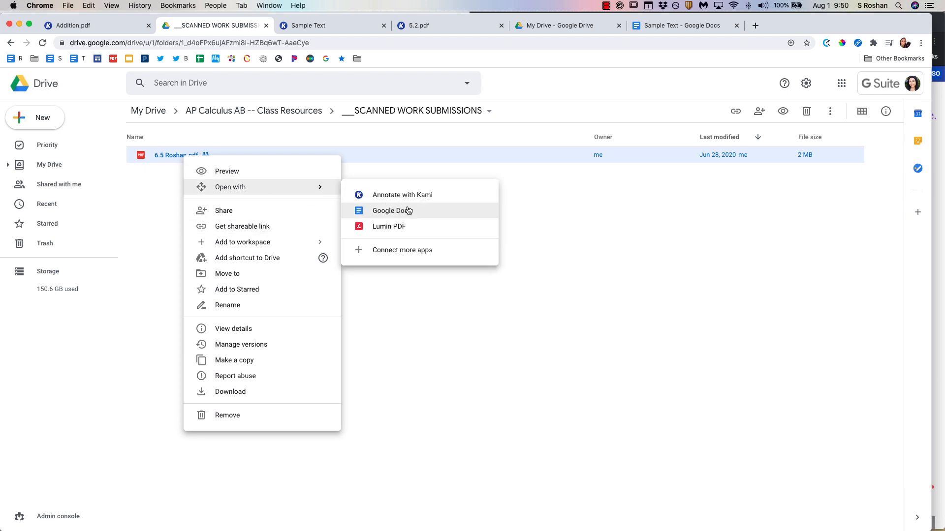
{"action": "left_click", "coordinate": [402, 195]}
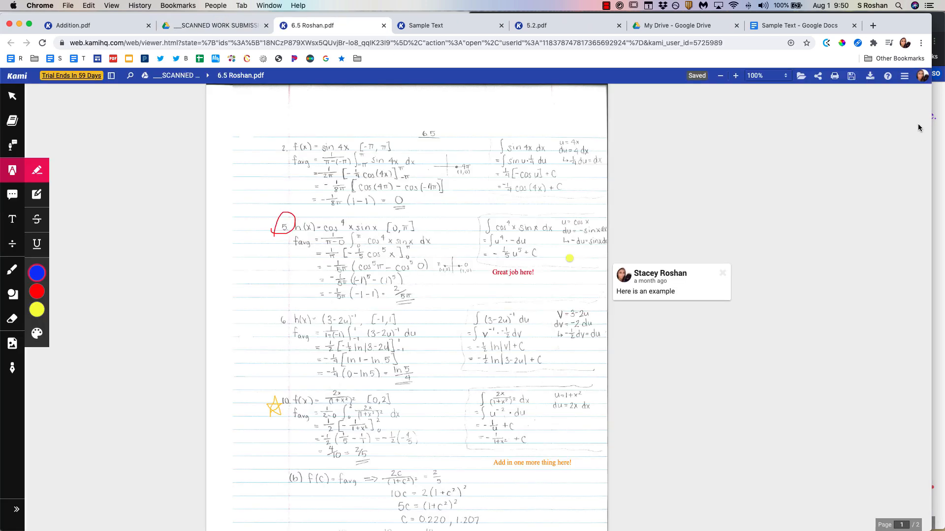
{"action": "mouse_move", "coordinate": [12, 244]}
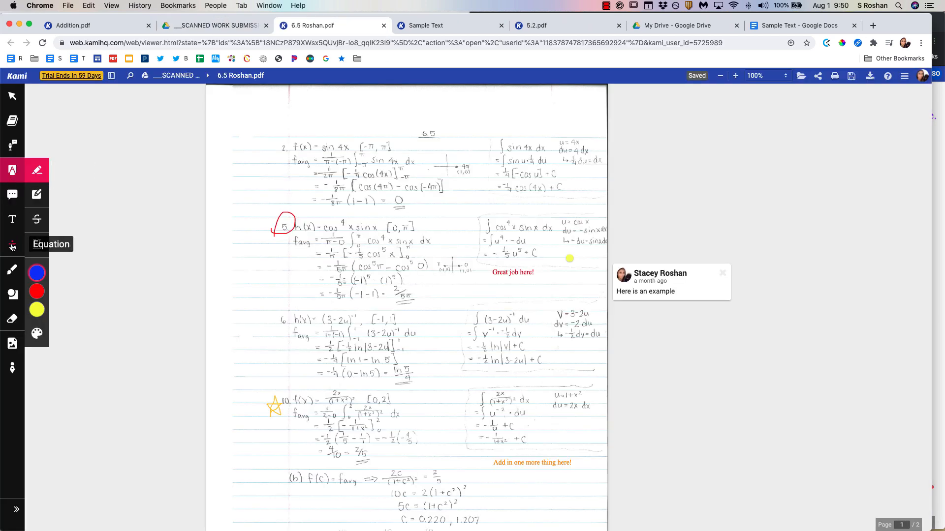
- Start a voice comment to attach beside problem 2 of 6.5 Roshan.pdf
{"action": "left_click", "coordinate": [12, 270]}
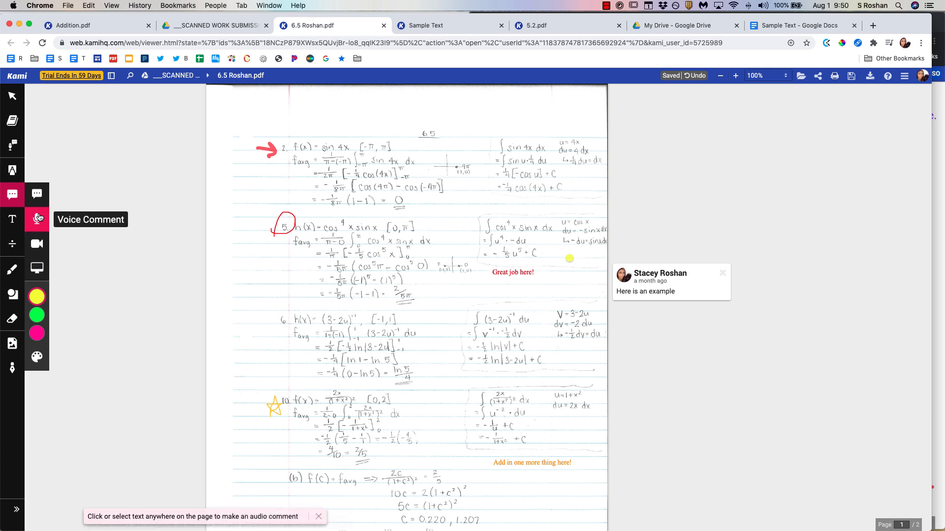
{"action": "mouse_move", "coordinate": [69, 230]}
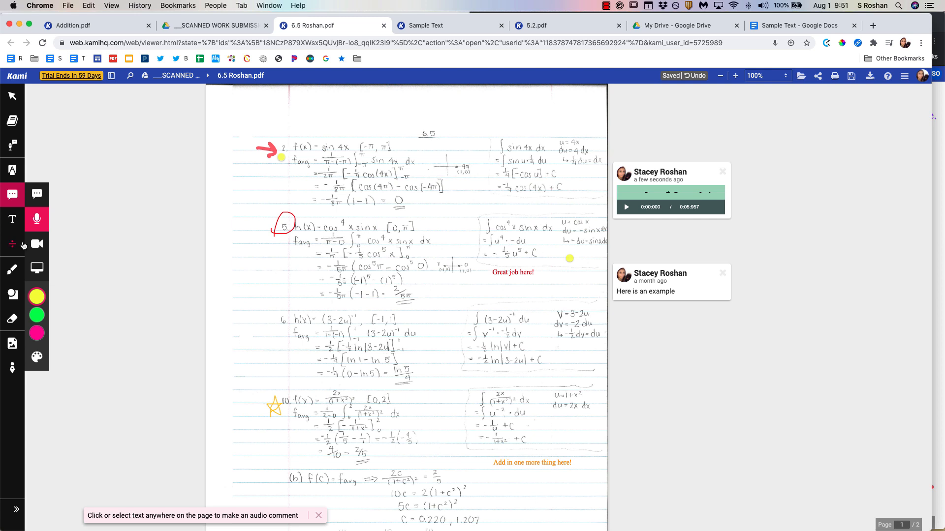
- Switch the comment type to Screen Capture for a video comment on page 1
{"action": "left_click", "coordinate": [36, 269]}
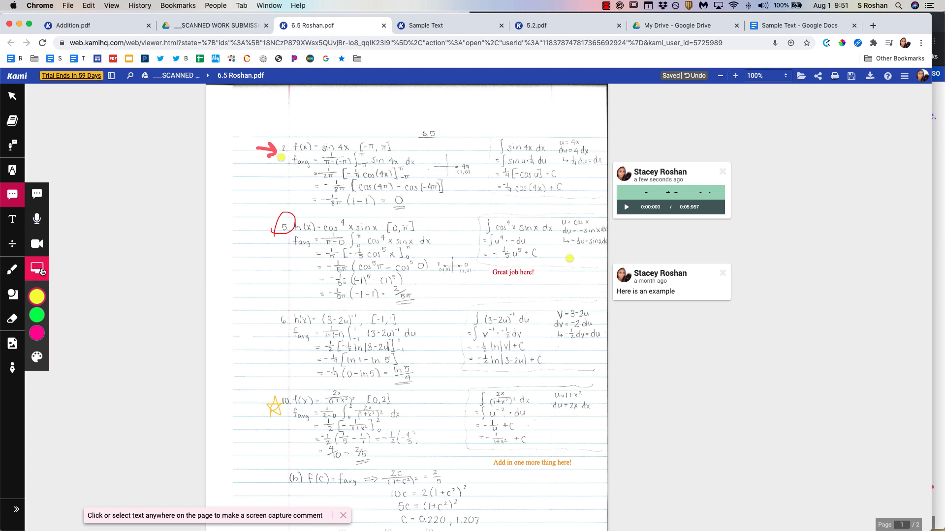
{"action": "mouse_move", "coordinate": [37, 269]}
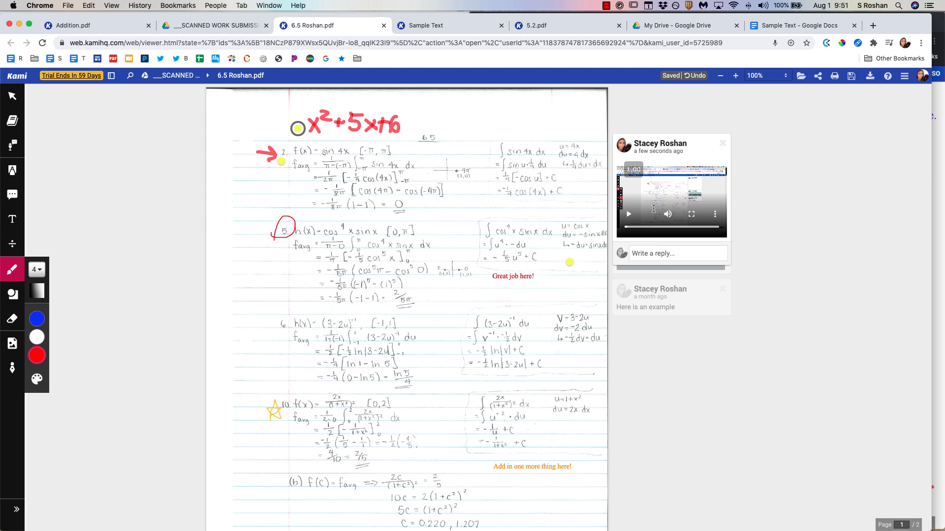
{"action": "mouse_move", "coordinate": [552, 238]}
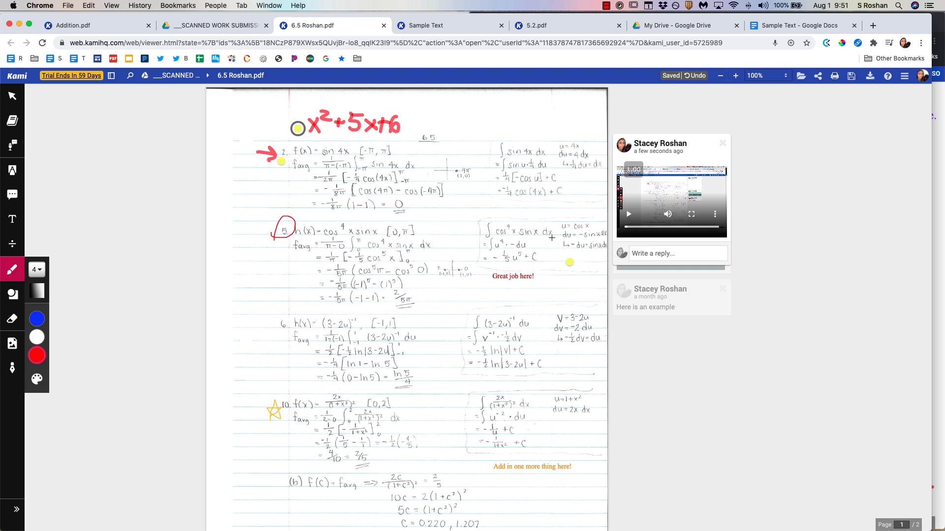
- Add a blank Lined Page after the last page, making the document four pages
{"action": "scroll", "scroll_direction": "down", "scroll_amount": 3}
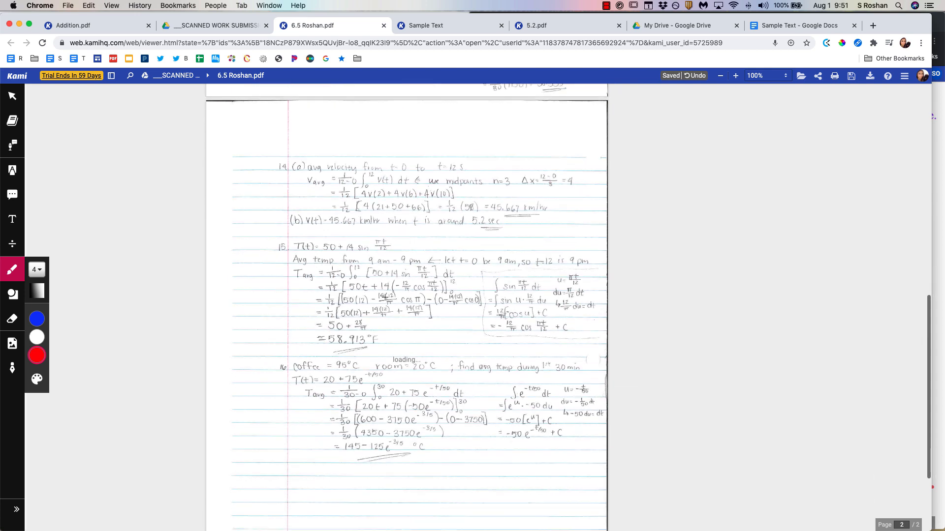
{"action": "scroll", "scroll_direction": "down", "scroll_amount": 3}
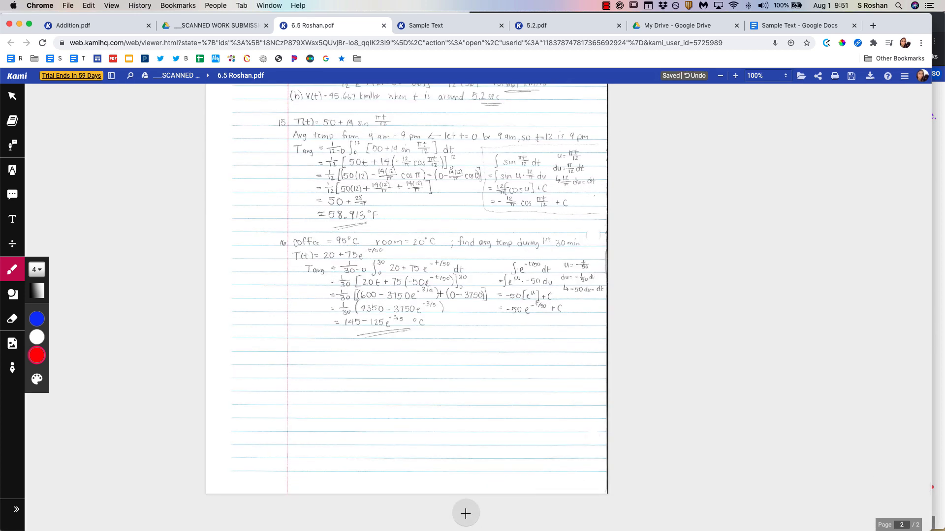
{"action": "left_click", "coordinate": [465, 514]}
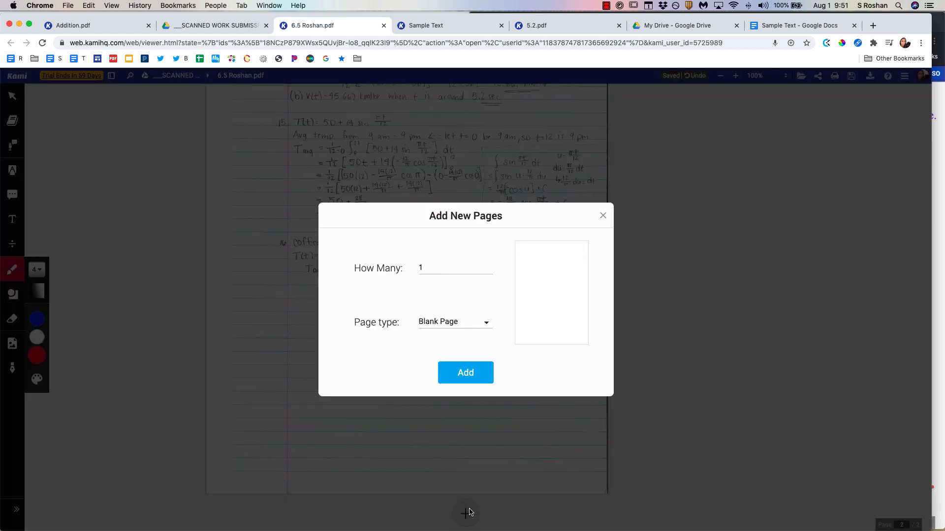
{"action": "left_click", "coordinate": [454, 320]}
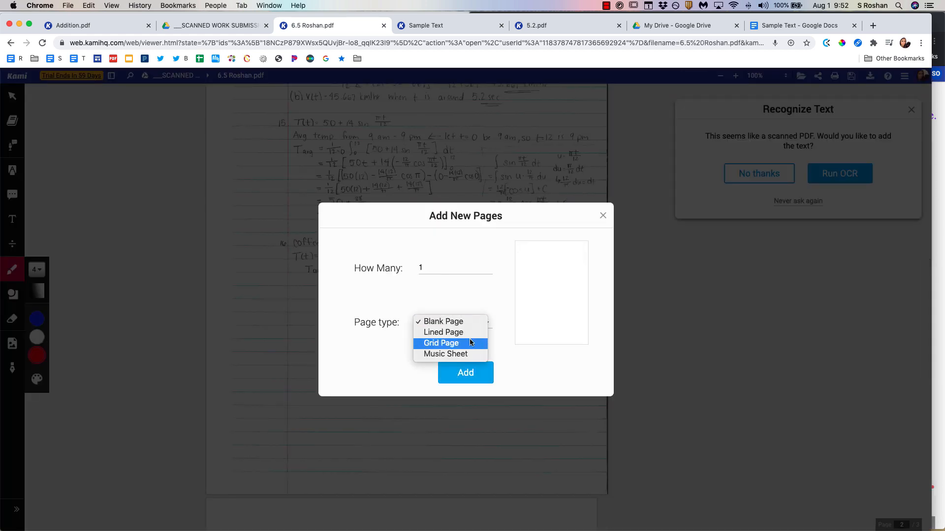
{"action": "mouse_move", "coordinate": [446, 353]}
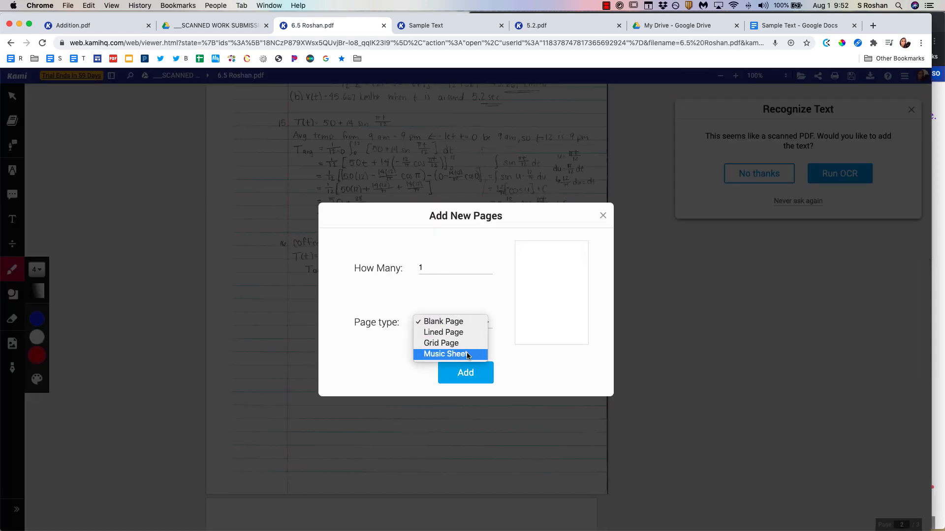
{"action": "left_click", "coordinate": [443, 332]}
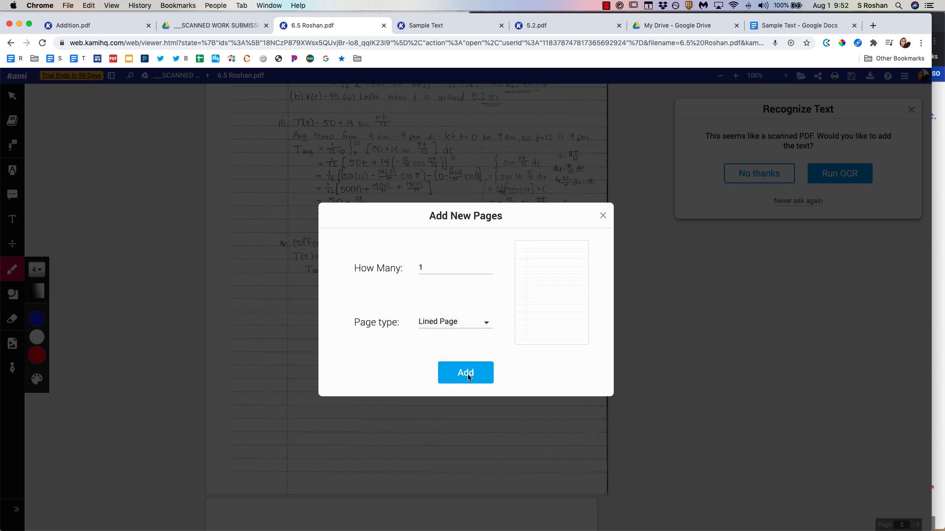
{"action": "left_click", "coordinate": [466, 372]}
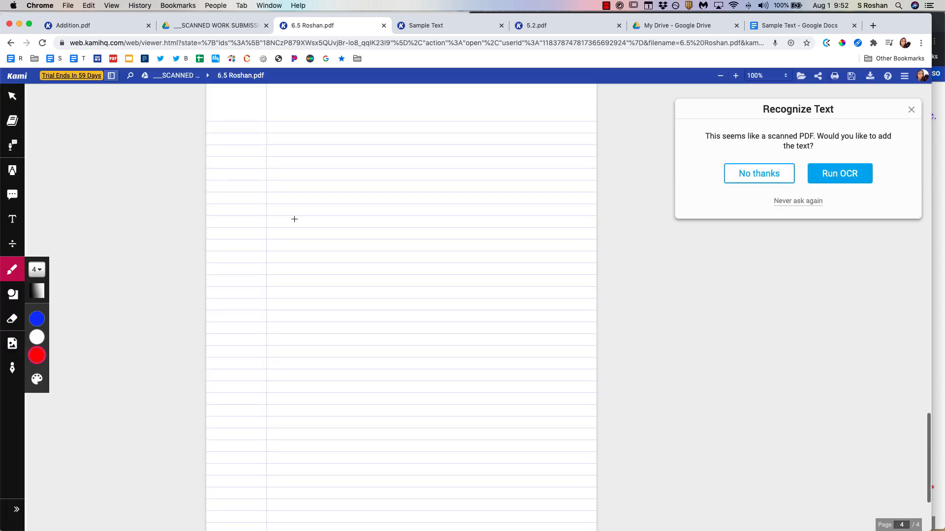
- Record a screen-capture comment on the lined page, sharing the whole screen while handwriting with the Pen
{"action": "left_click", "coordinate": [36, 317]}
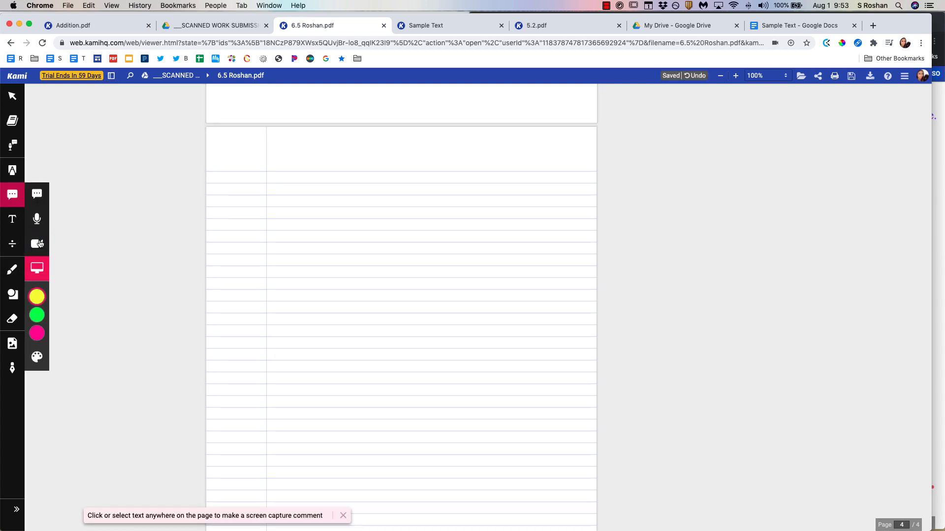
{"action": "left_click", "coordinate": [37, 244]}
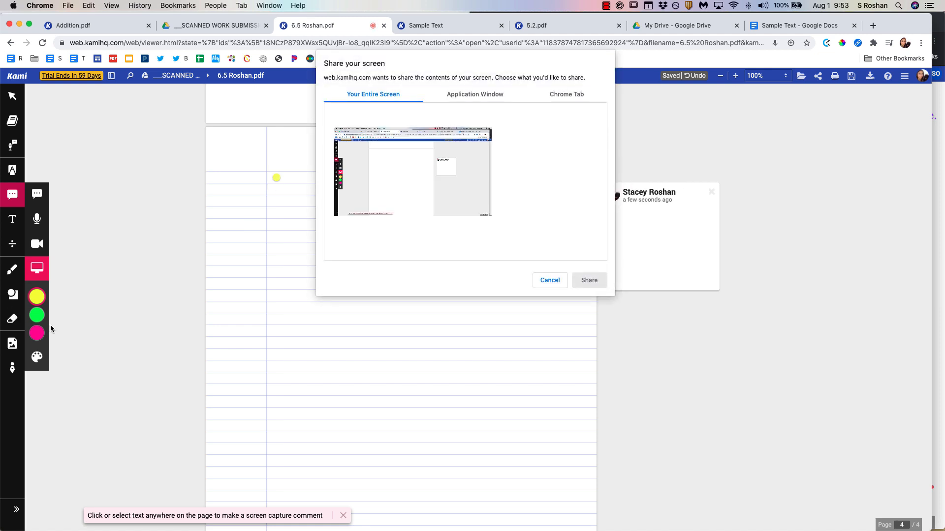
{"action": "left_click", "coordinate": [589, 280]}
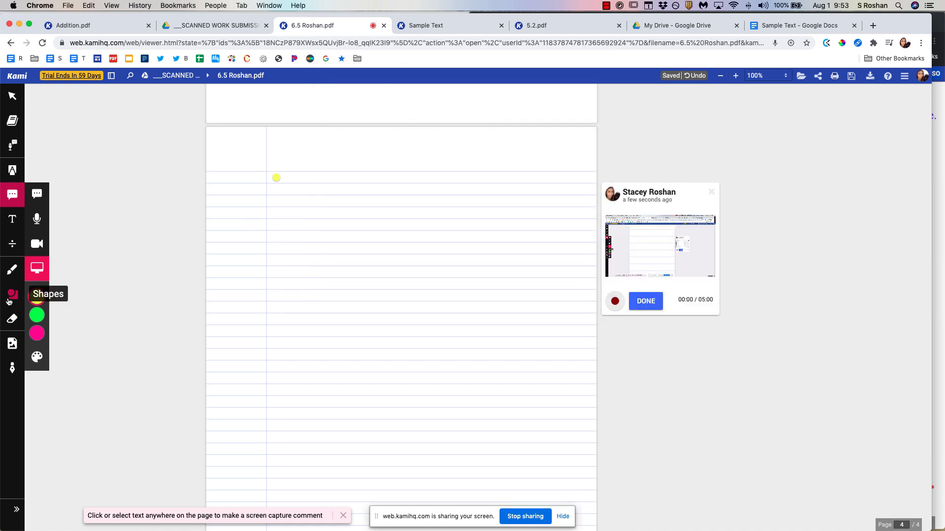
{"action": "left_click", "coordinate": [12, 270]}
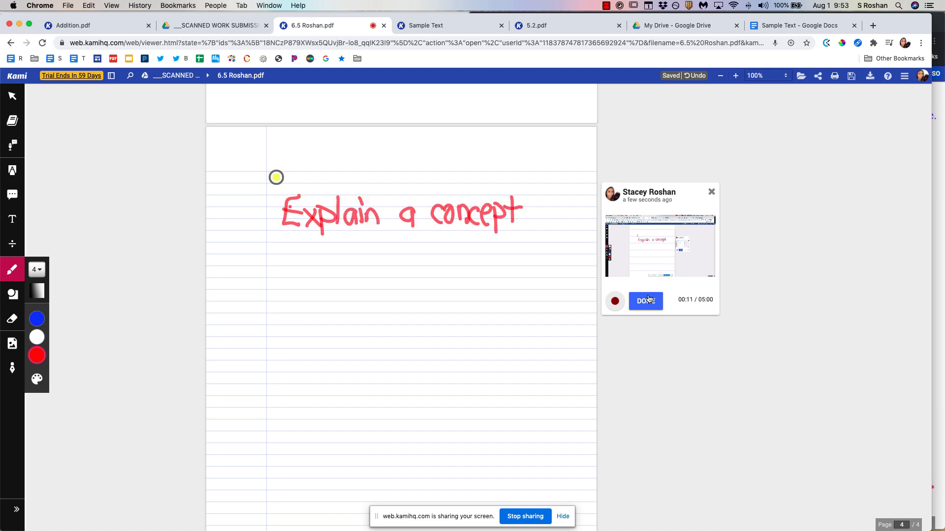
{"action": "left_click", "coordinate": [646, 301]}
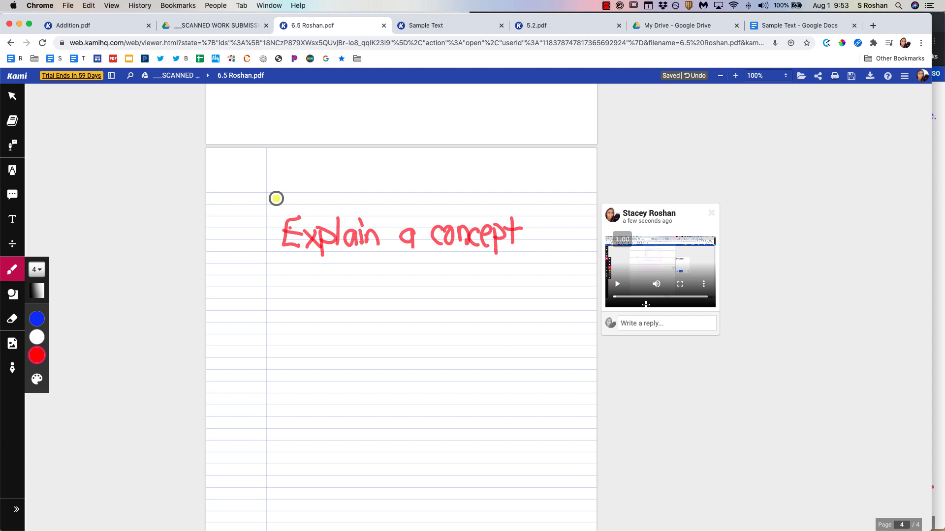
{"action": "scroll", "scroll_direction": "up", "scroll_amount": 3}
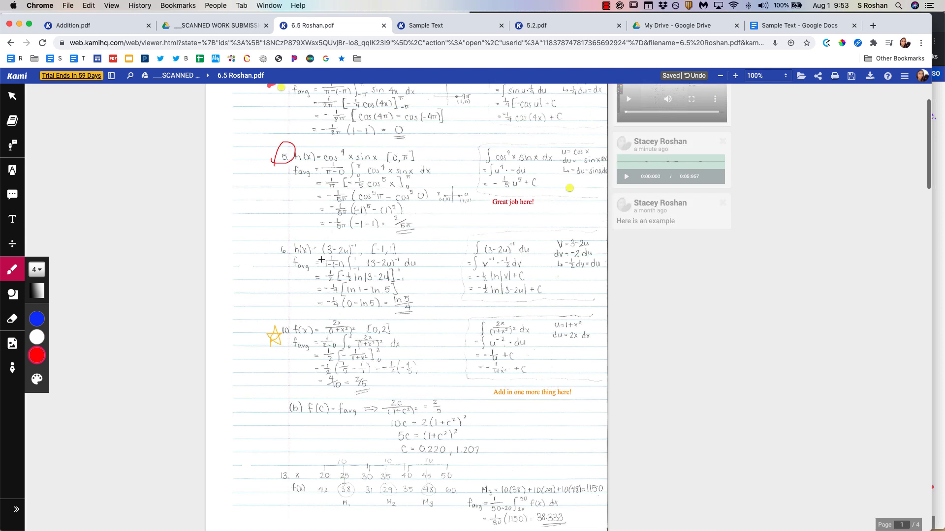
{"action": "mouse_move", "coordinate": [12, 170]}
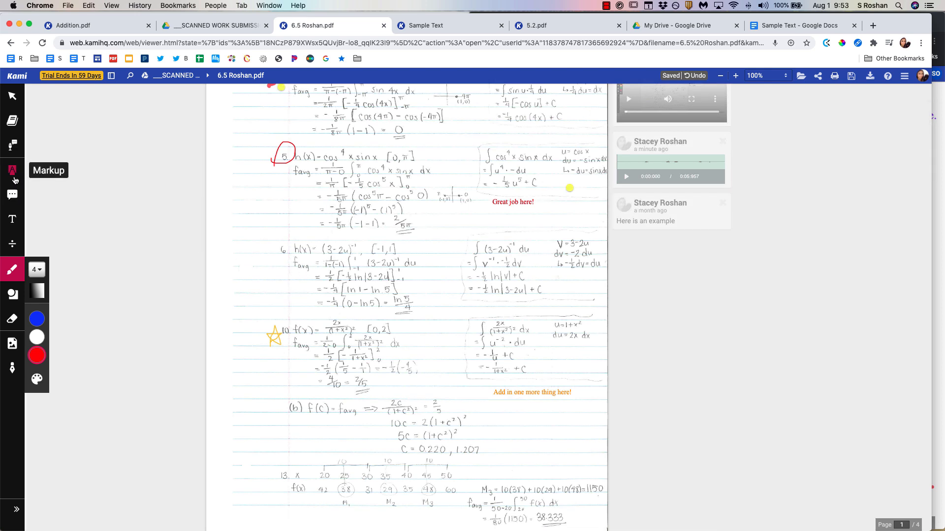
{"action": "left_click", "coordinate": [12, 195]}
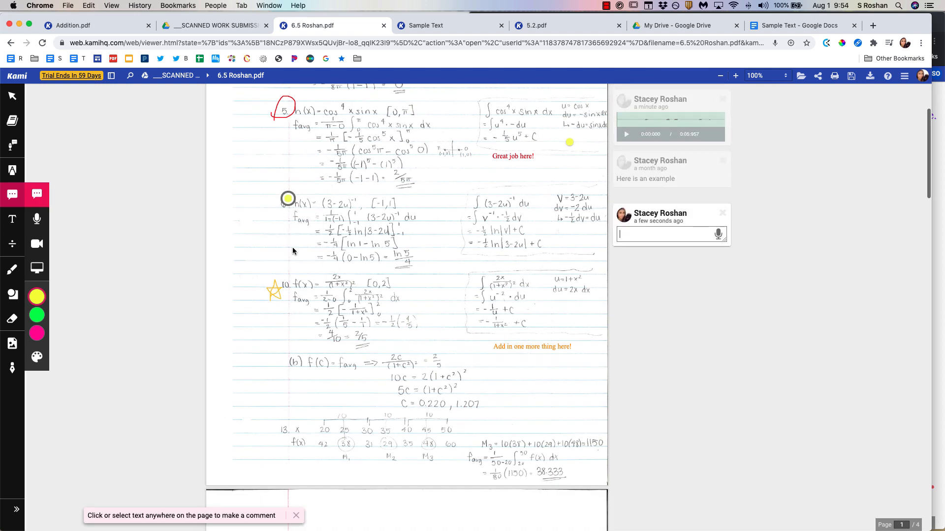
{"action": "type", "text": "https://www.youtube.com/watch?v=zPFPXoAcKDc&t=3s"}
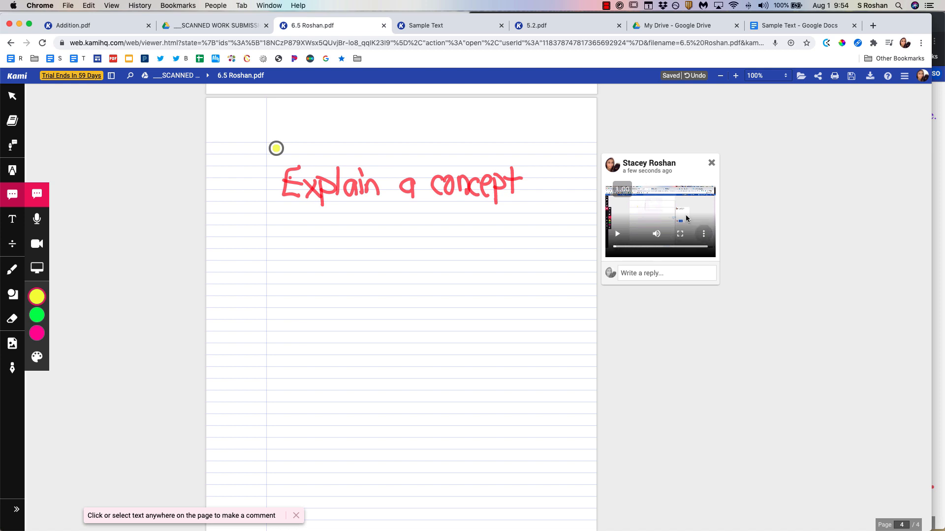
{"action": "mouse_move", "coordinate": [656, 268]}
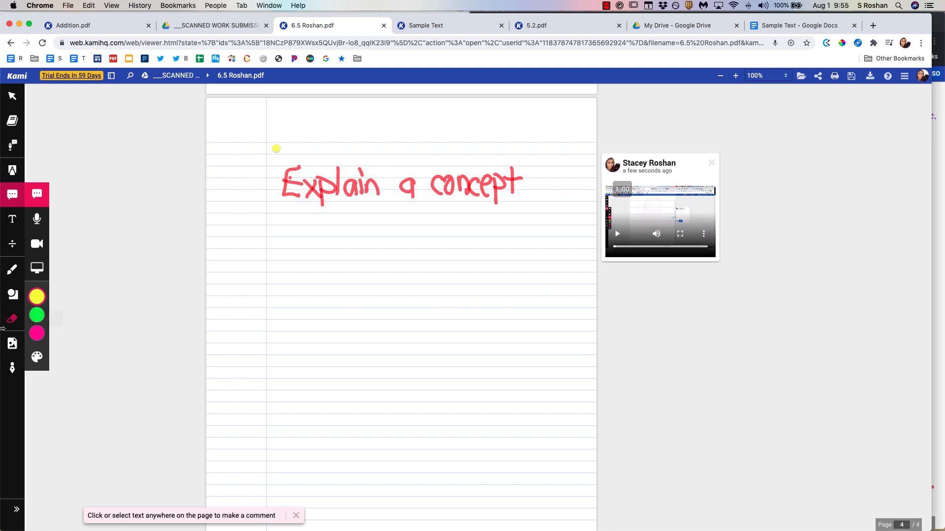
{"action": "mouse_move", "coordinate": [12, 295]}
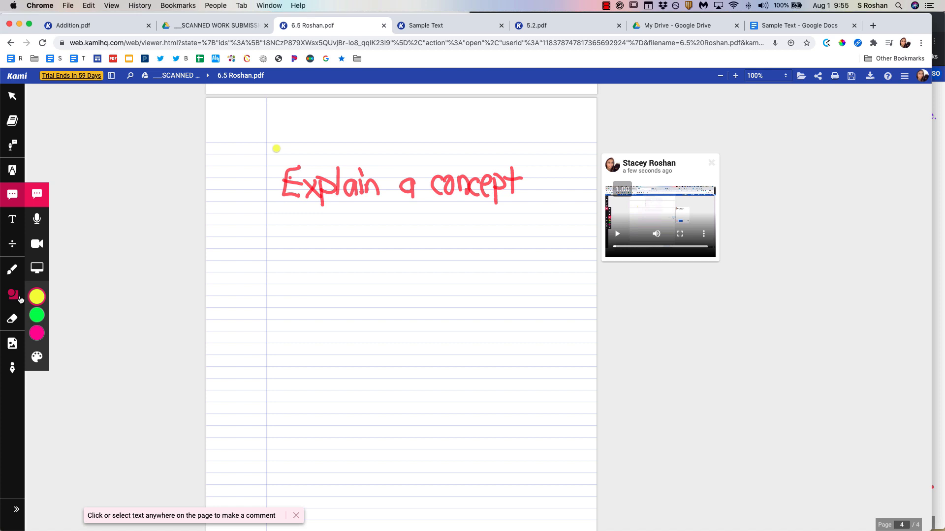
{"action": "mouse_move", "coordinate": [850, 76]}
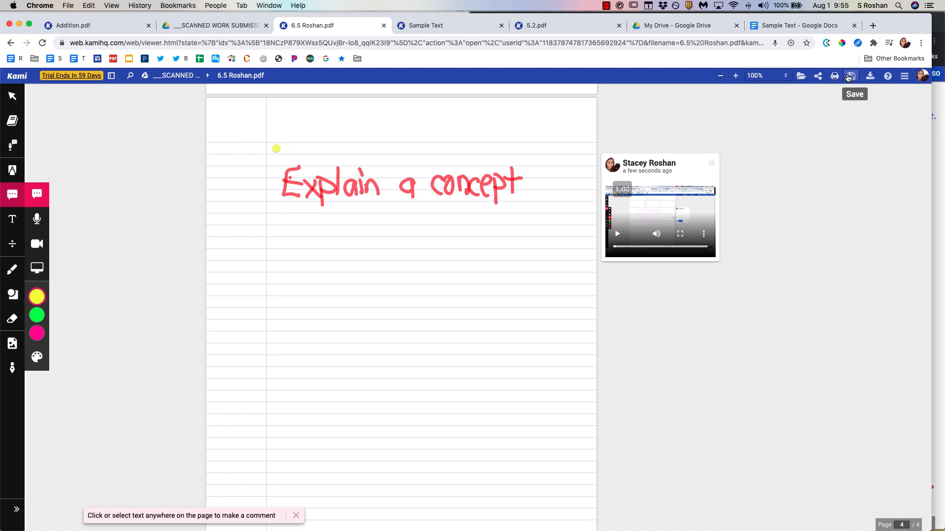
- Check the Drive save options, cancel the Move folder chooser, and copy the file's share link
{"action": "left_click", "coordinate": [850, 76]}
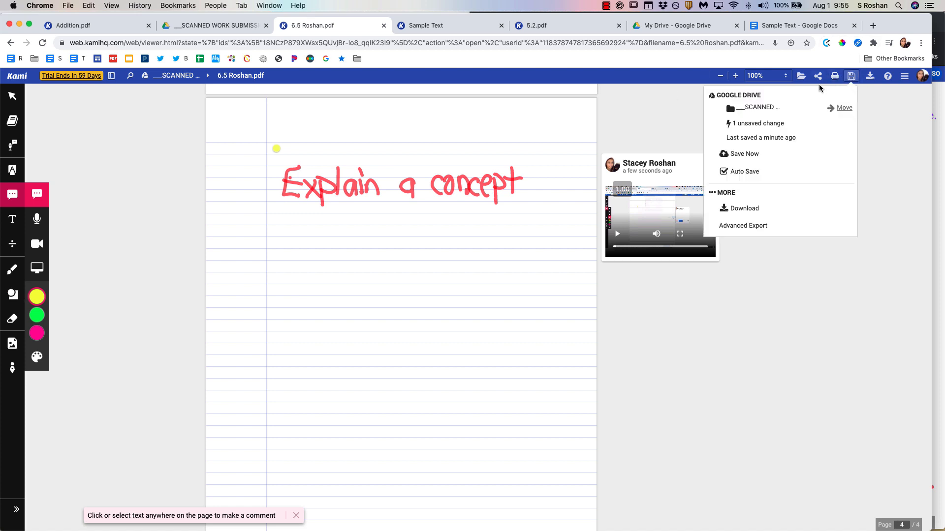
{"action": "mouse_move", "coordinate": [756, 107]}
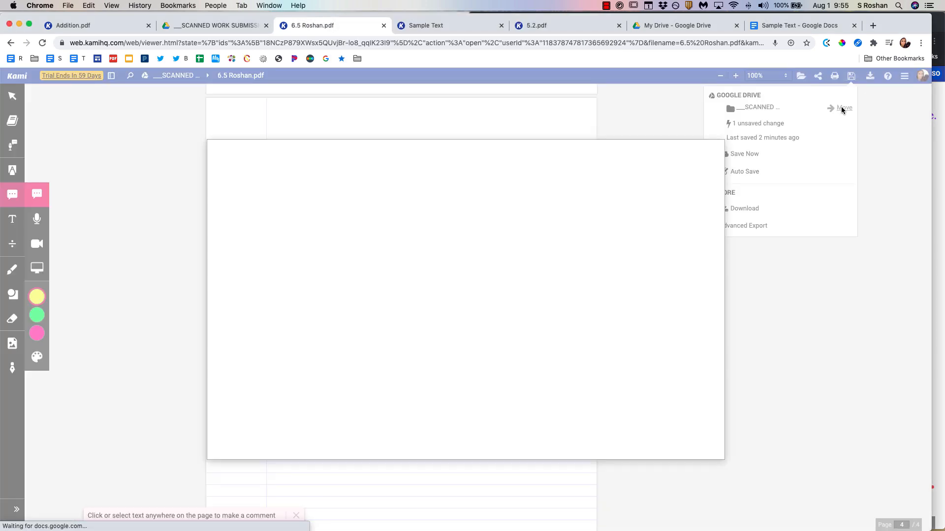
{"action": "left_click", "coordinate": [843, 107]}
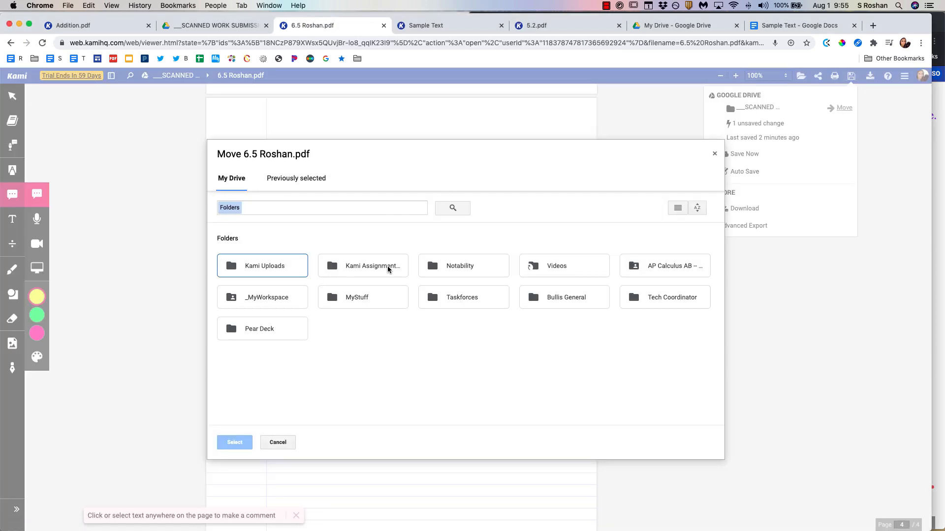
{"action": "mouse_move", "coordinate": [238, 481]}
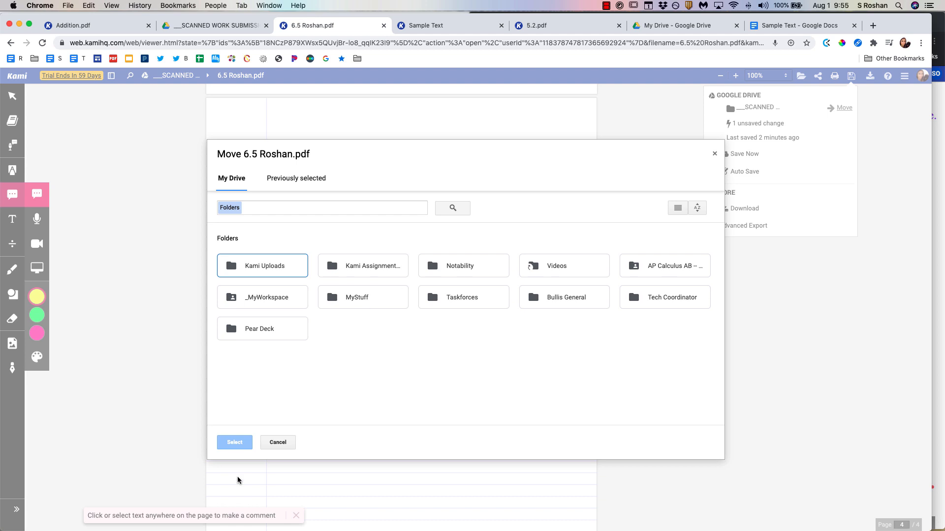
{"action": "left_click", "coordinate": [277, 442]}
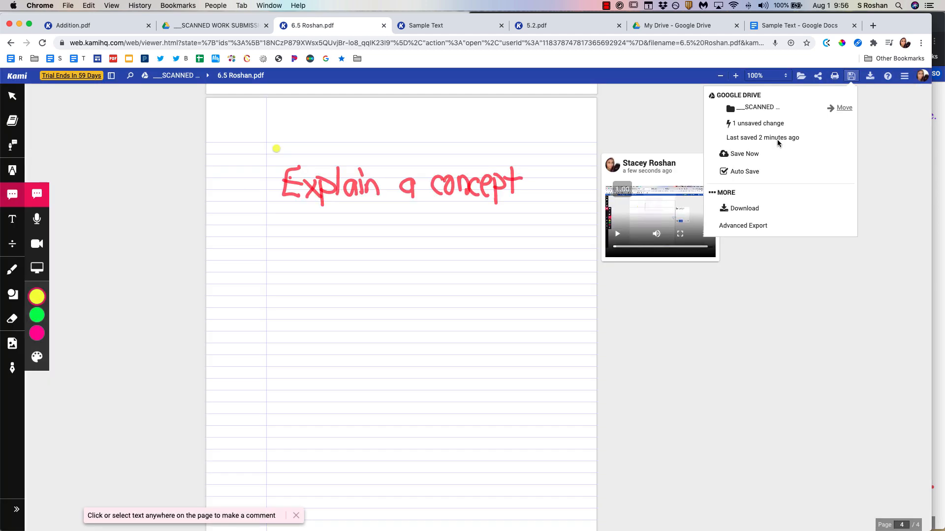
{"action": "left_click", "coordinate": [817, 76]}
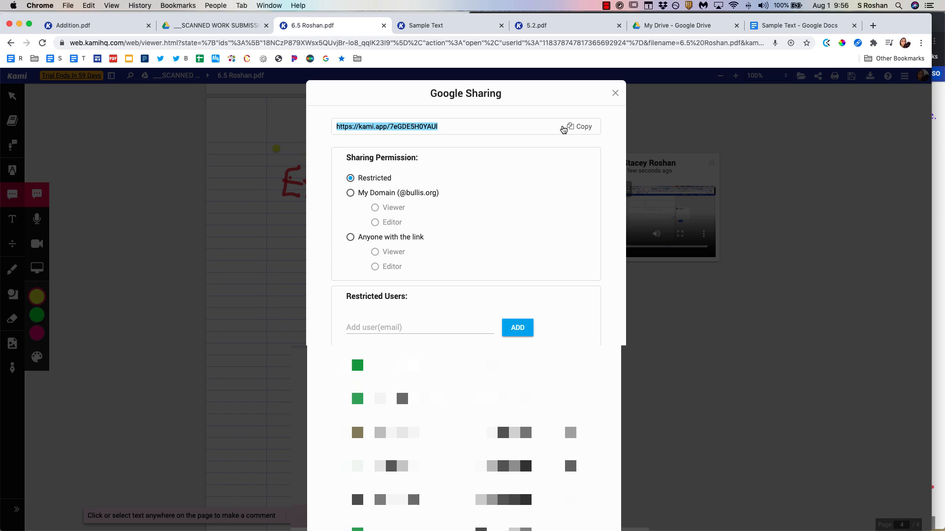
{"action": "left_click", "coordinate": [614, 92]}
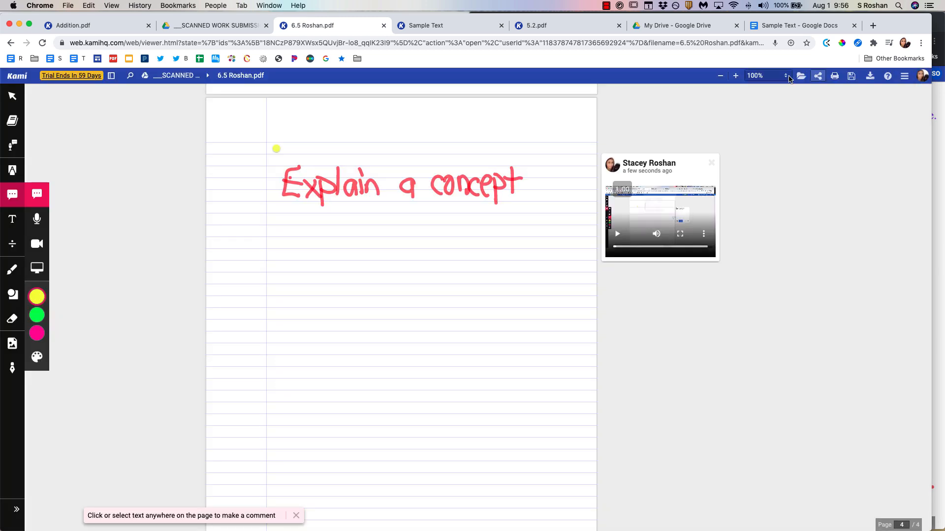
- Reopen the Drive save options and close the Move folder chooser again without moving the file
{"action": "left_click", "coordinate": [850, 76]}
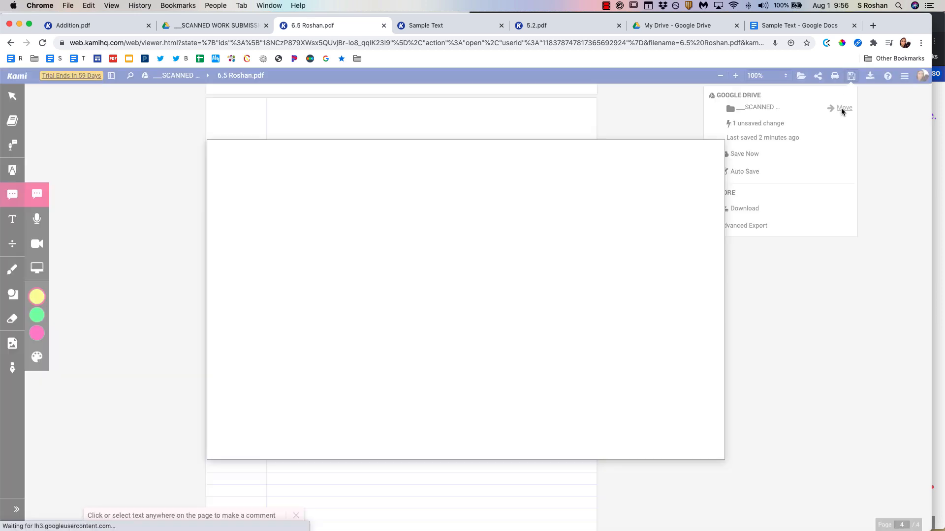
{"action": "left_click", "coordinate": [844, 107]}
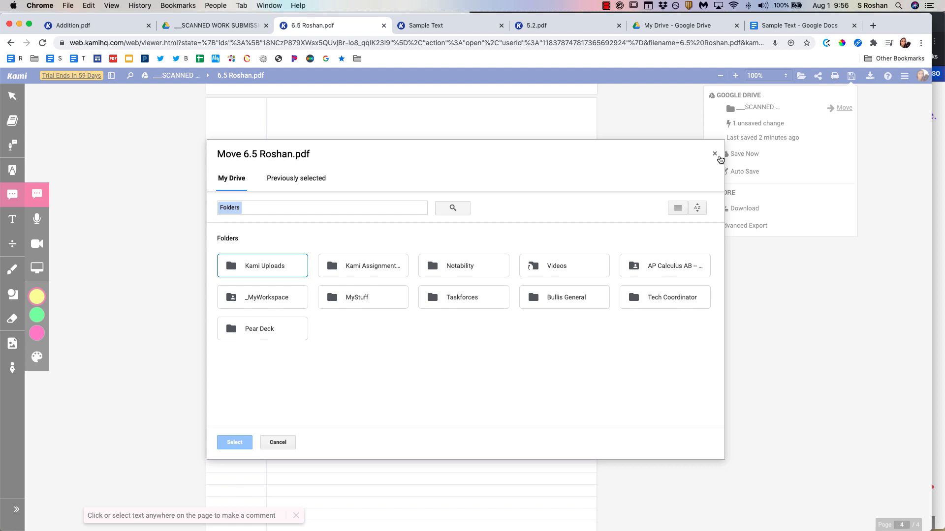
{"action": "left_click", "coordinate": [714, 155]}
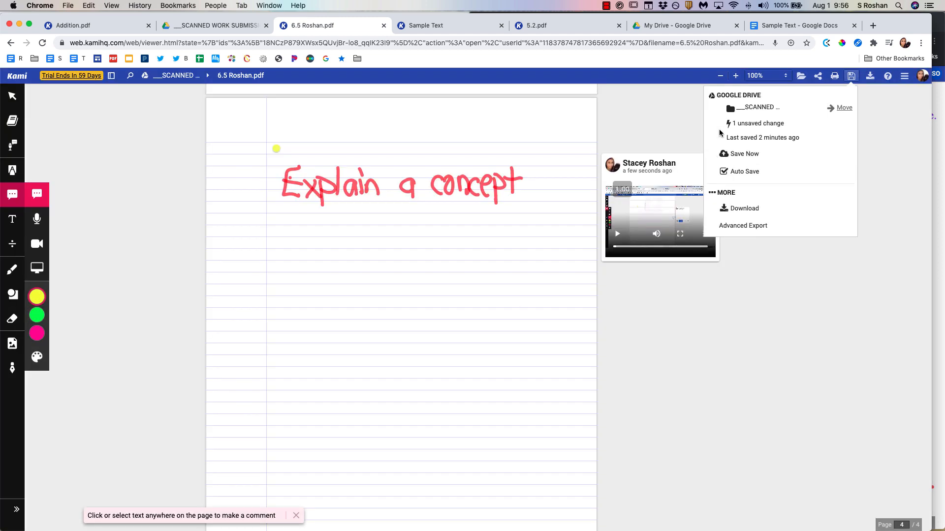